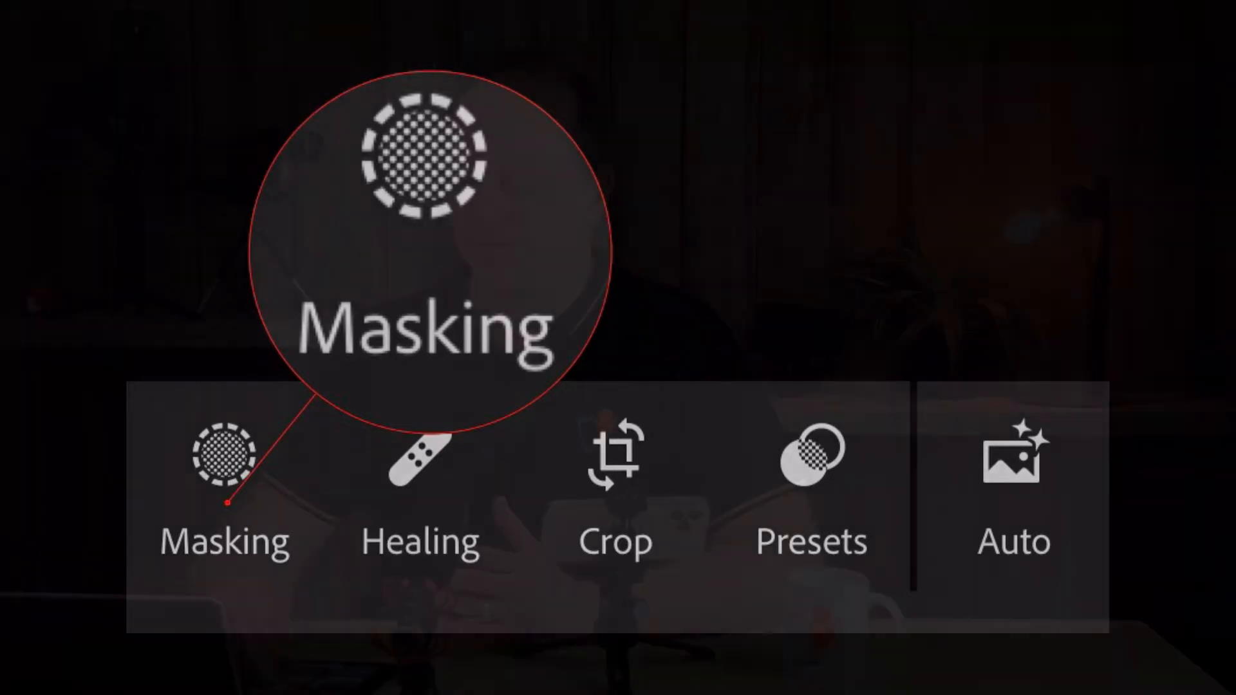
Mask the flower with Select Subject and subtract a radial gradient from Mask 1
left_click(224, 473)
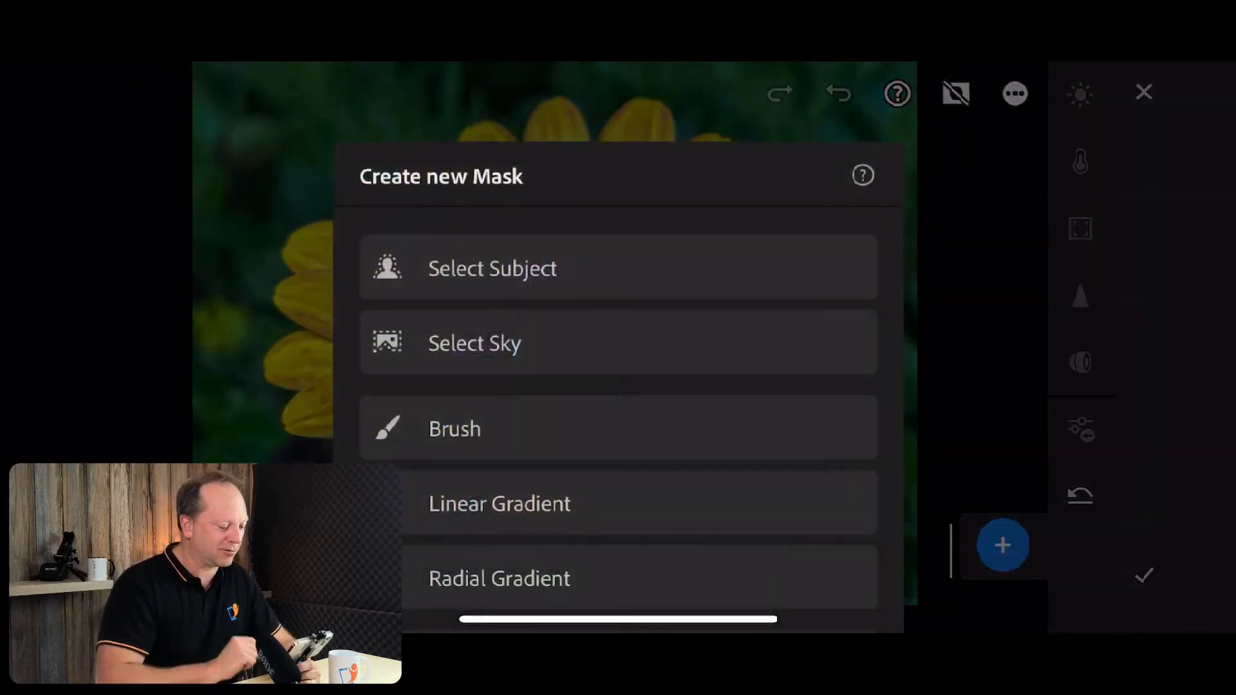
left_click(491, 267)
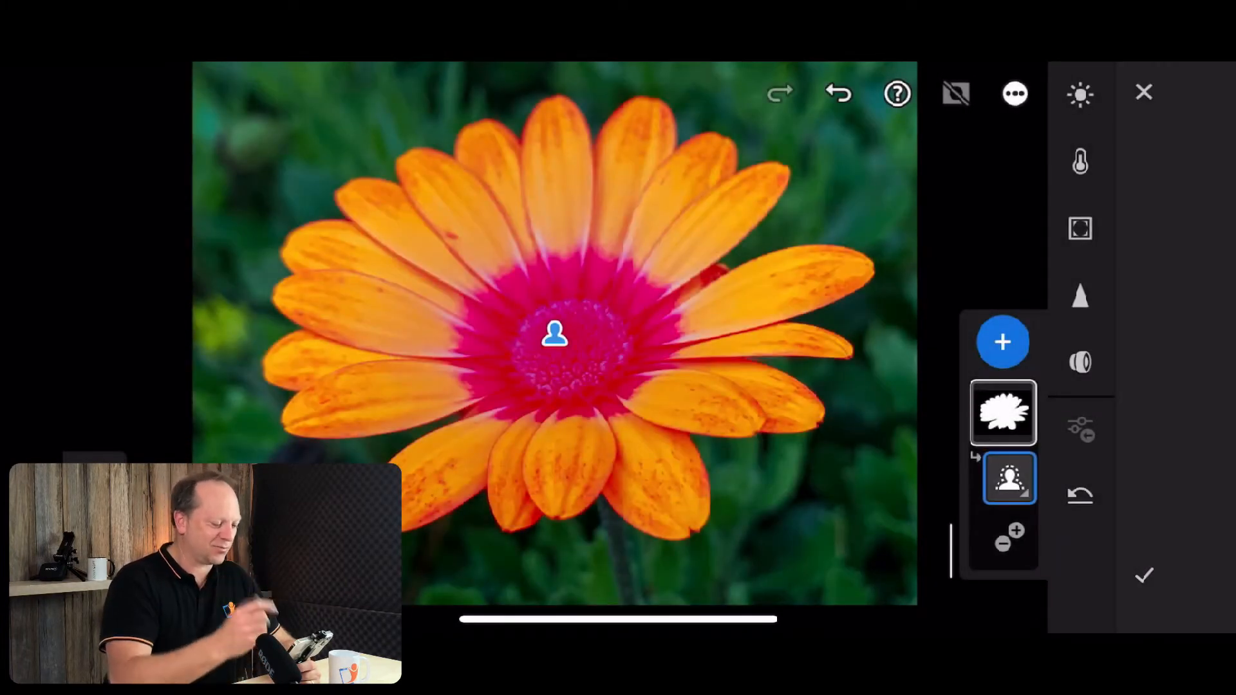
left_click(1003, 342)
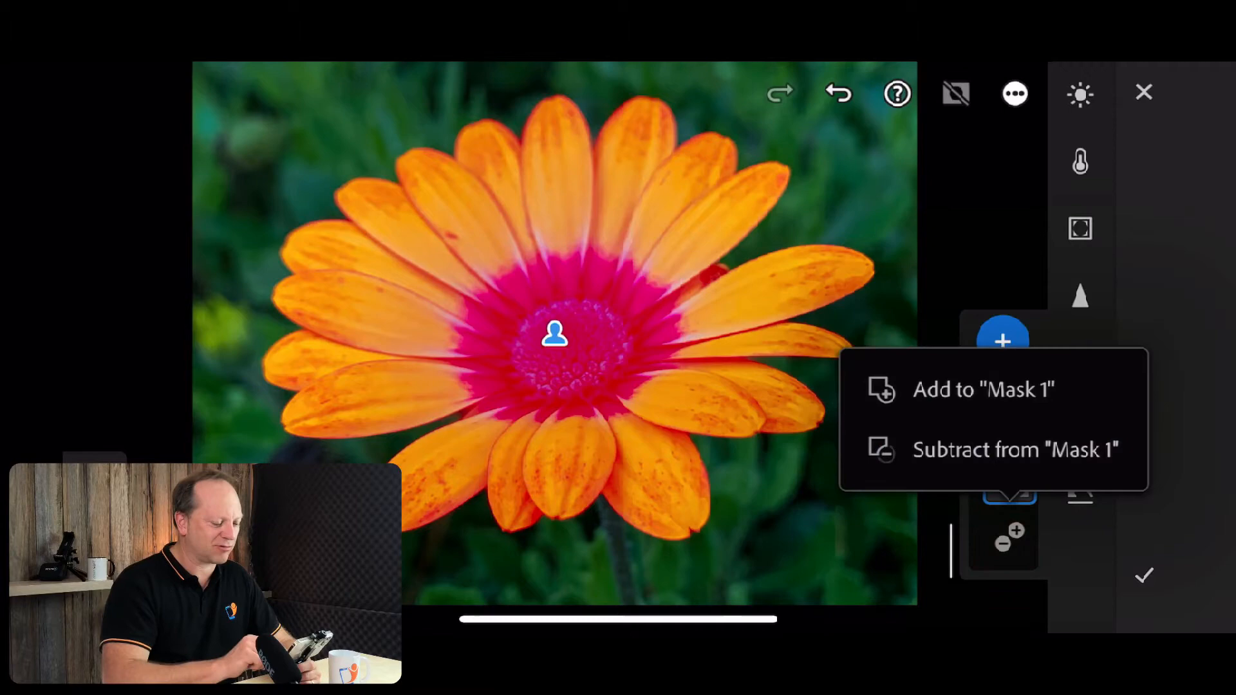
left_click(1012, 449)
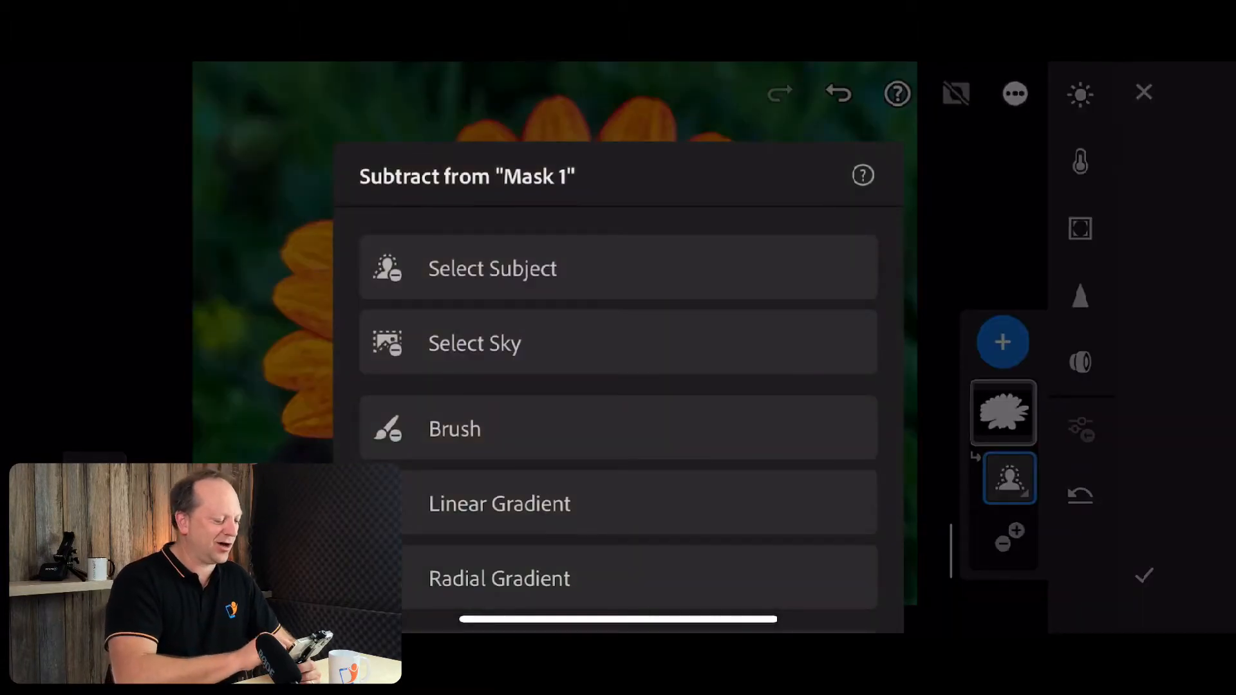
left_click(500, 578)
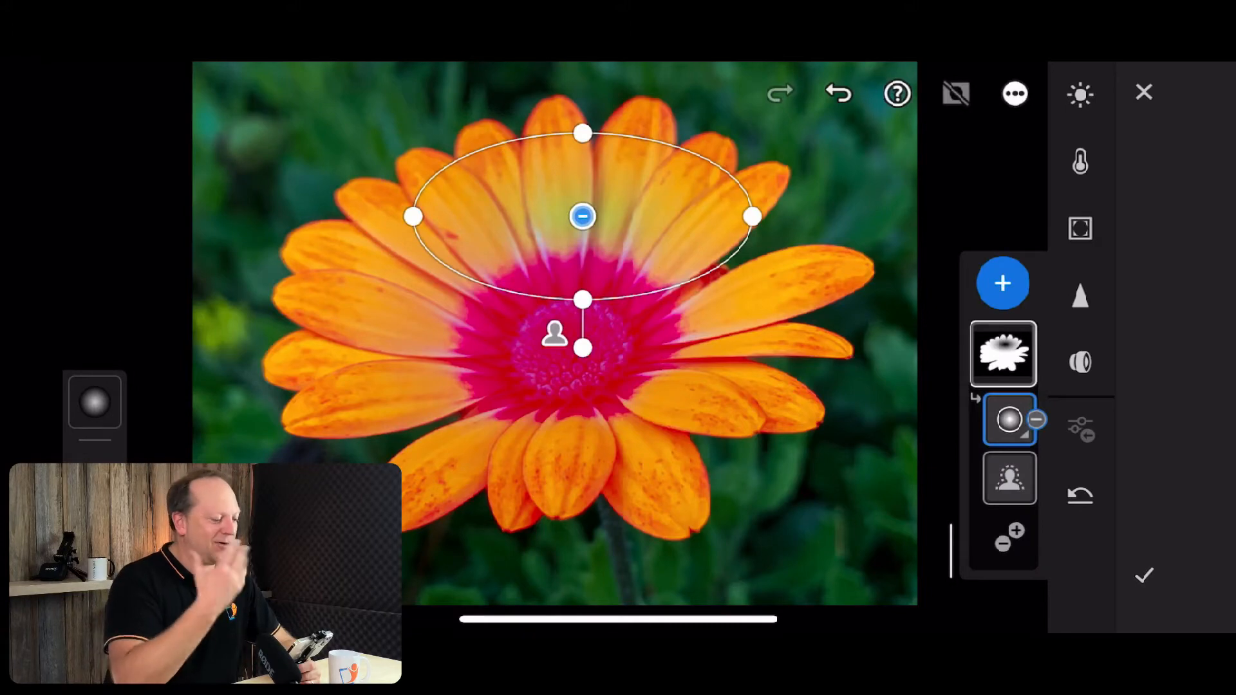
Adjust the subtracted oval's Light settings with a slider increase
left_click(1079, 94)
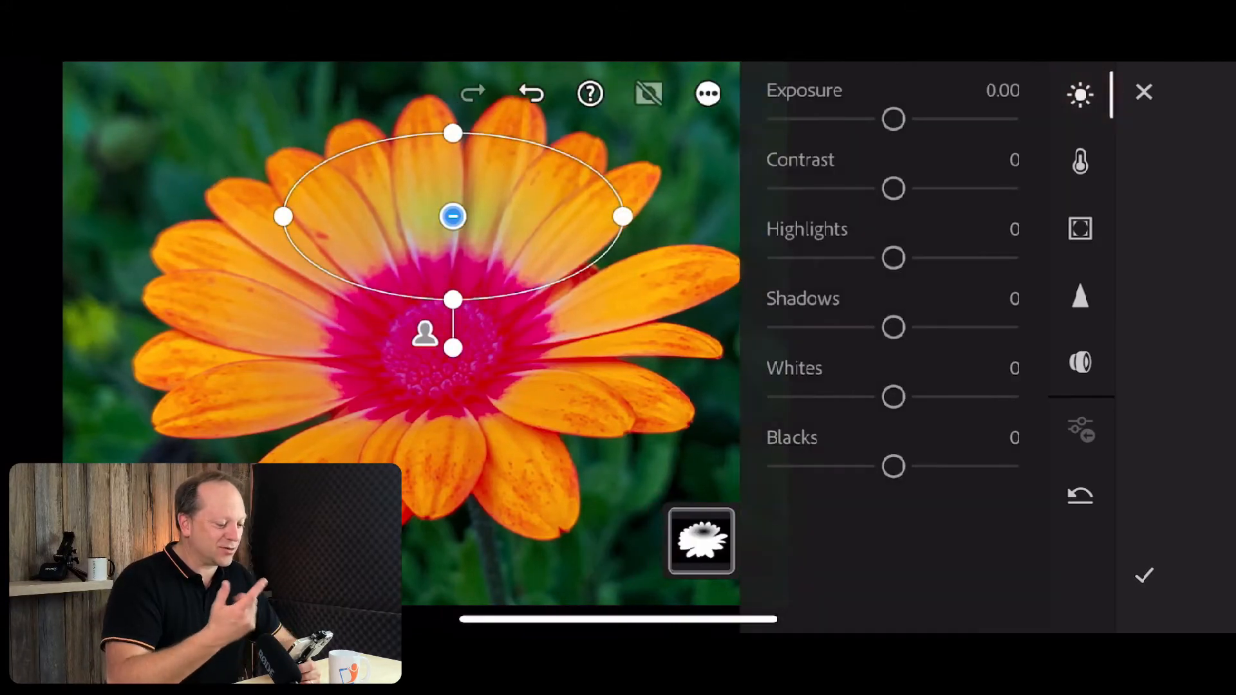
left_click_drag(893, 118, 992, 118)
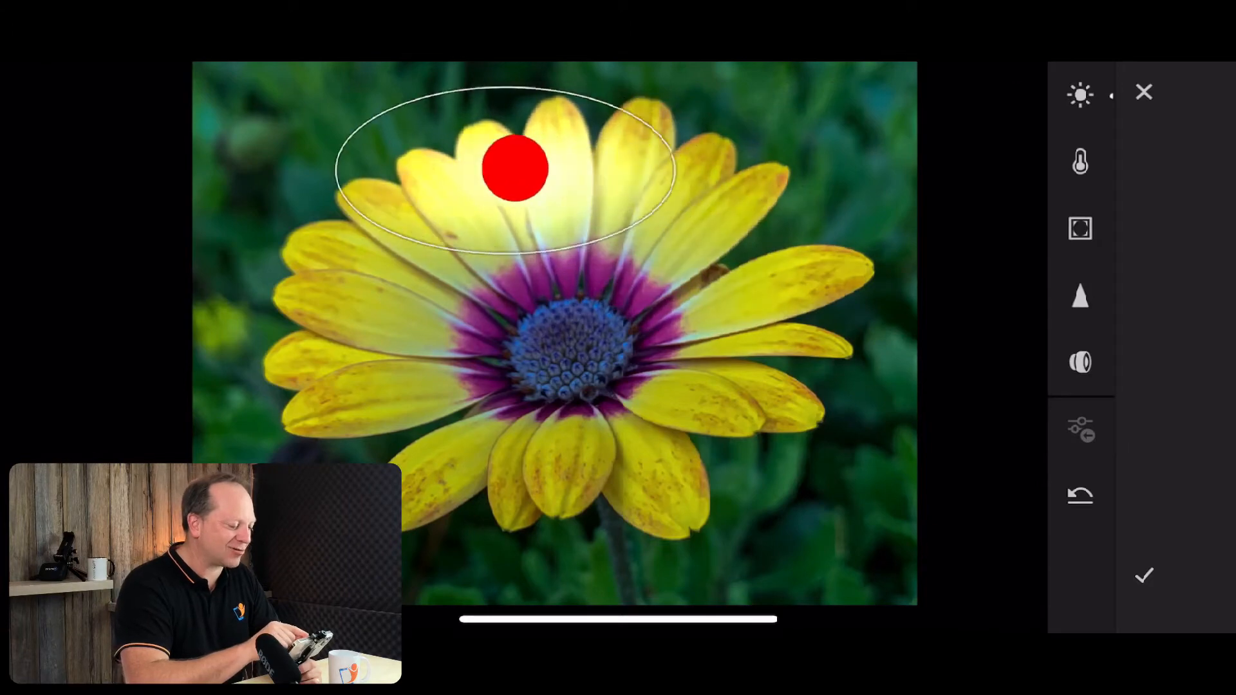
Move the oval onto the upper right petals and set its Texture to -100
left_click_drag(517, 167, 603, 465)
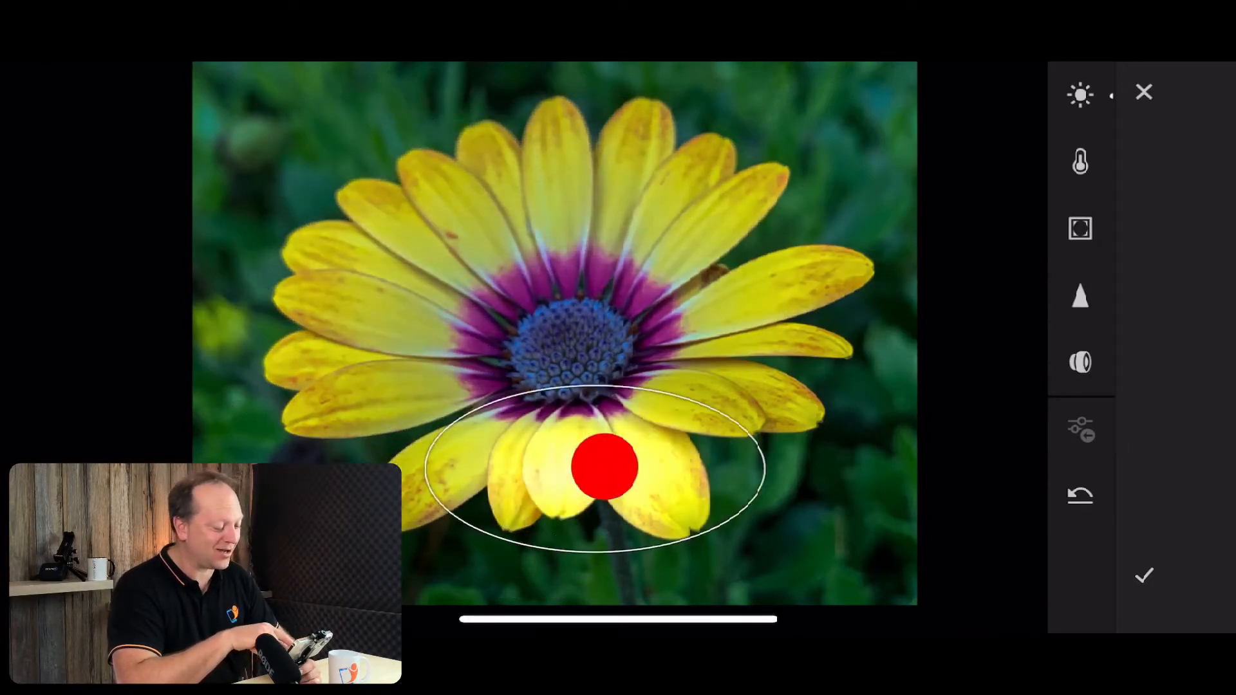
left_click_drag(602, 465, 729, 304)
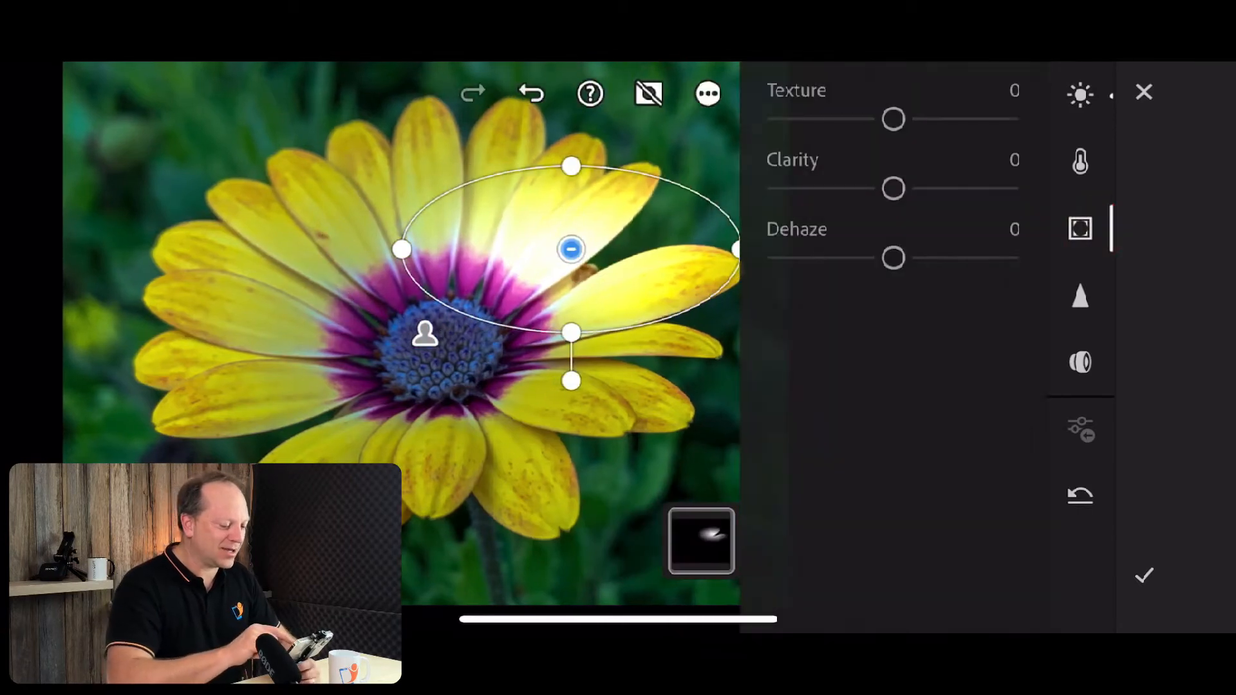
left_click_drag(893, 118, 778, 119)
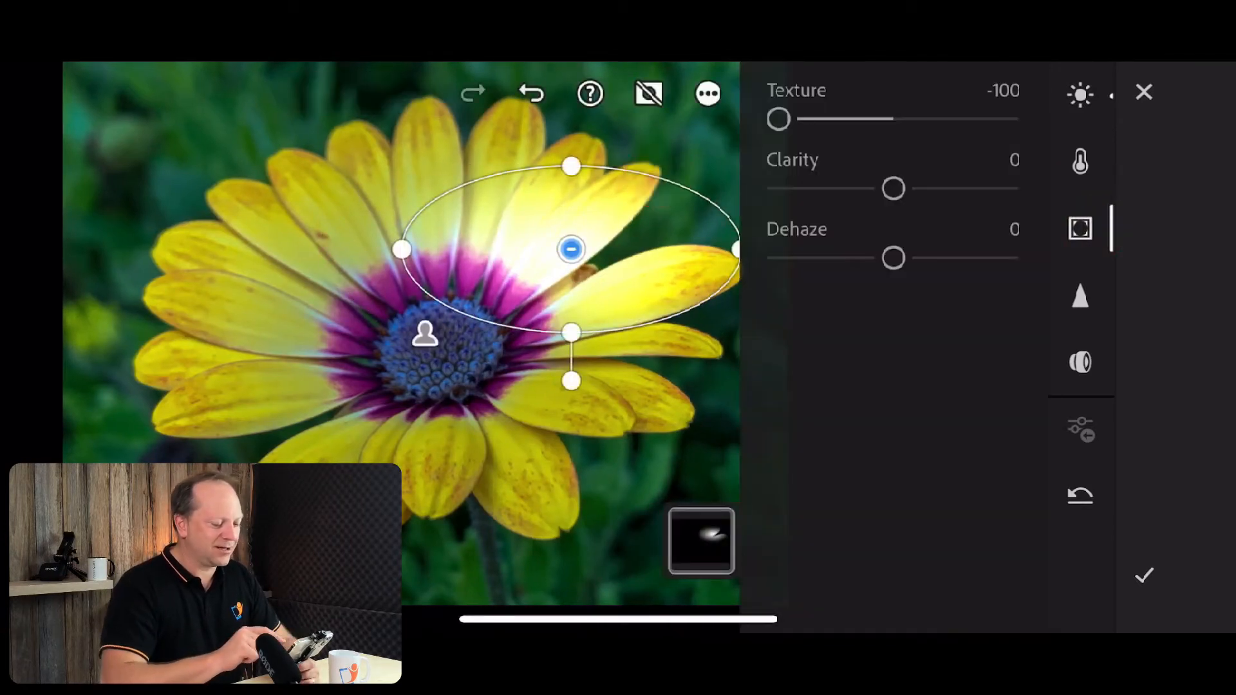
Warm the oval to Temp +100, then switch to the lighthouse photo
left_click(1079, 161)
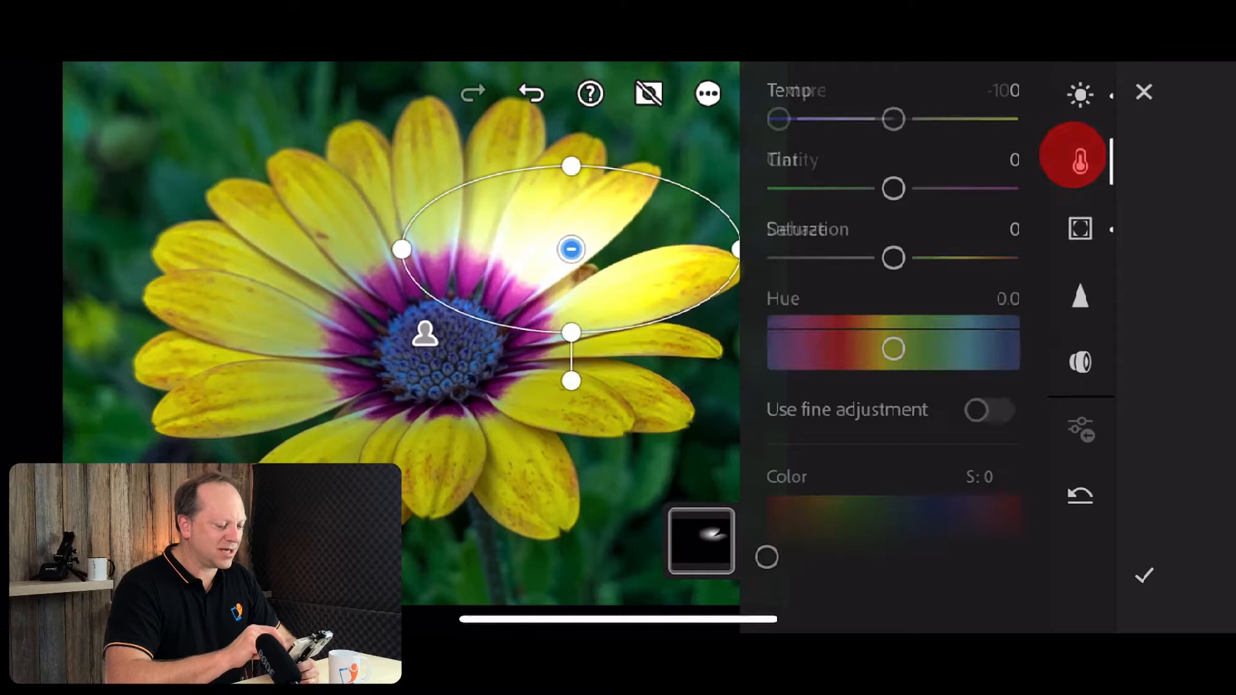
left_click_drag(777, 119, 1009, 119)
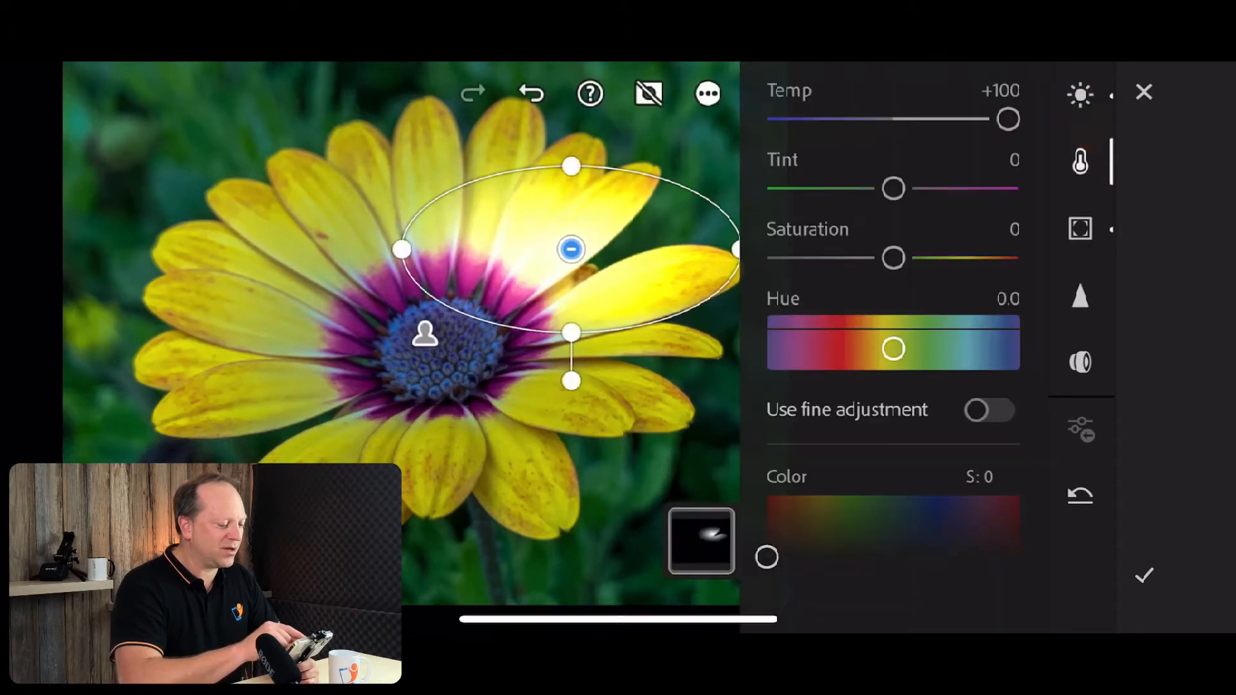
left_click_drag(570, 251, 630, 211)
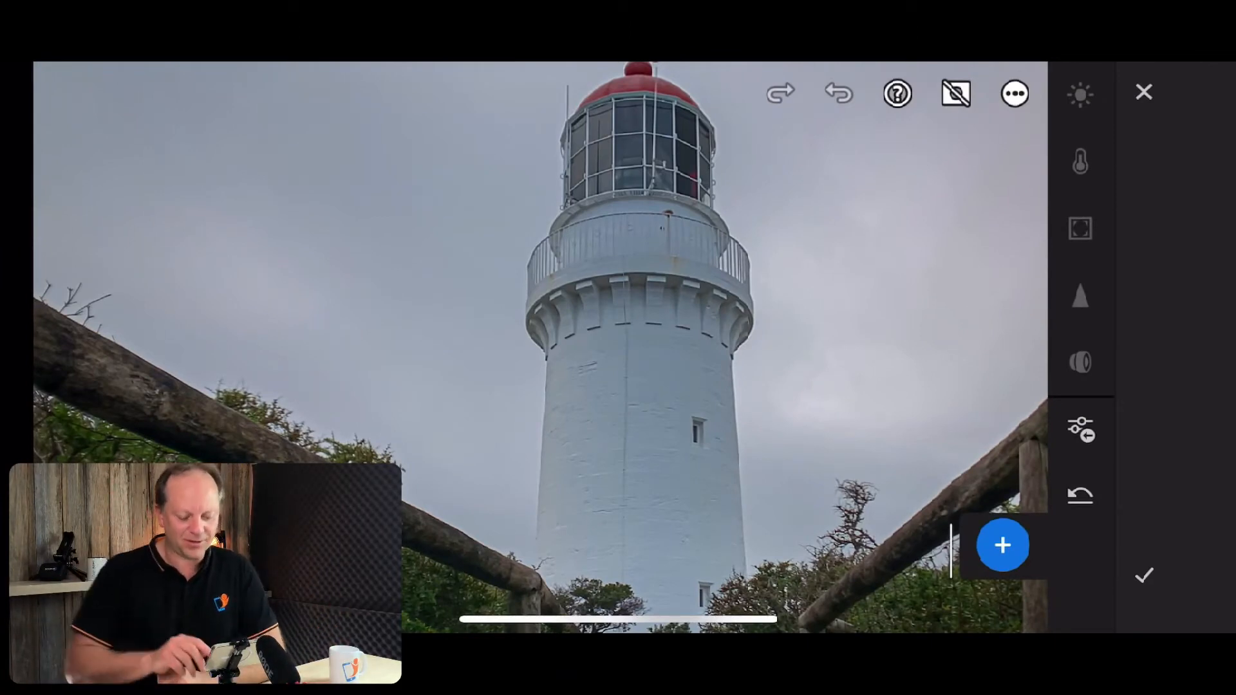
Create a Select Sky mask on the lighthouse photo and bring up its add/subtract options
left_click(1001, 545)
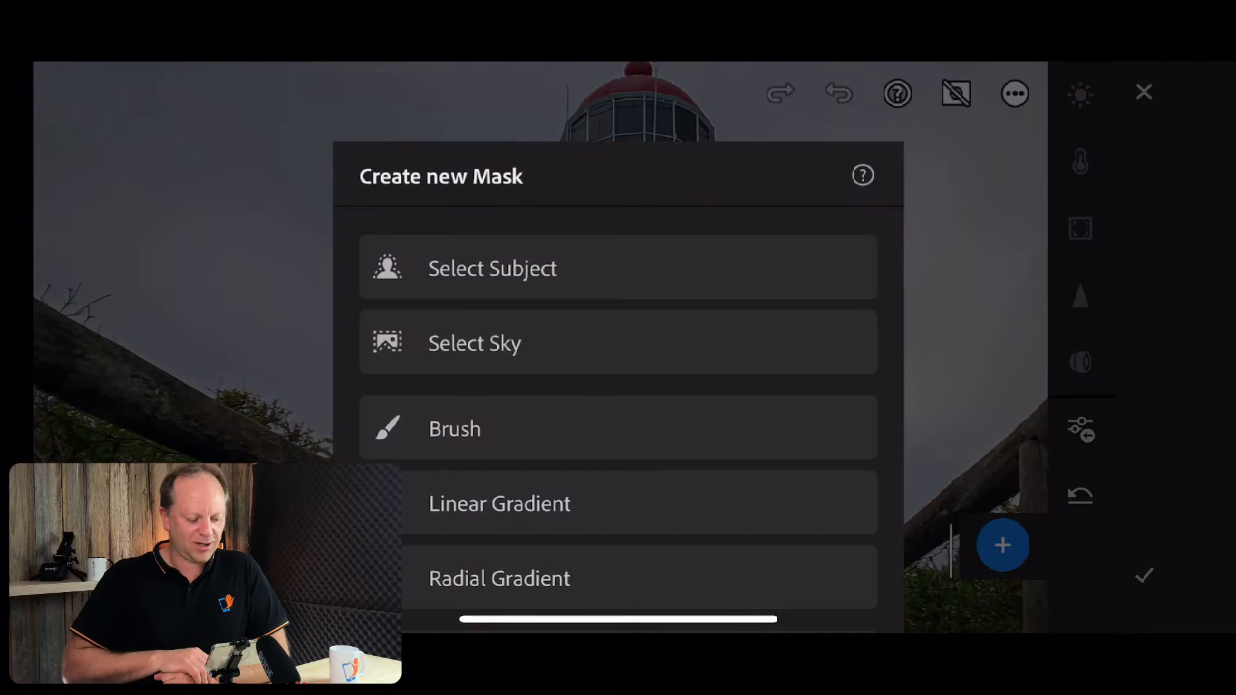
left_click(474, 342)
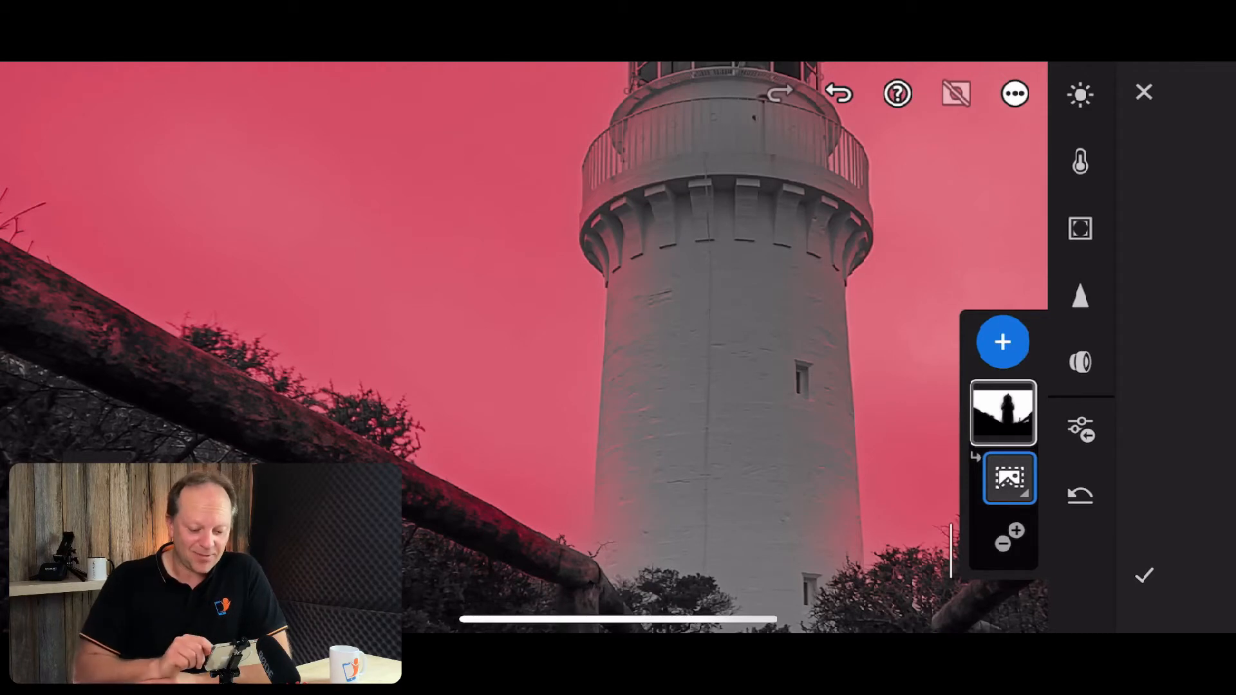
left_click(1003, 341)
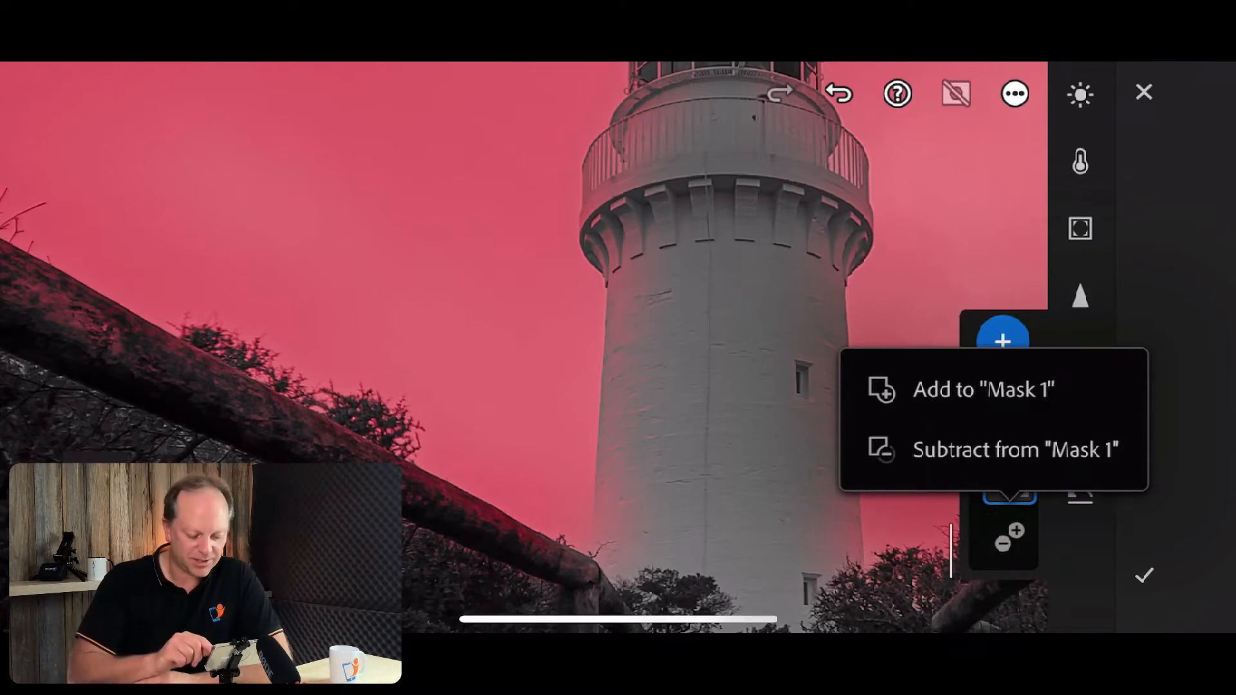
left_click(1008, 449)
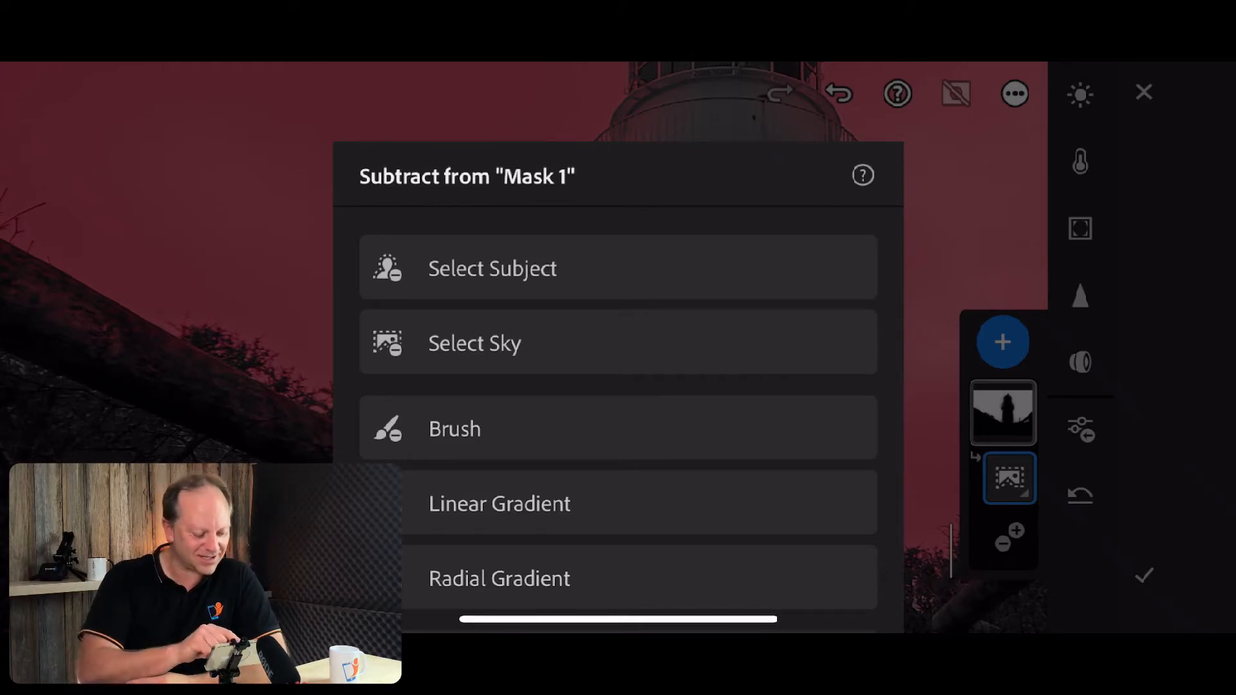
left_click(491, 268)
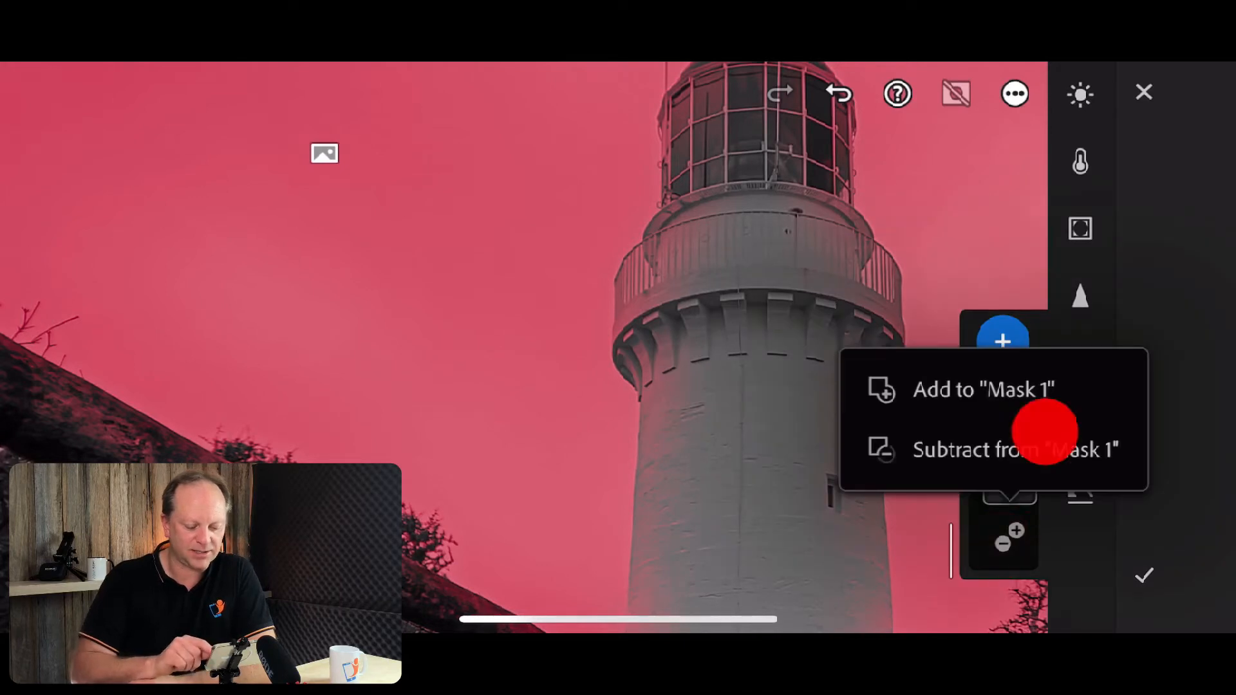
left_click(1017, 449)
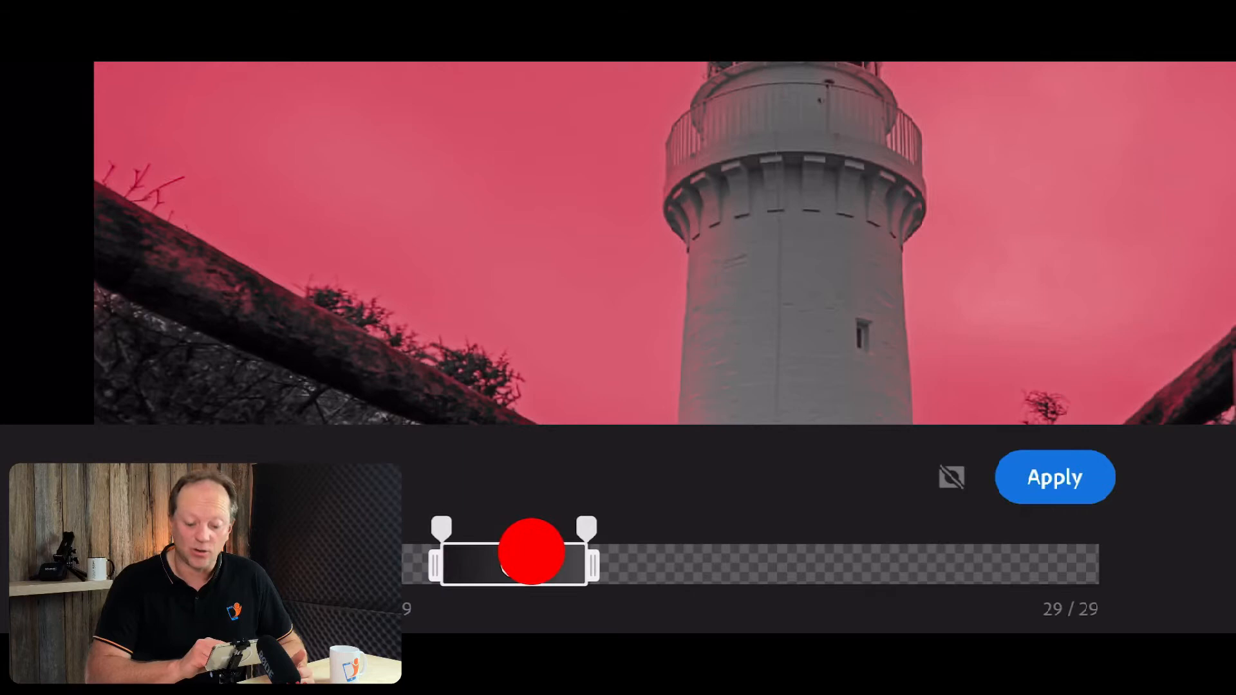
Widen the luminance range toward brighter tones and soften both feather falloffs
left_click_drag(532, 550, 631, 543)
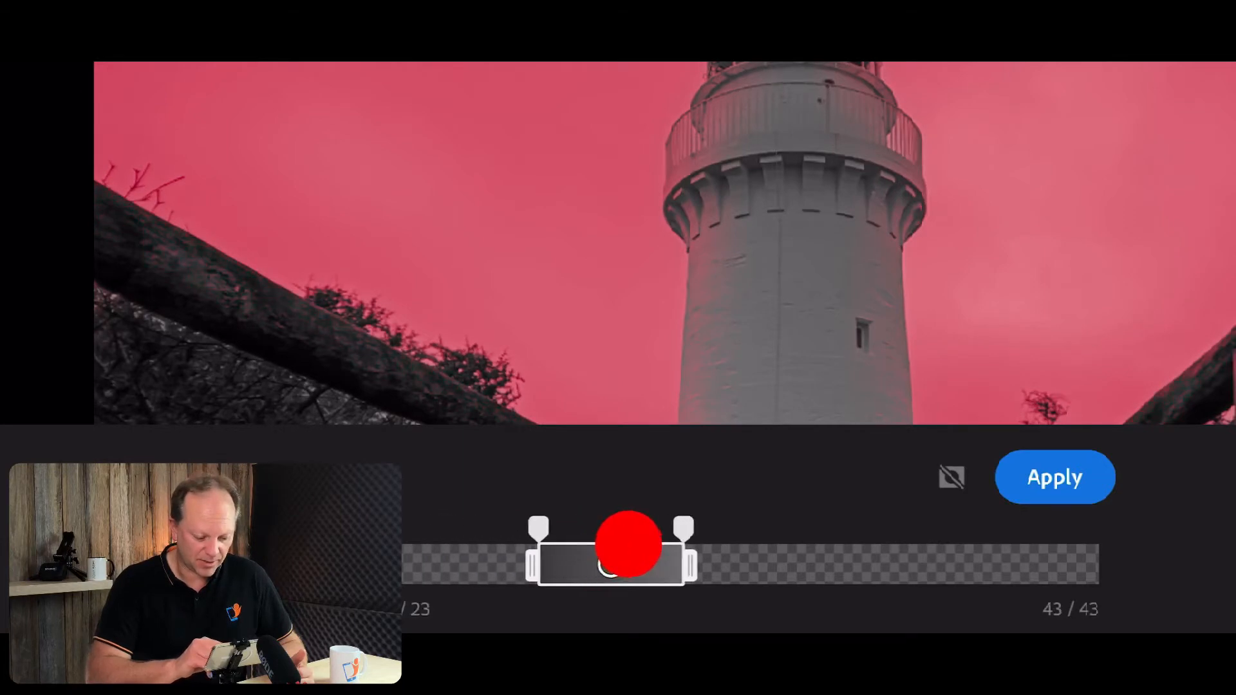
left_click_drag(627, 543, 654, 553)
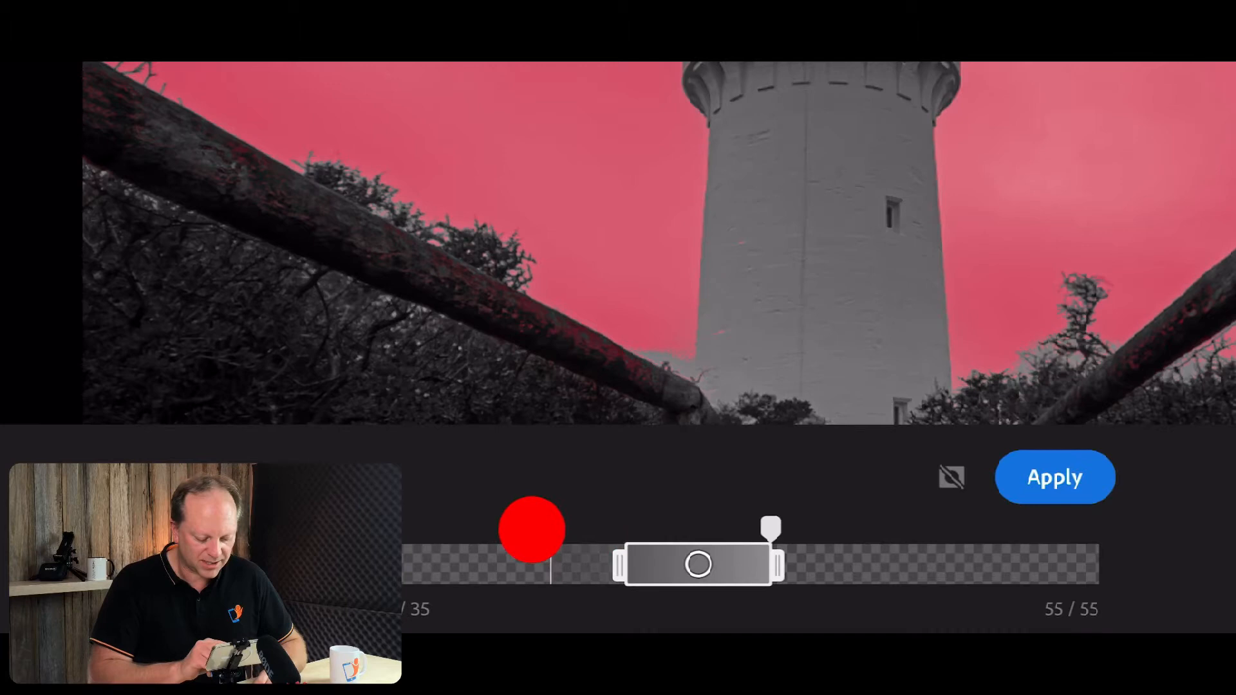
left_click_drag(531, 530, 449, 527)
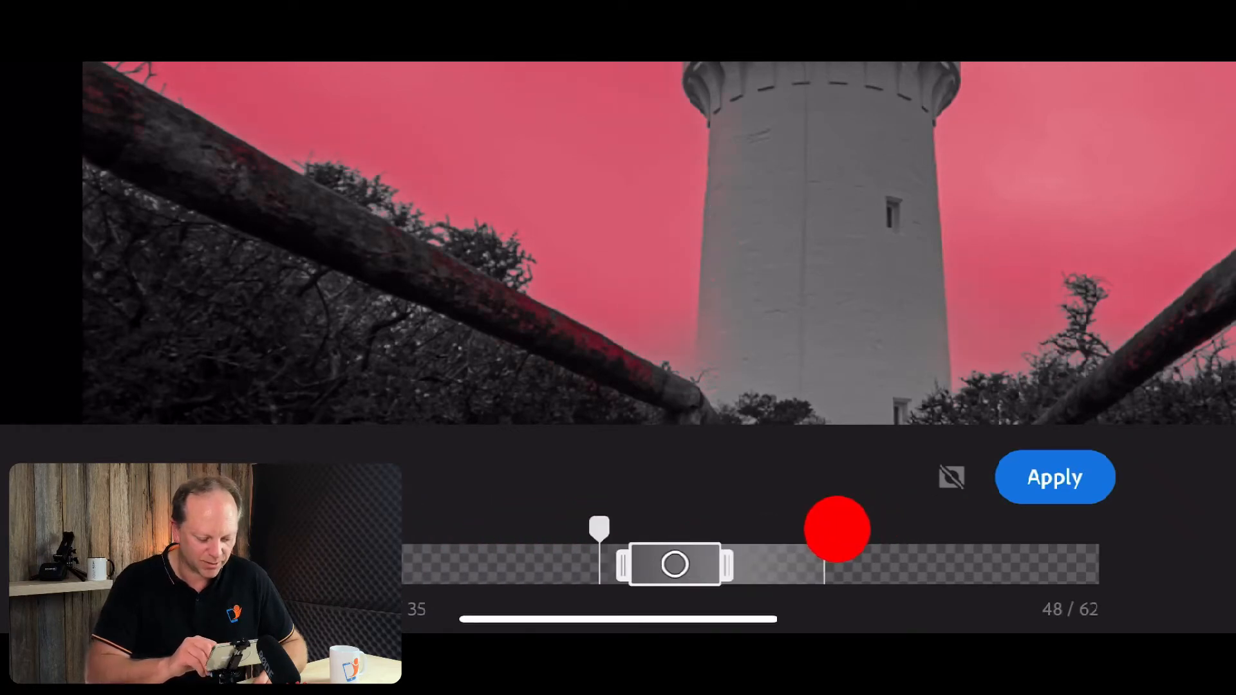
left_click_drag(837, 530, 887, 522)
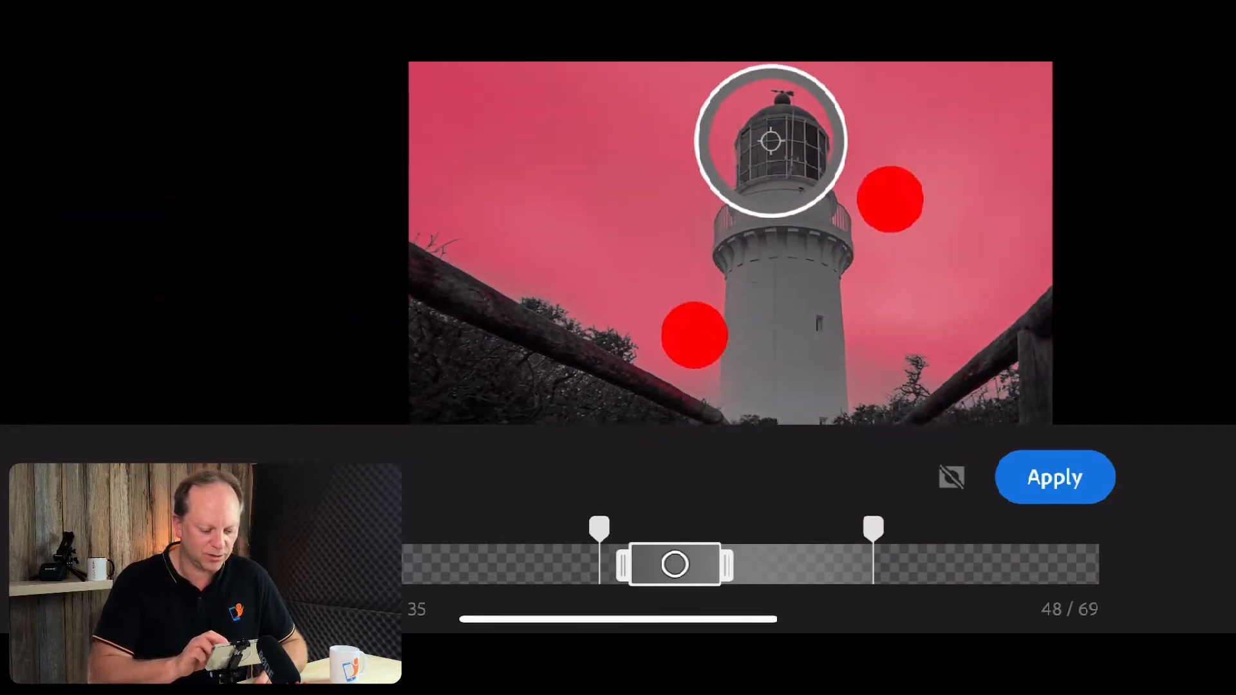
Apply the luminance range refinement and review the mask overlay settings
left_click(1055, 477)
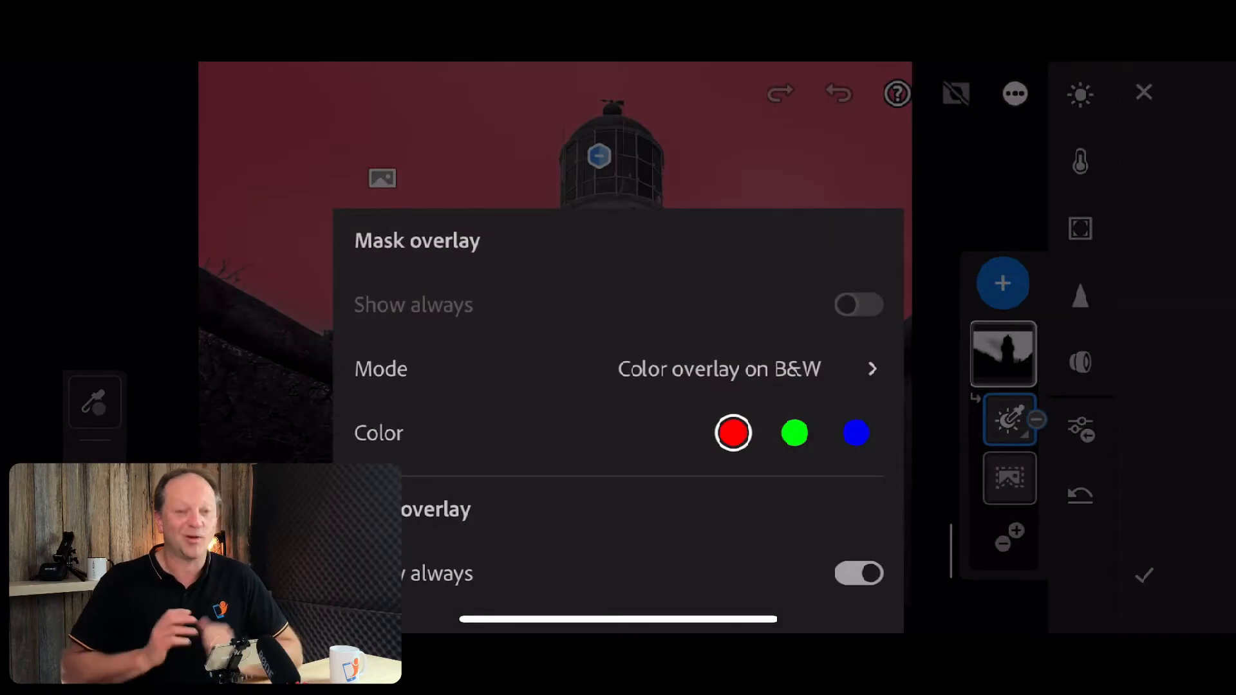
left_click(795, 433)
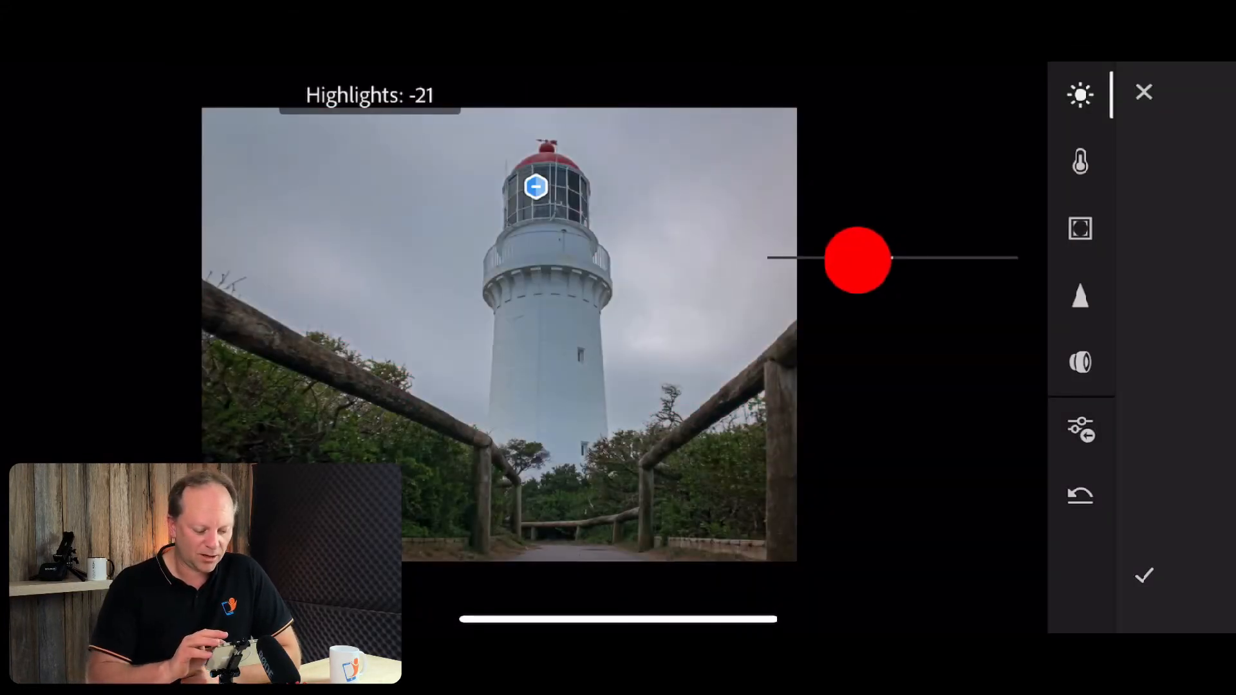
Lower the sky's highlights, then set Temp to -66 and Tint to +14
left_click_drag(857, 258, 846, 259)
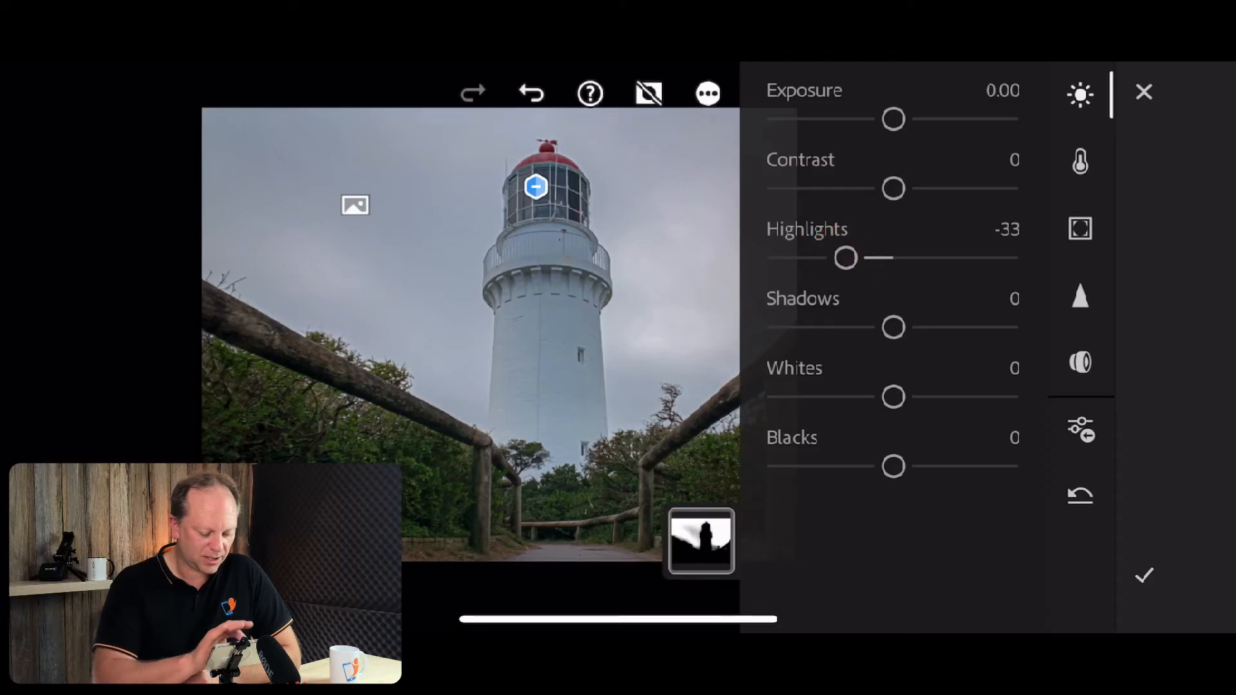
left_click(1079, 161)
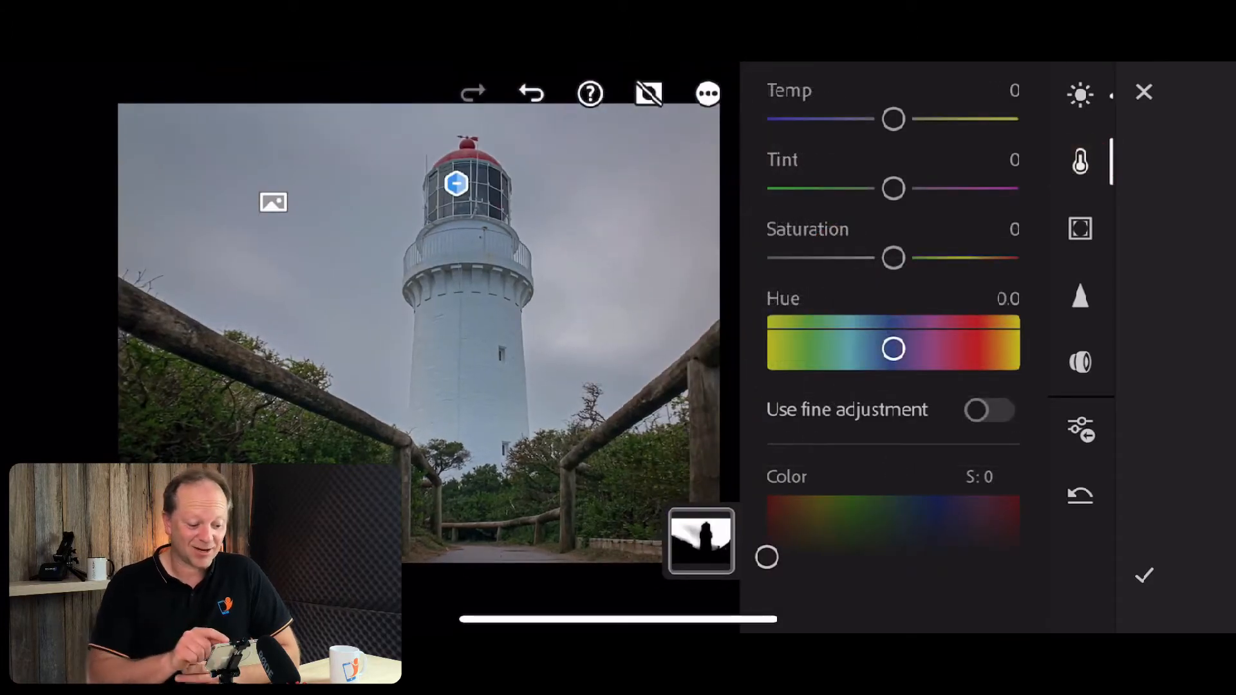
left_click_drag(893, 118, 851, 125)
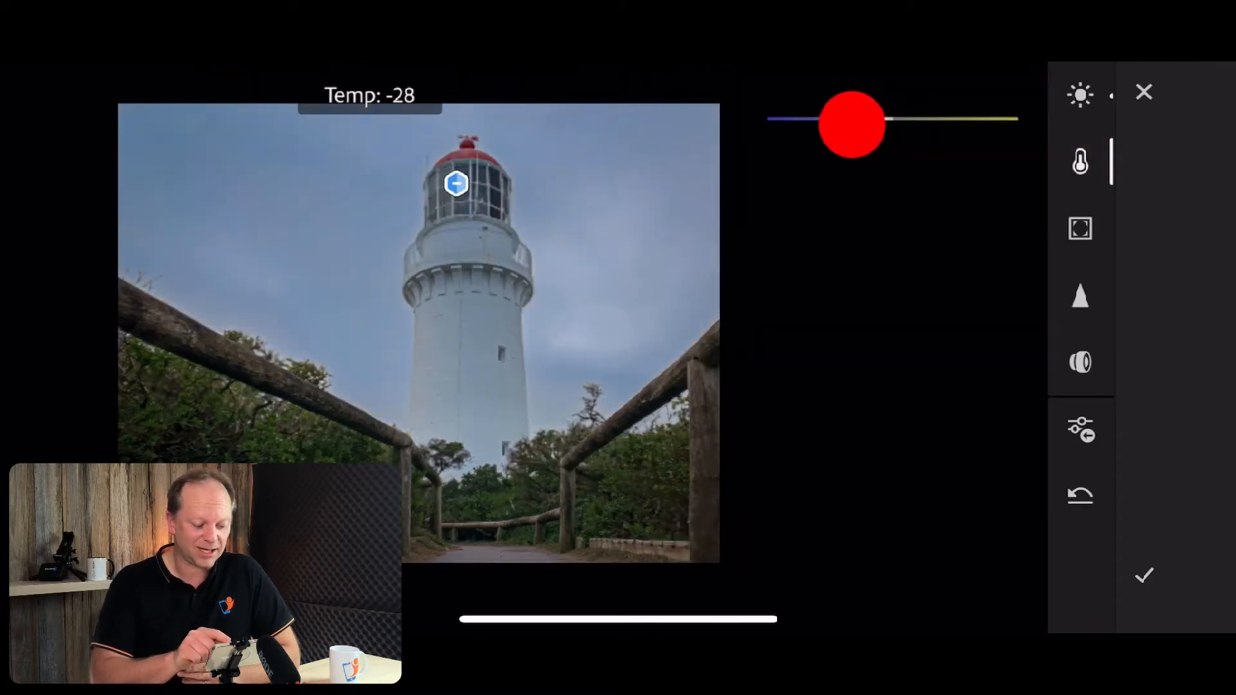
left_click_drag(853, 125, 833, 118)
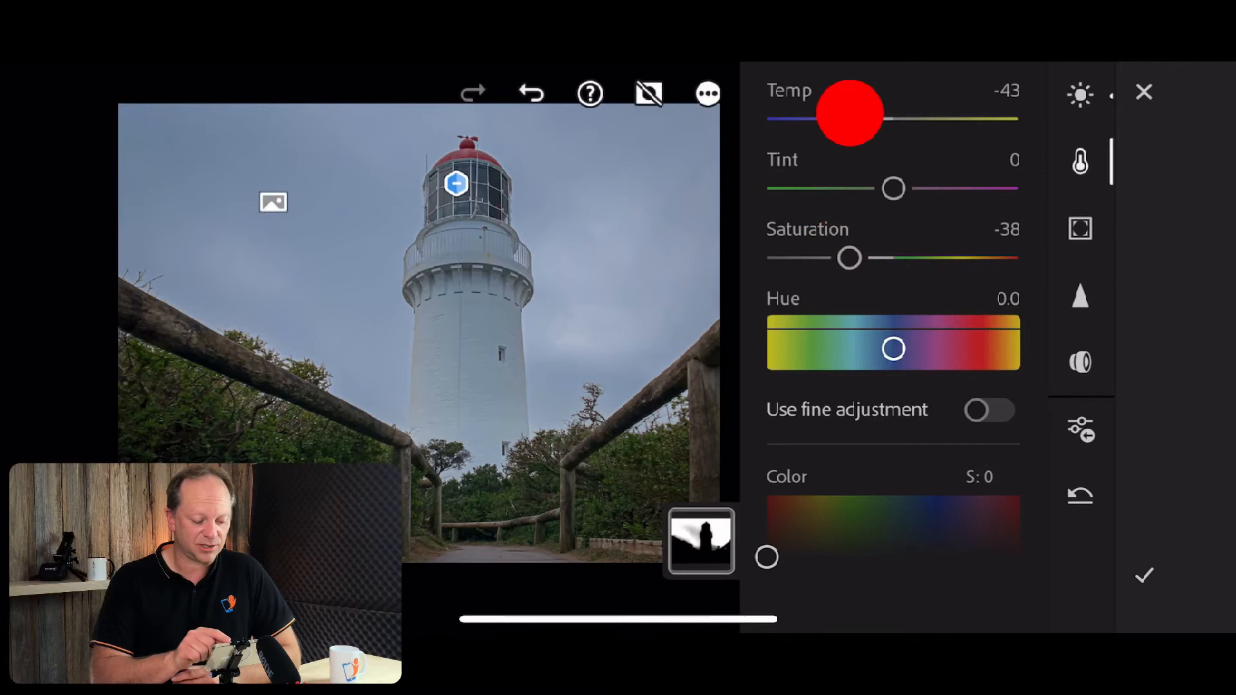
left_click_drag(850, 118, 816, 119)
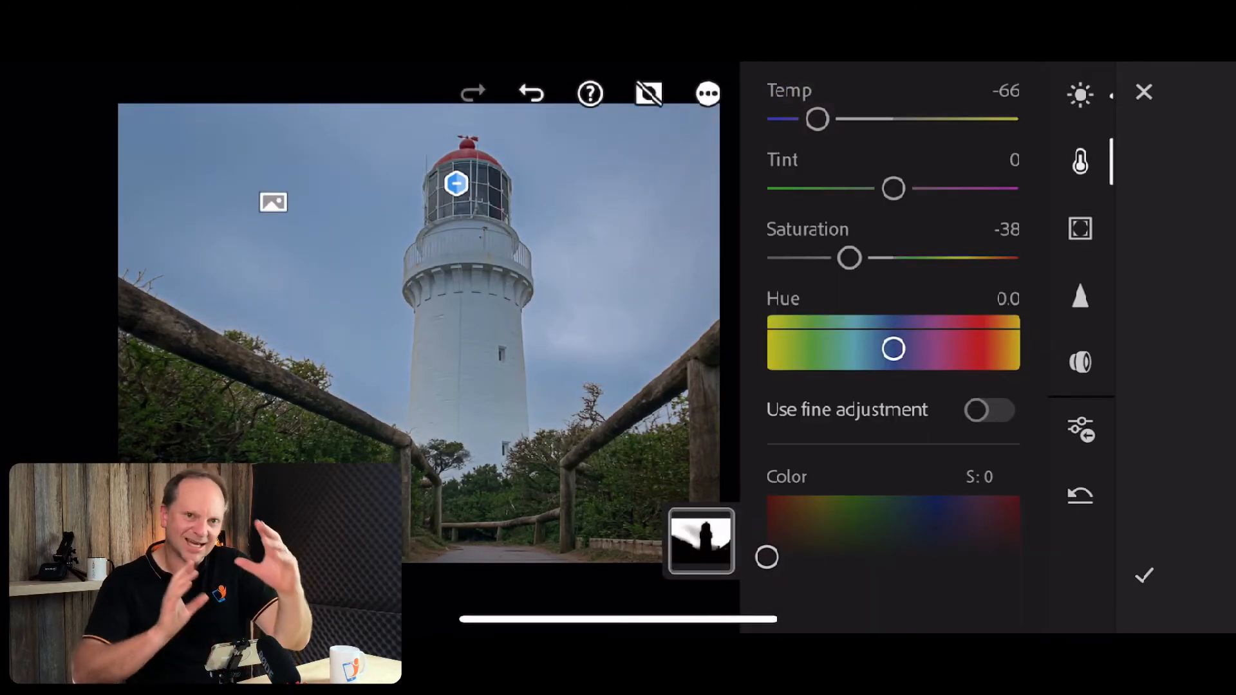
left_click_drag(894, 188, 907, 188)
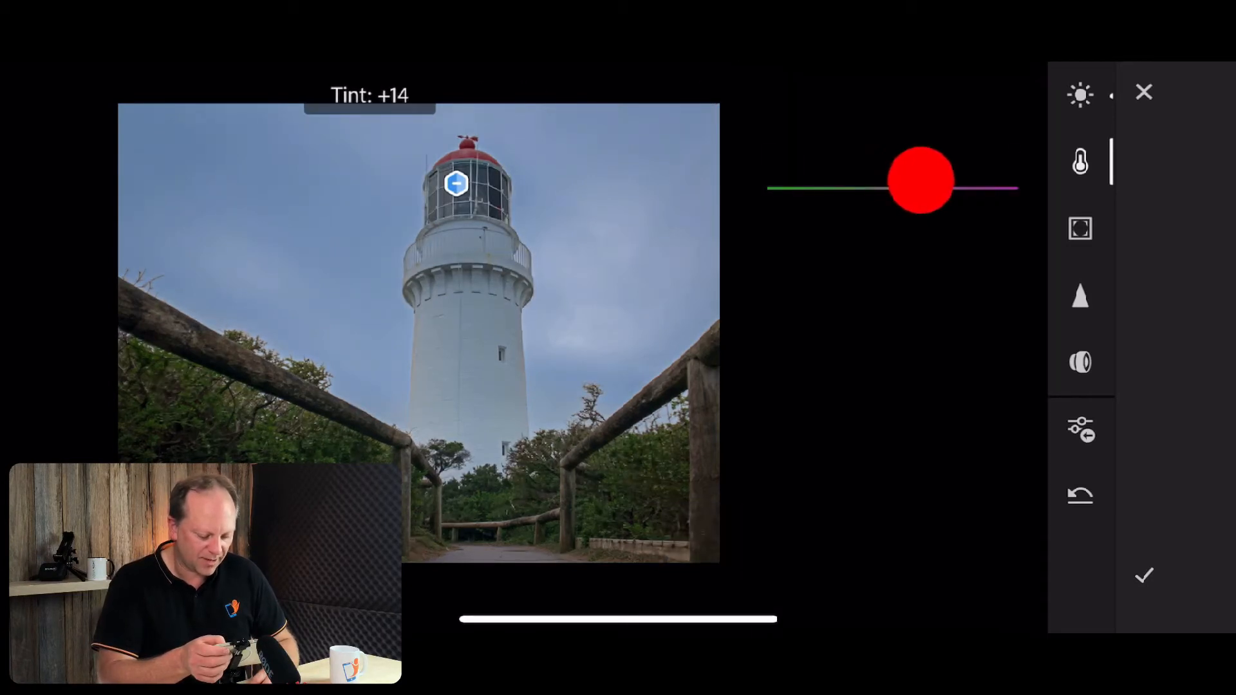
Zoom in on the railing edge and start subtracting a brightness range from the mask
left_click(1081, 162)
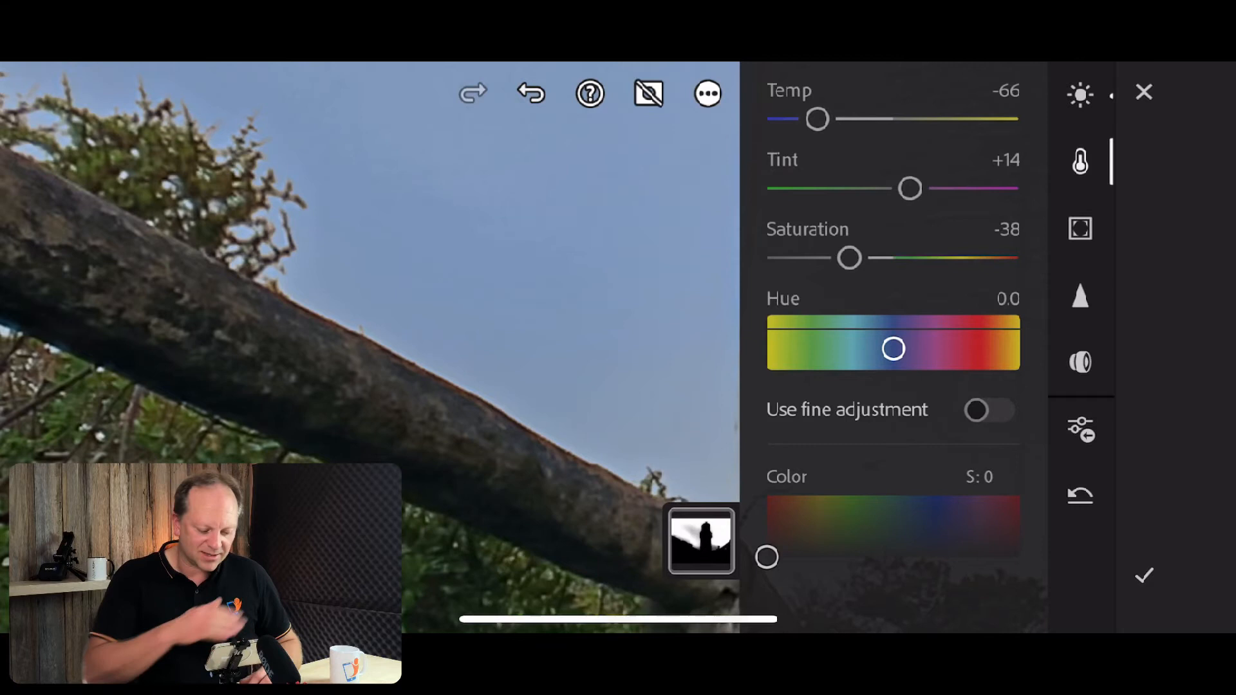
left_click(1079, 94)
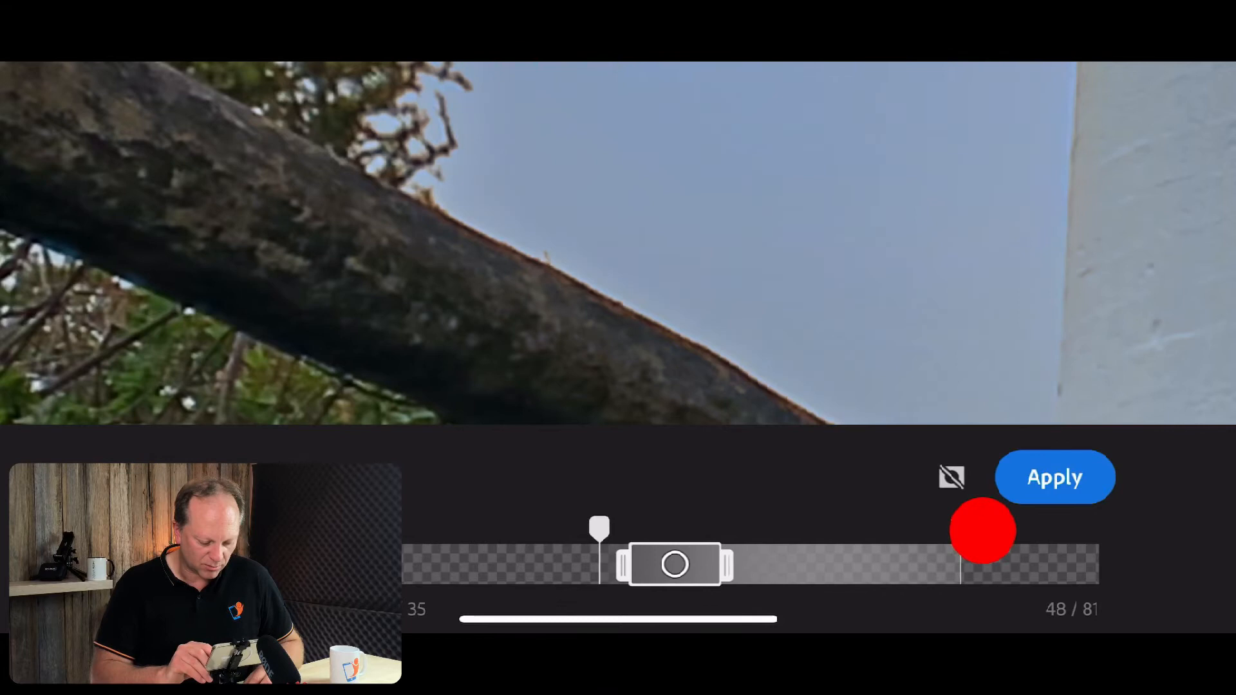
Set the subtracted luminance range to exclude the dark railing edges and apply it
left_click_drag(981, 529, 709, 521)
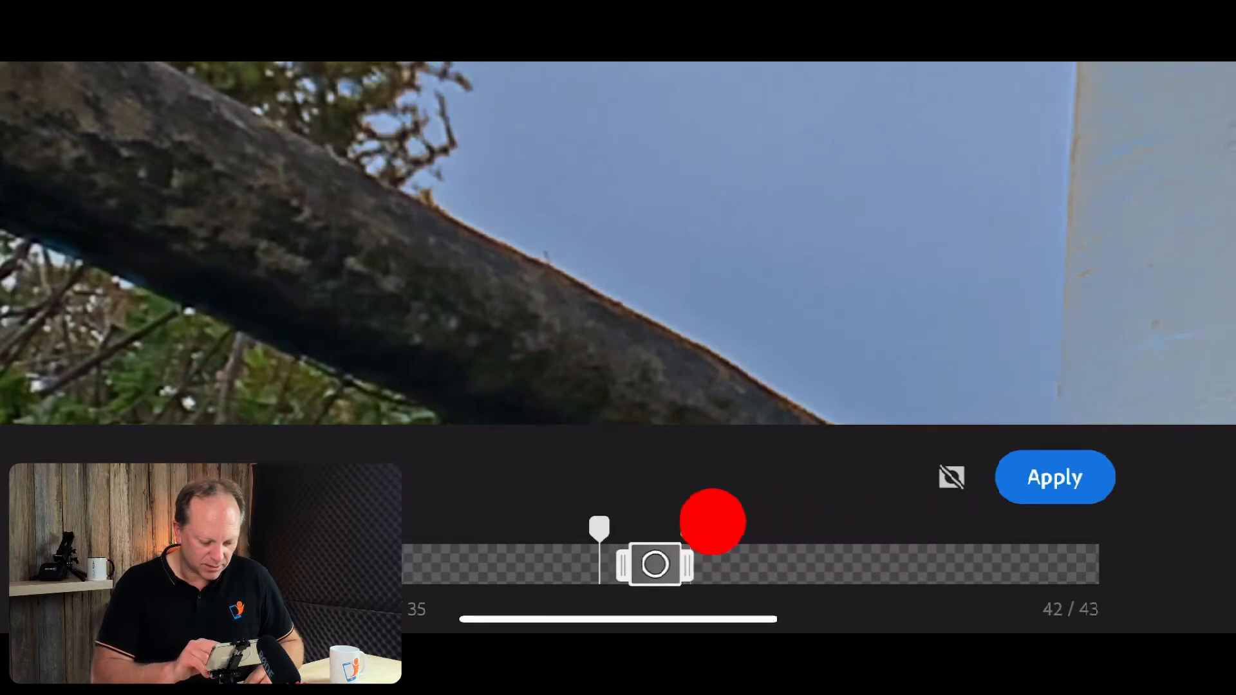
left_click_drag(712, 522, 944, 520)
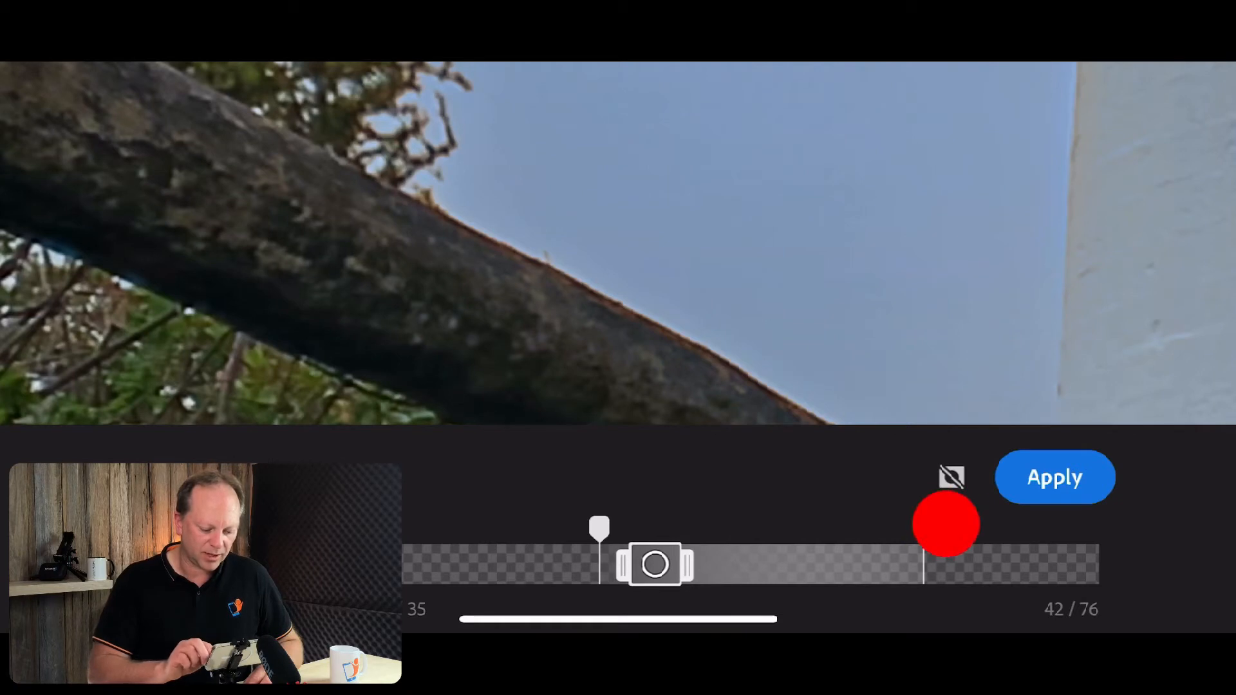
left_click(1054, 476)
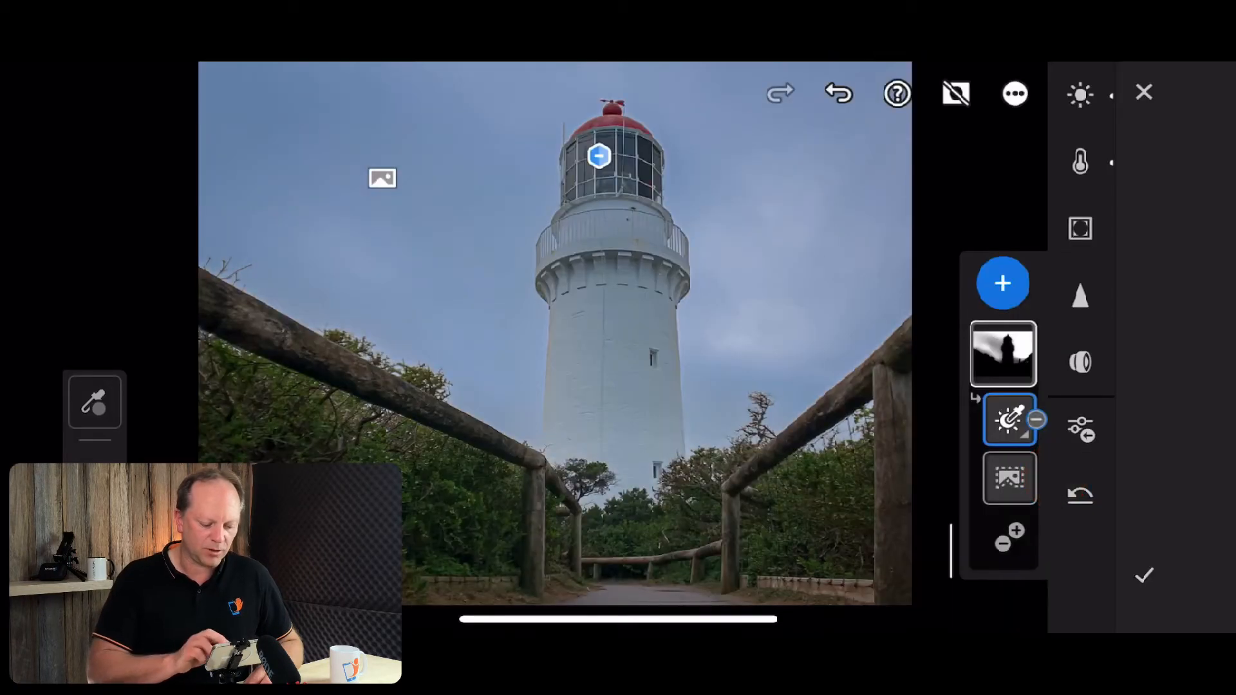
Set the sky mask's Texture to -67 and Clarity to +28 in Effects
left_click(1080, 162)
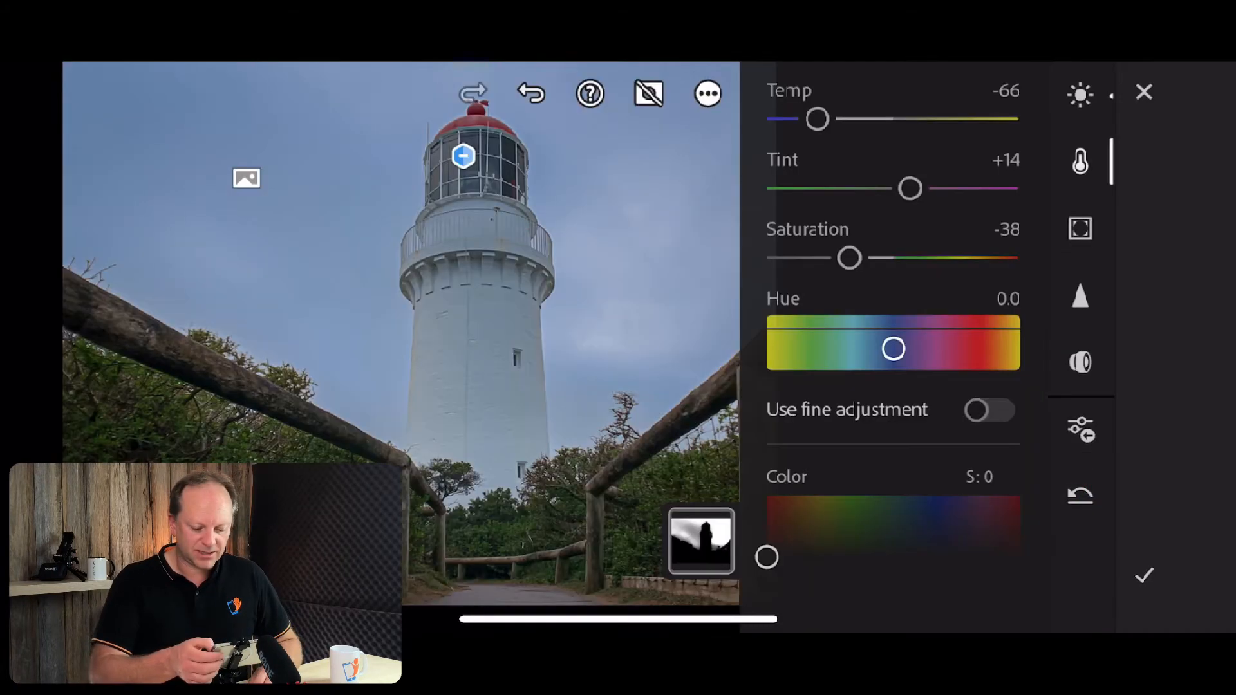
left_click(1080, 229)
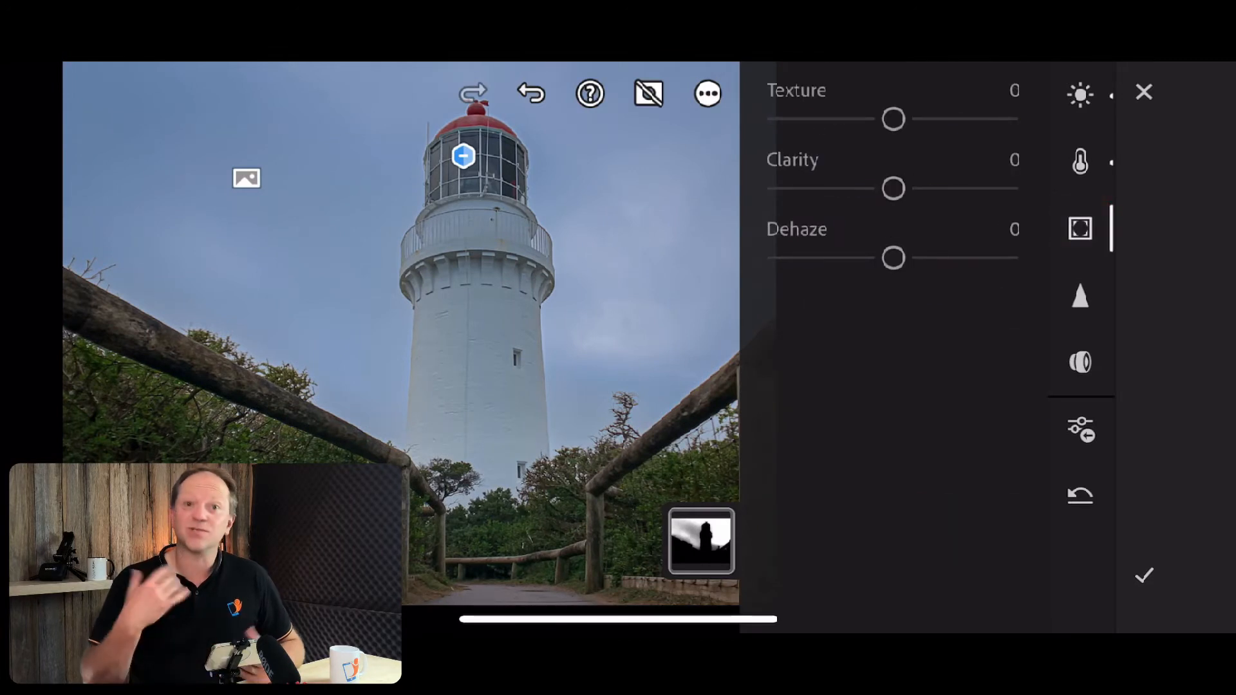
left_click_drag(893, 118, 827, 126)
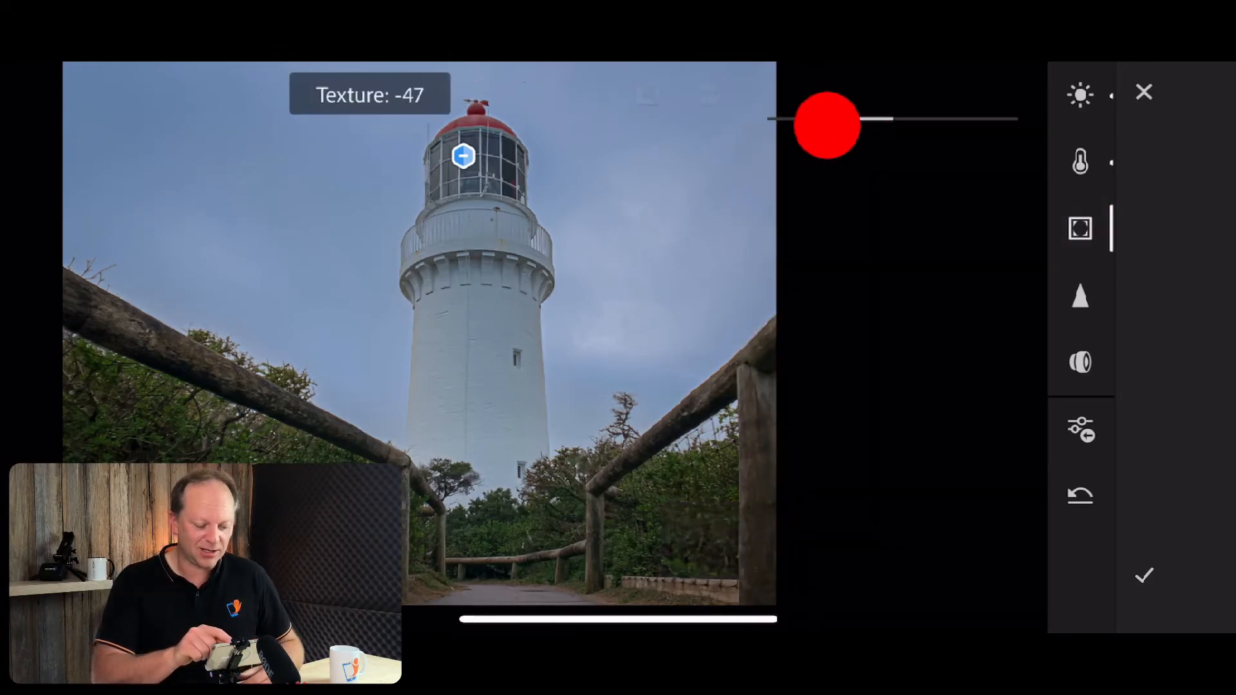
left_click_drag(826, 126, 816, 119)
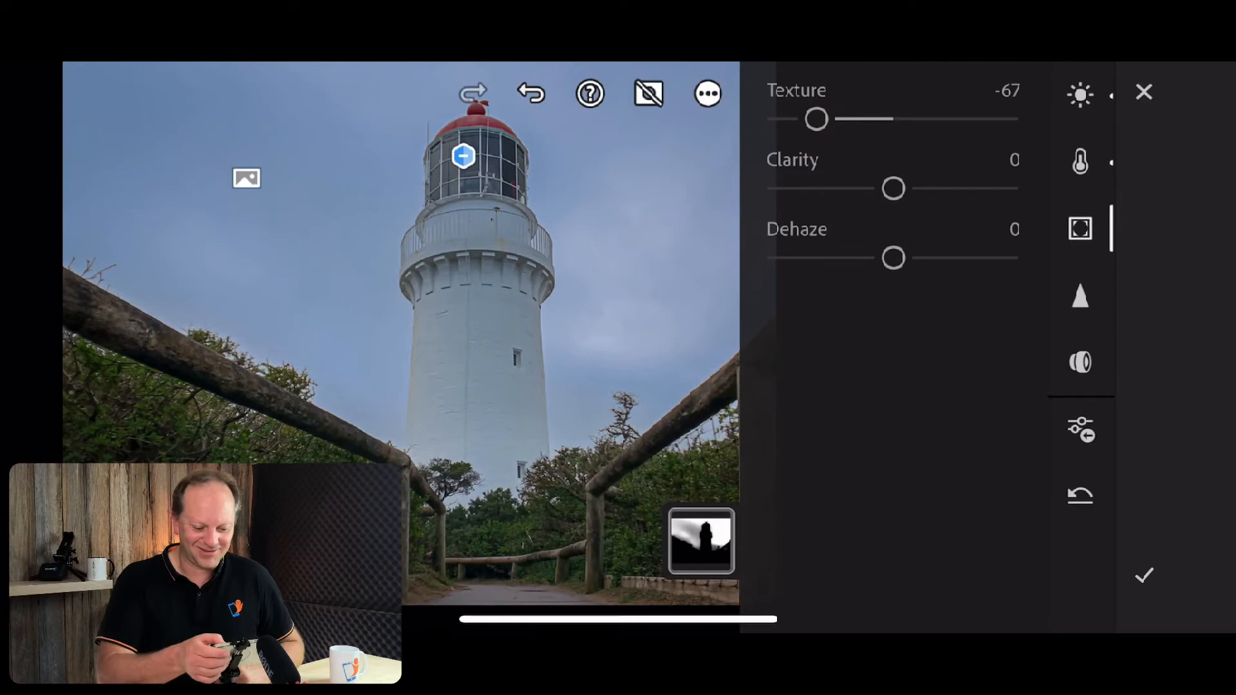
left_click_drag(893, 188, 925, 188)
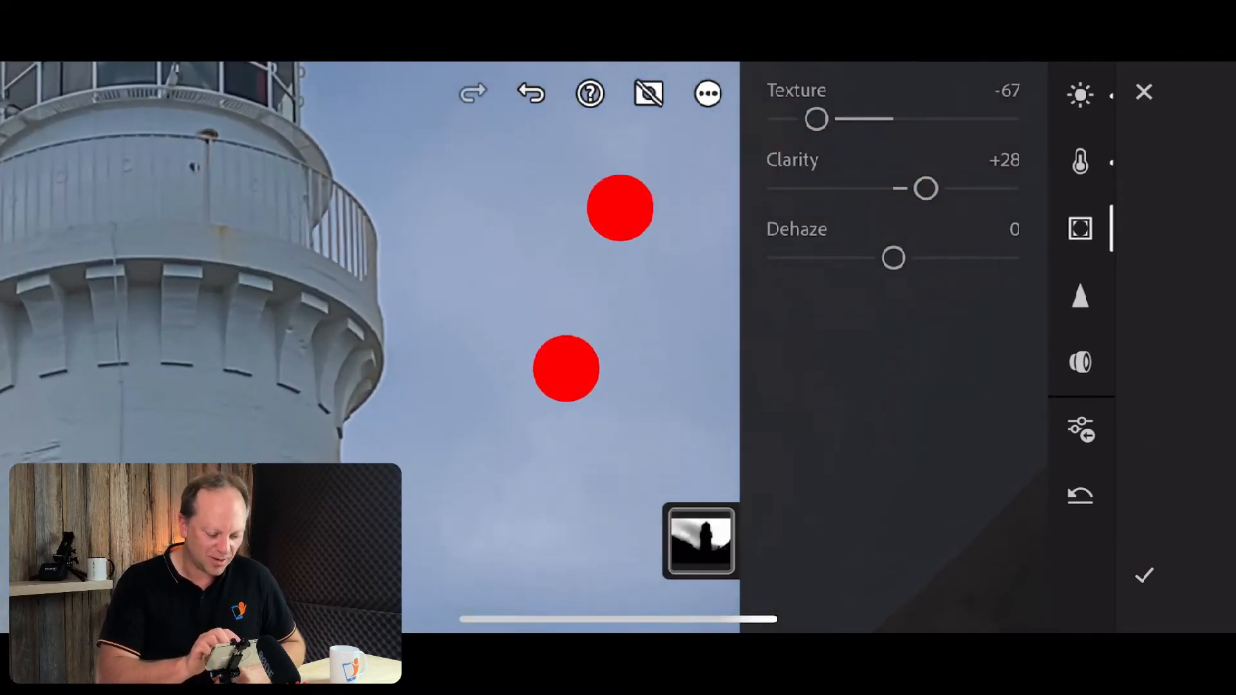
left_click_drag(816, 119, 777, 118)
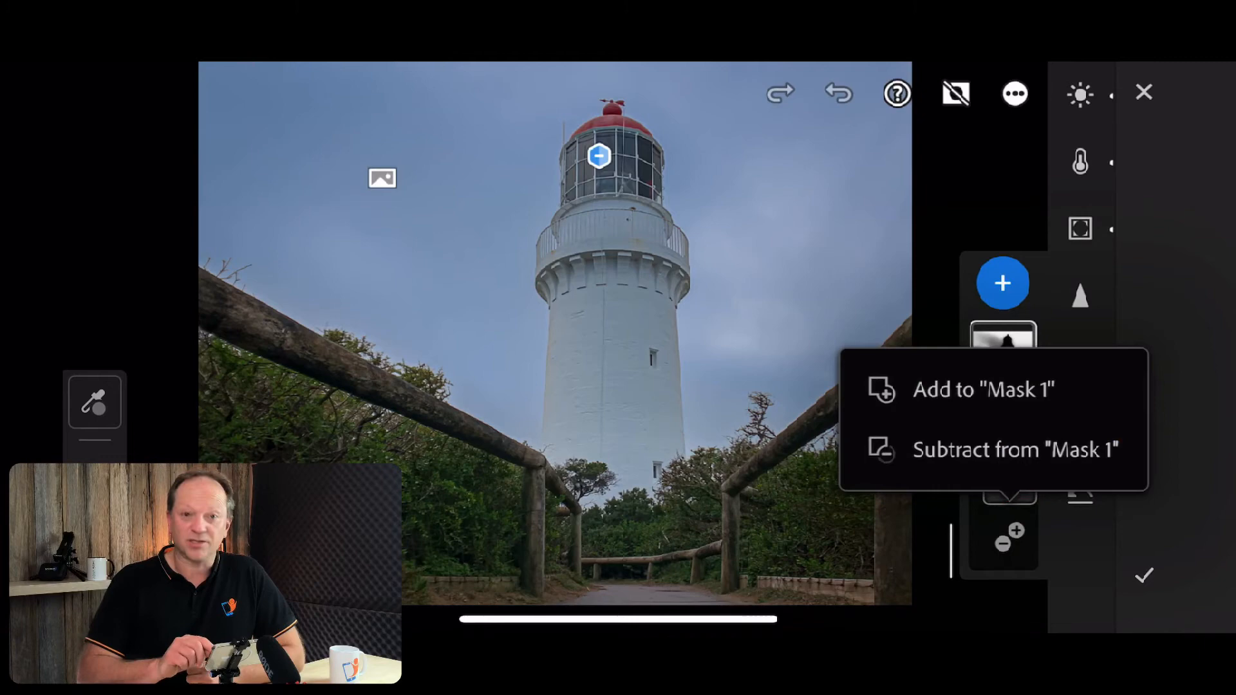
Add a linear gradient over the upper sky to Mask 1
left_click(1012, 449)
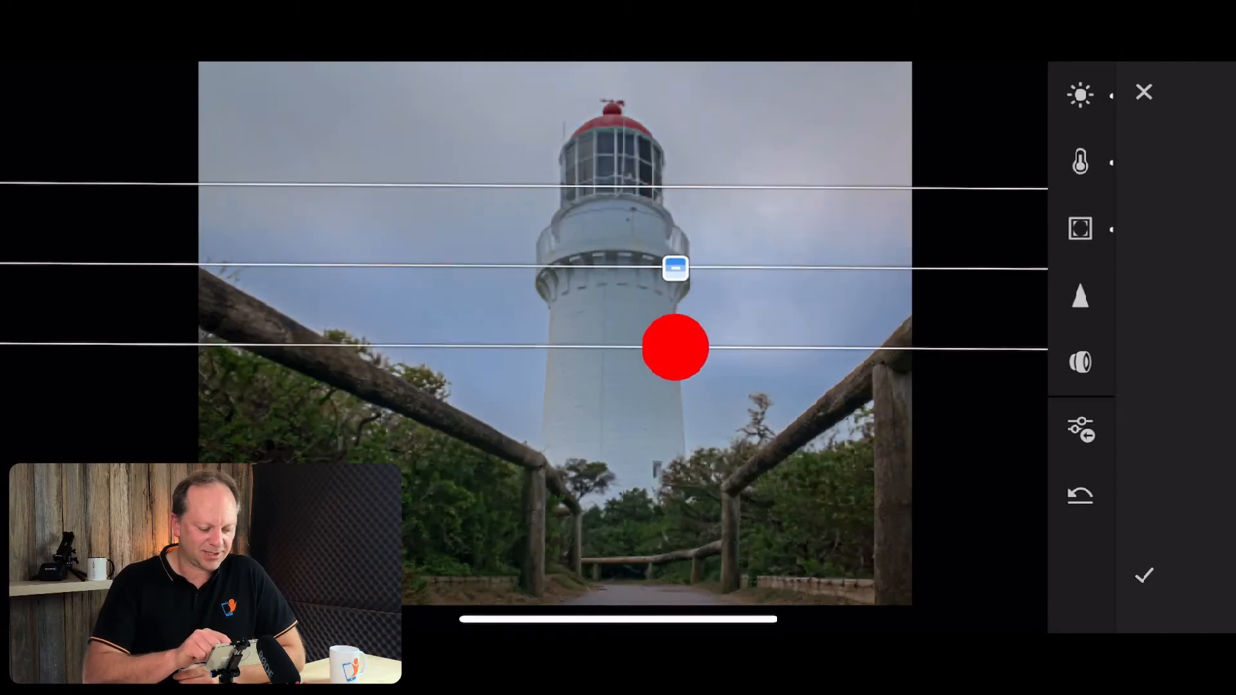
left_click_drag(673, 347, 645, 125)
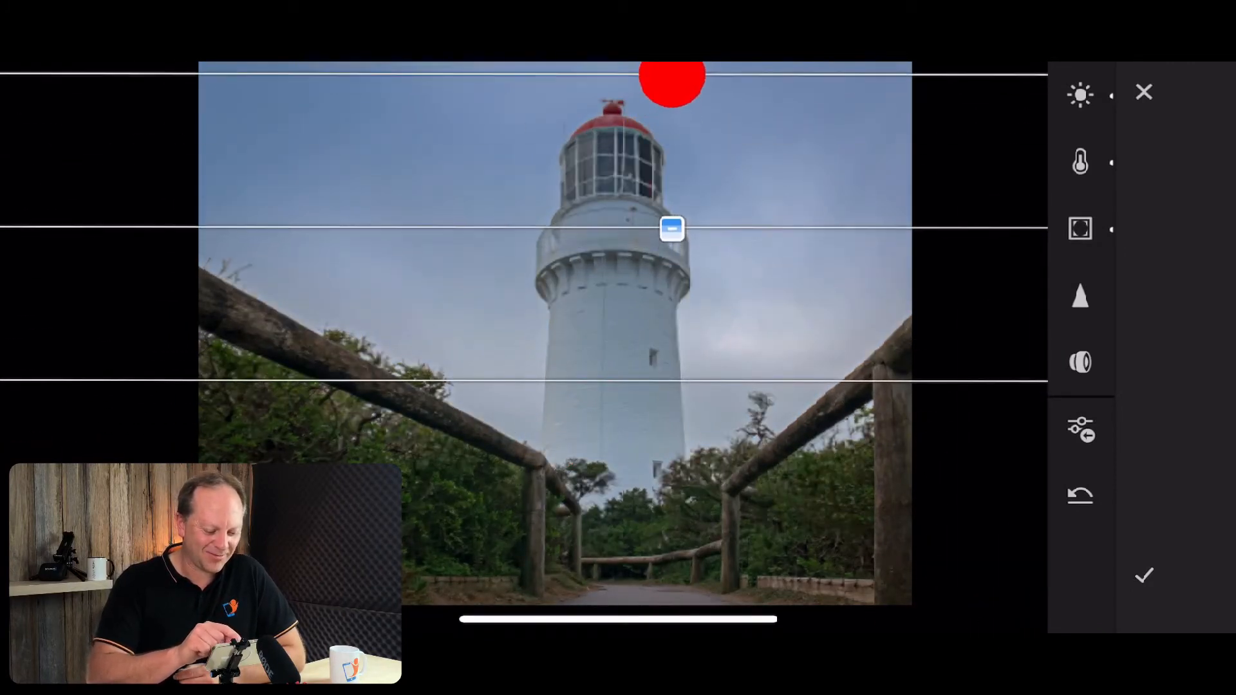
left_click_drag(672, 76, 658, 319)
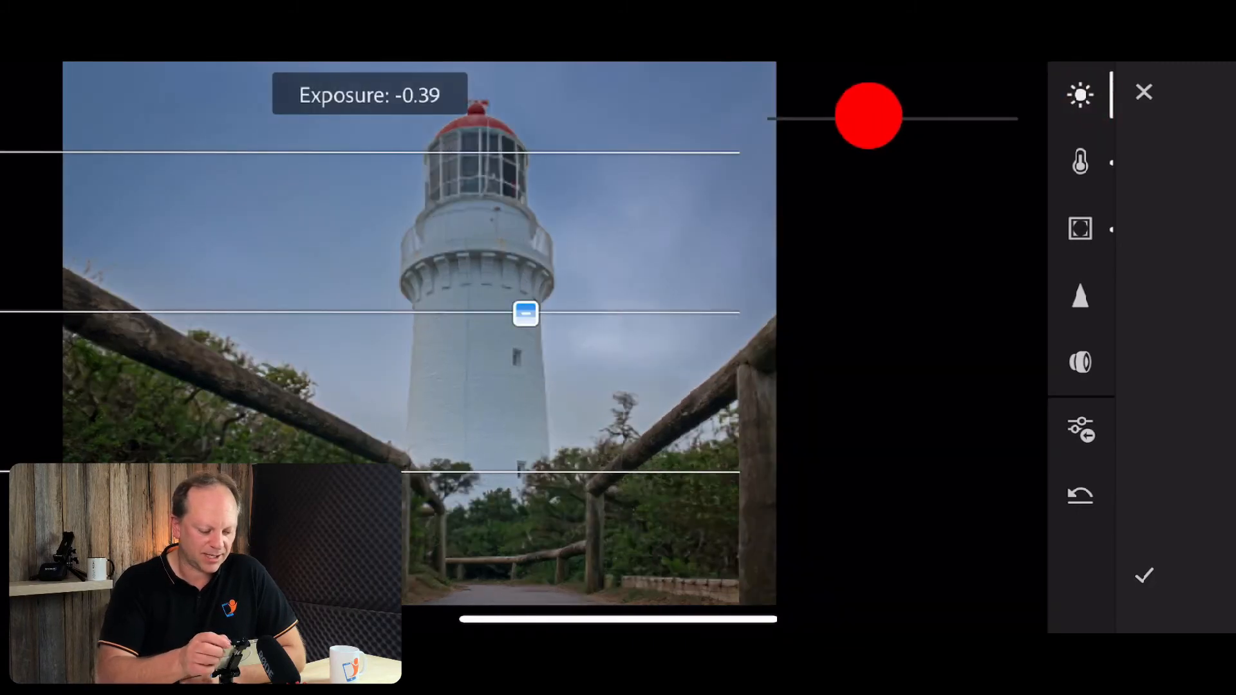
Set the sky's Exposure to -0.42 and Saturation to -34
left_click_drag(884, 119, 877, 118)
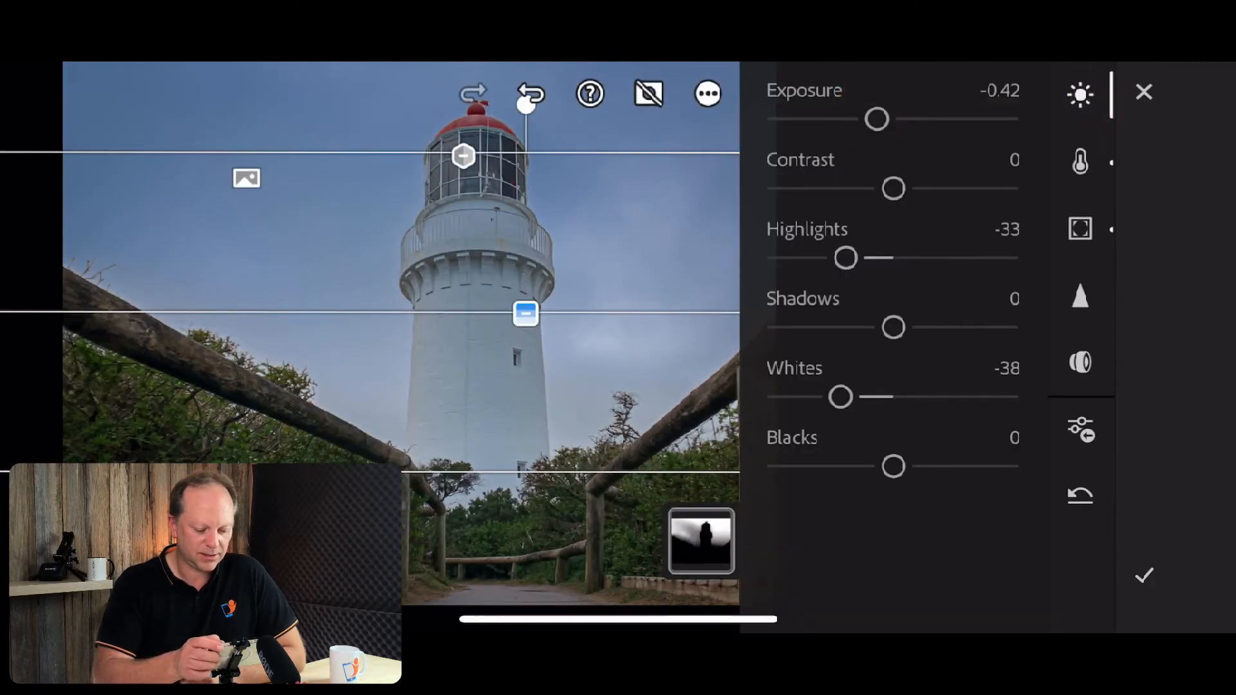
left_click(1080, 162)
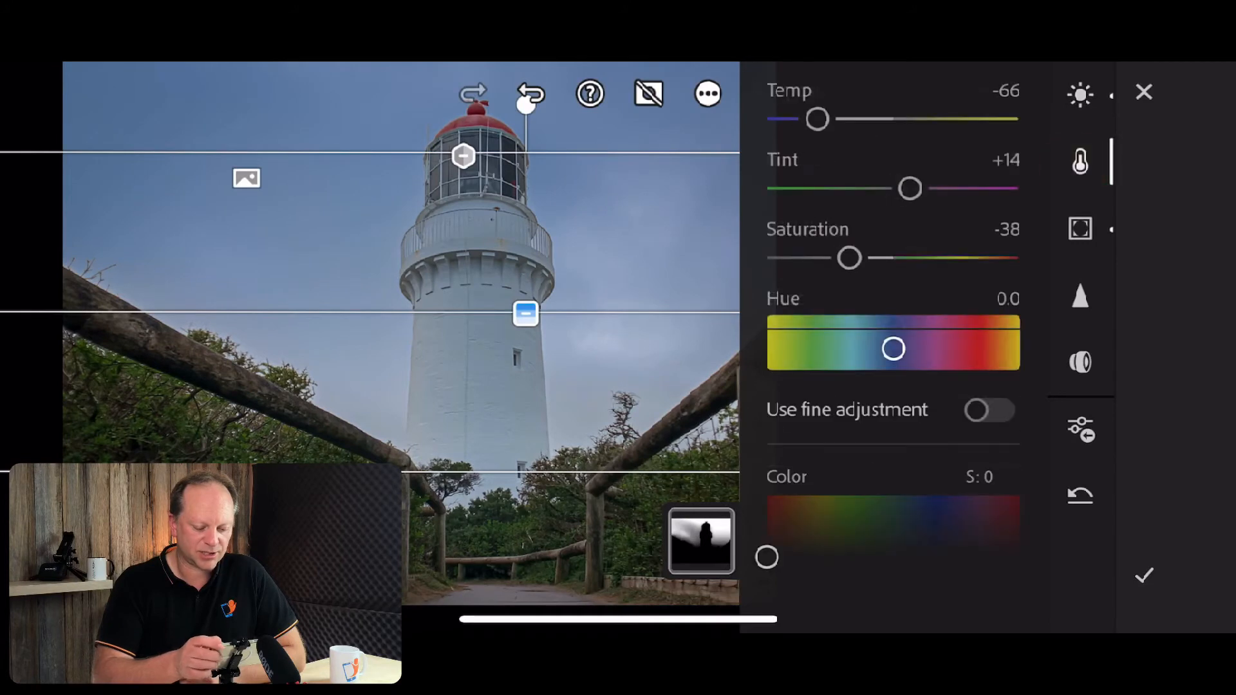
left_click_drag(849, 257, 891, 246)
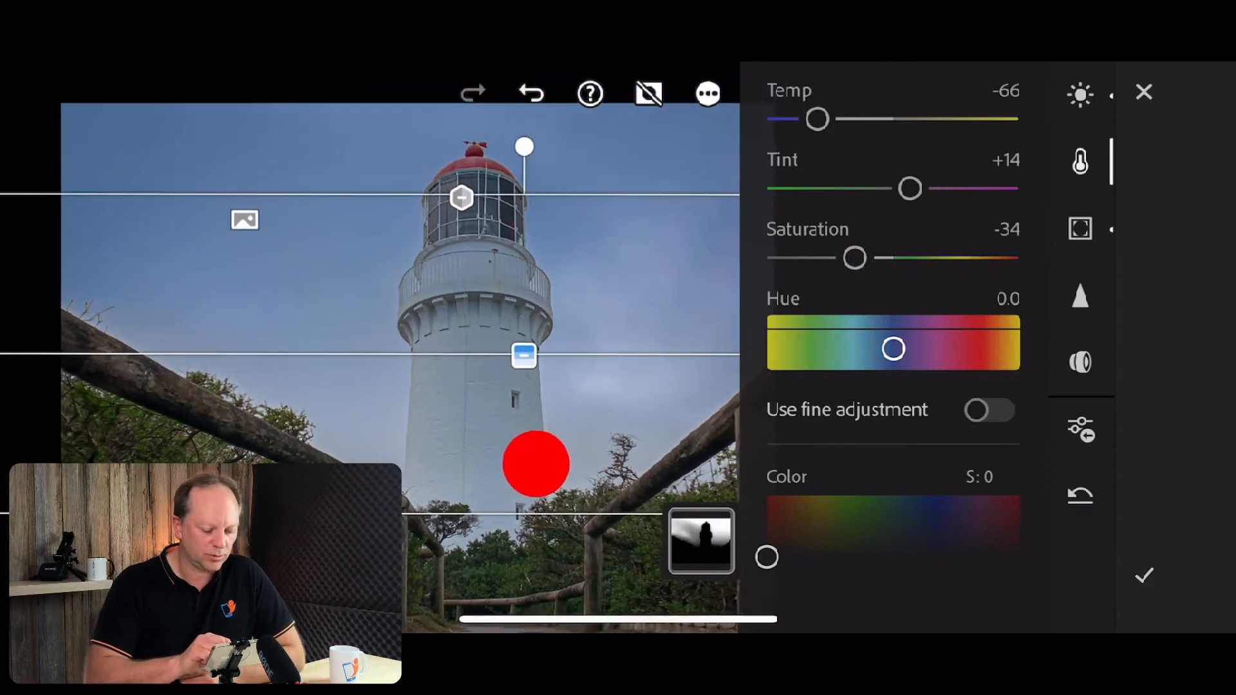
left_click_drag(535, 465, 519, 416)
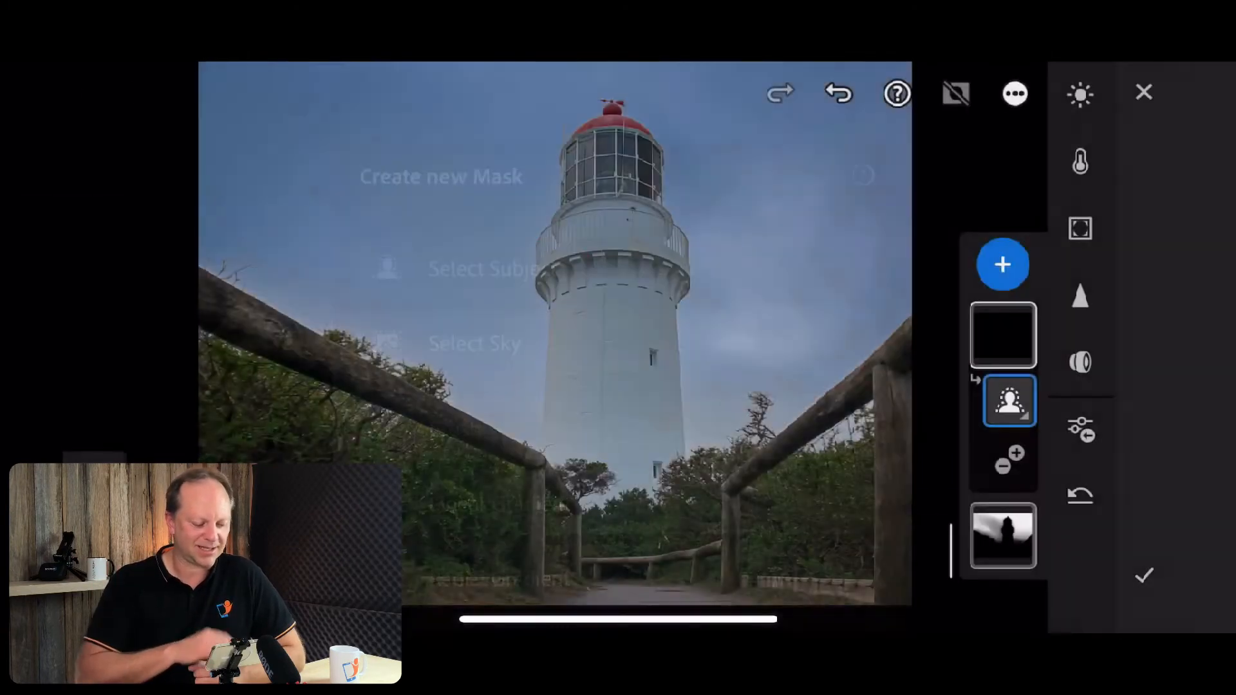
Create Mask 2 selecting the lighthouse as subject and bring up its refine options
left_click(480, 268)
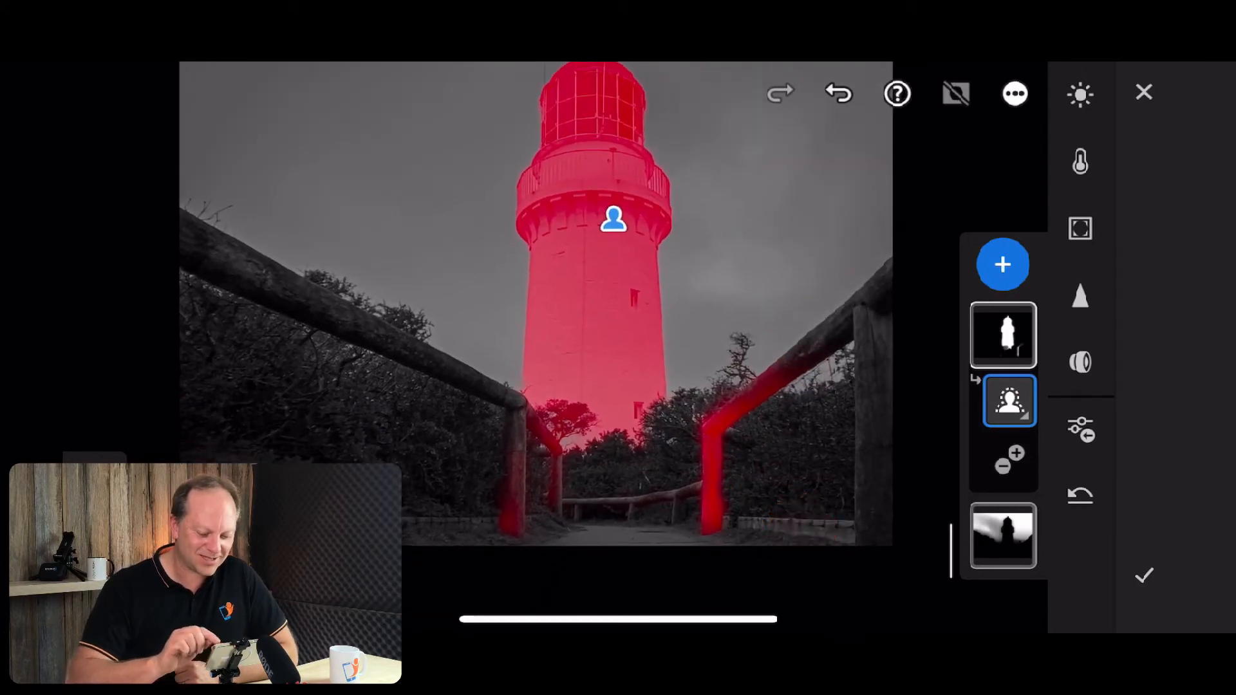
left_click(1001, 264)
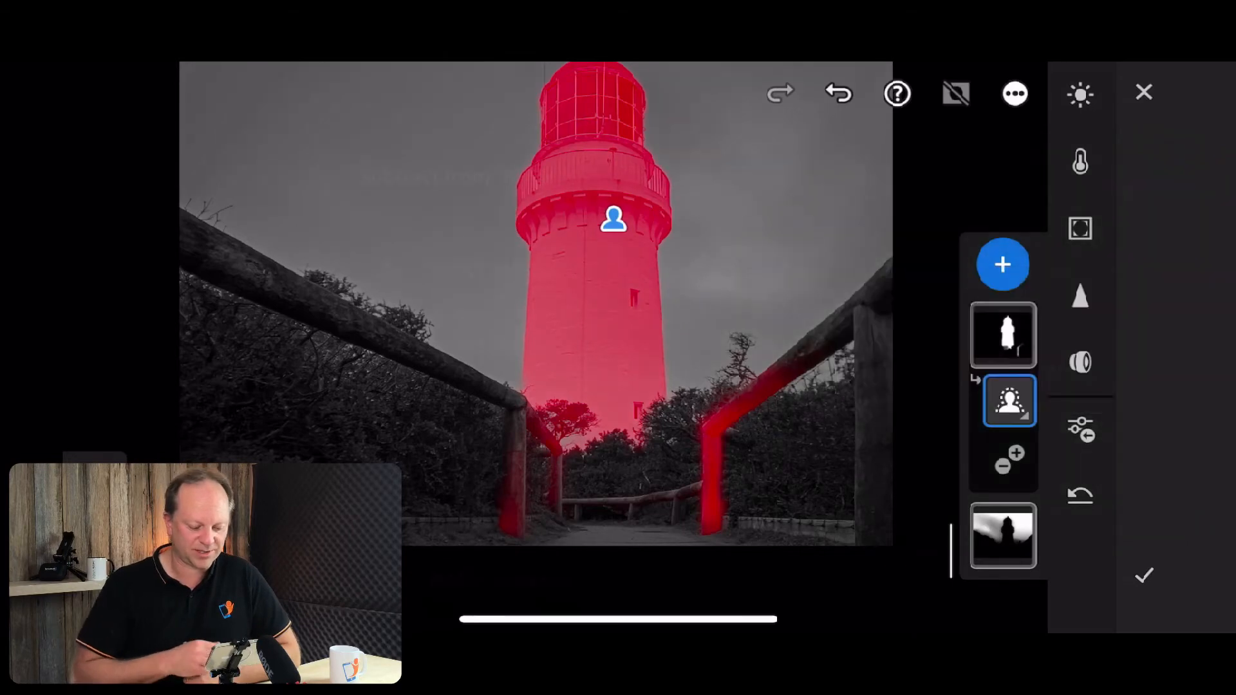
left_click(1003, 334)
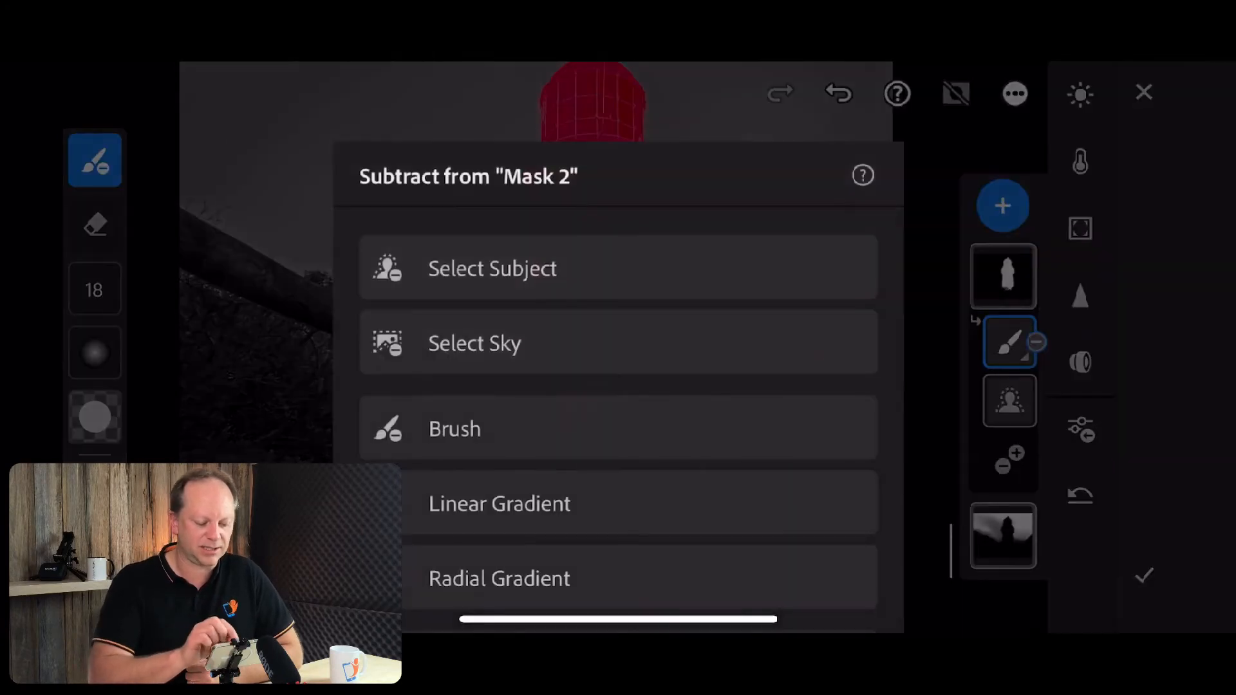
Refine the lighthouse subject mask to an amount of 29 and apply it
scroll("down", 3)
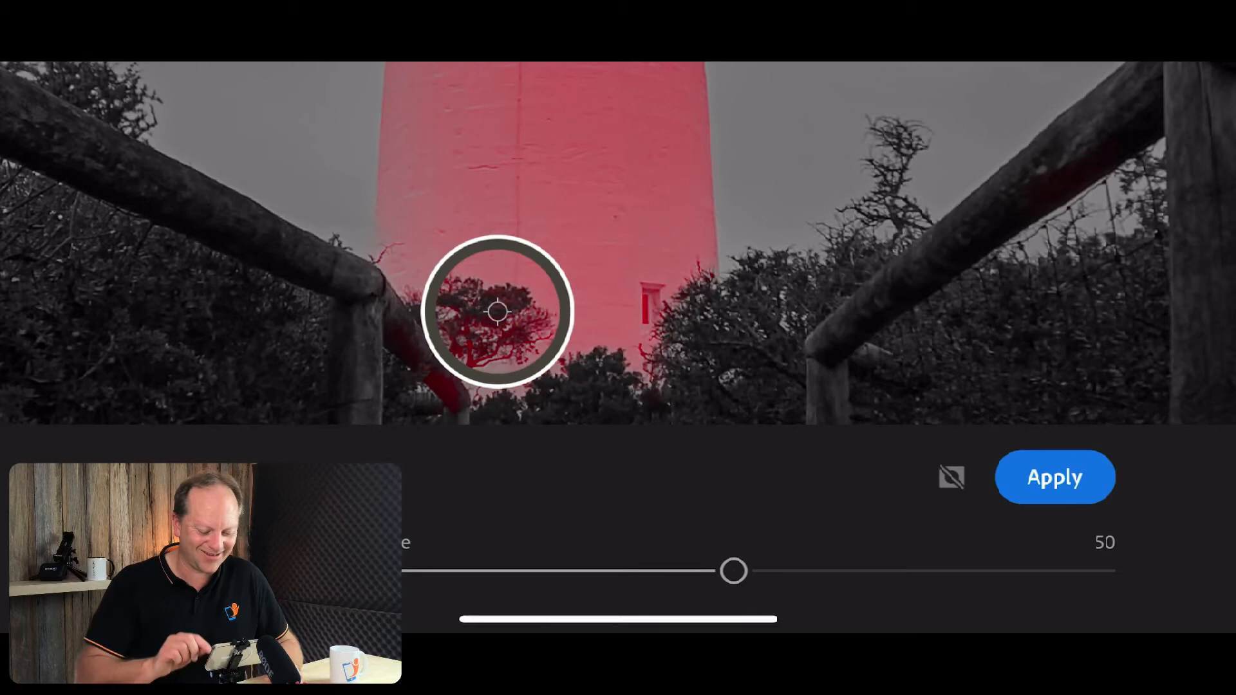
left_click_drag(732, 571, 754, 557)
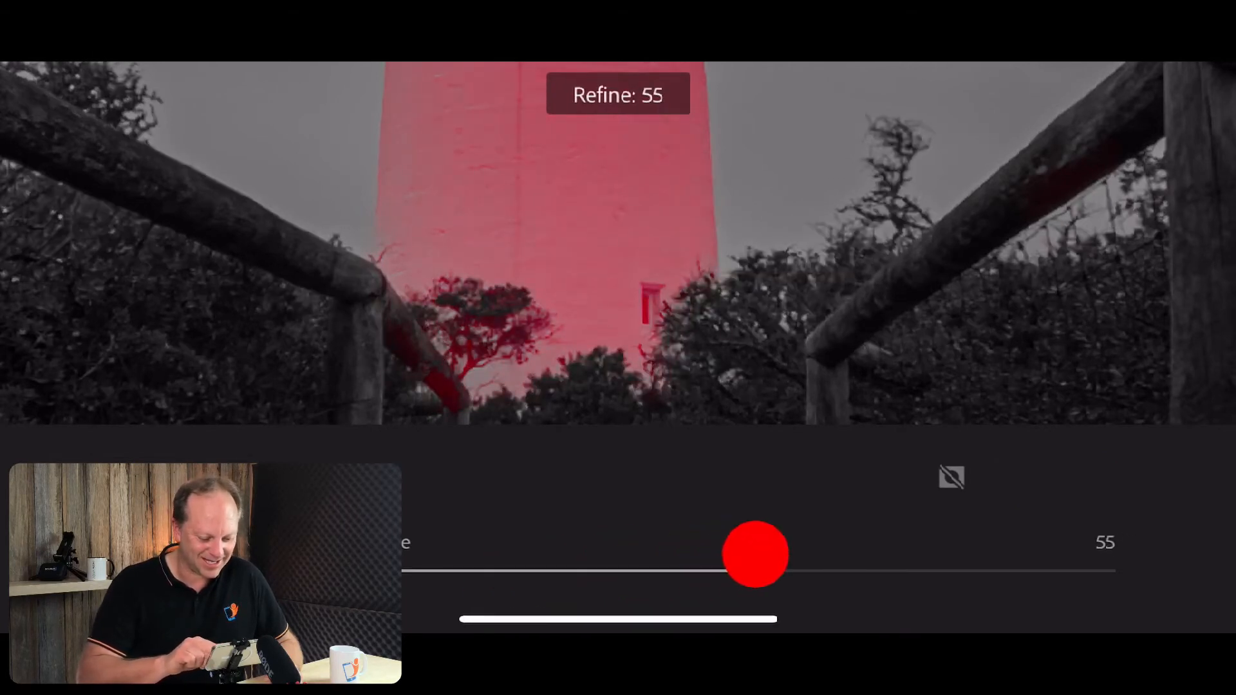
left_click_drag(754, 554, 564, 569)
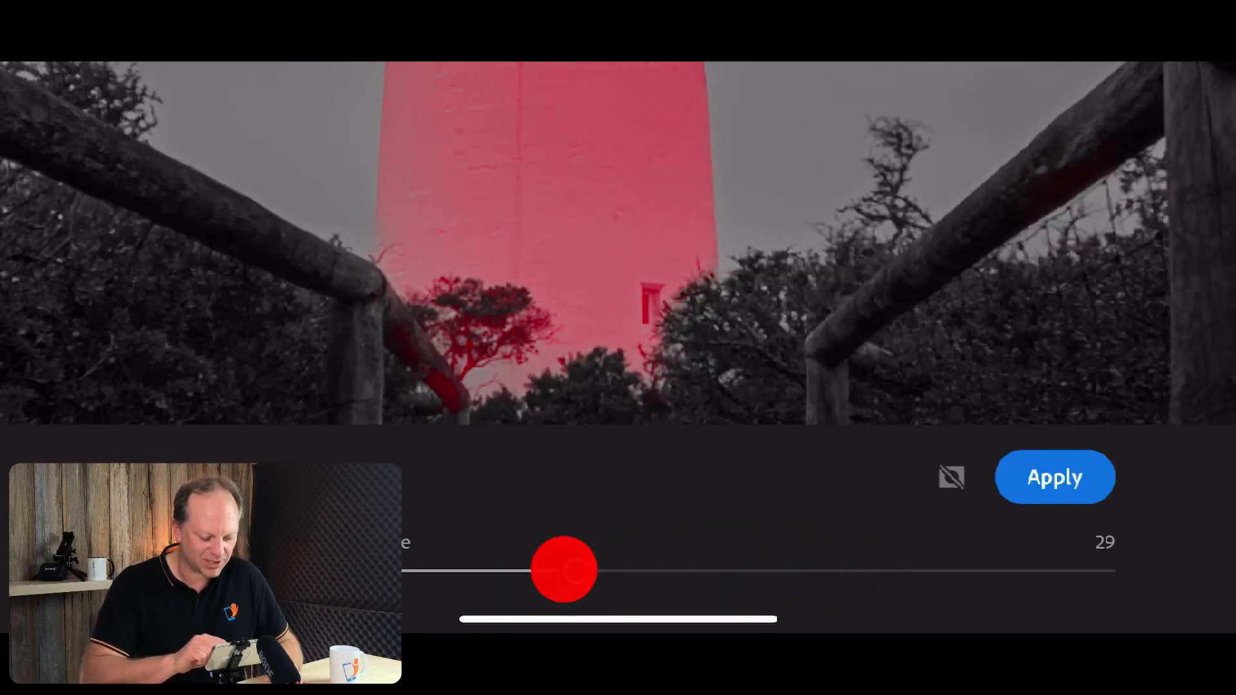
left_click(1054, 476)
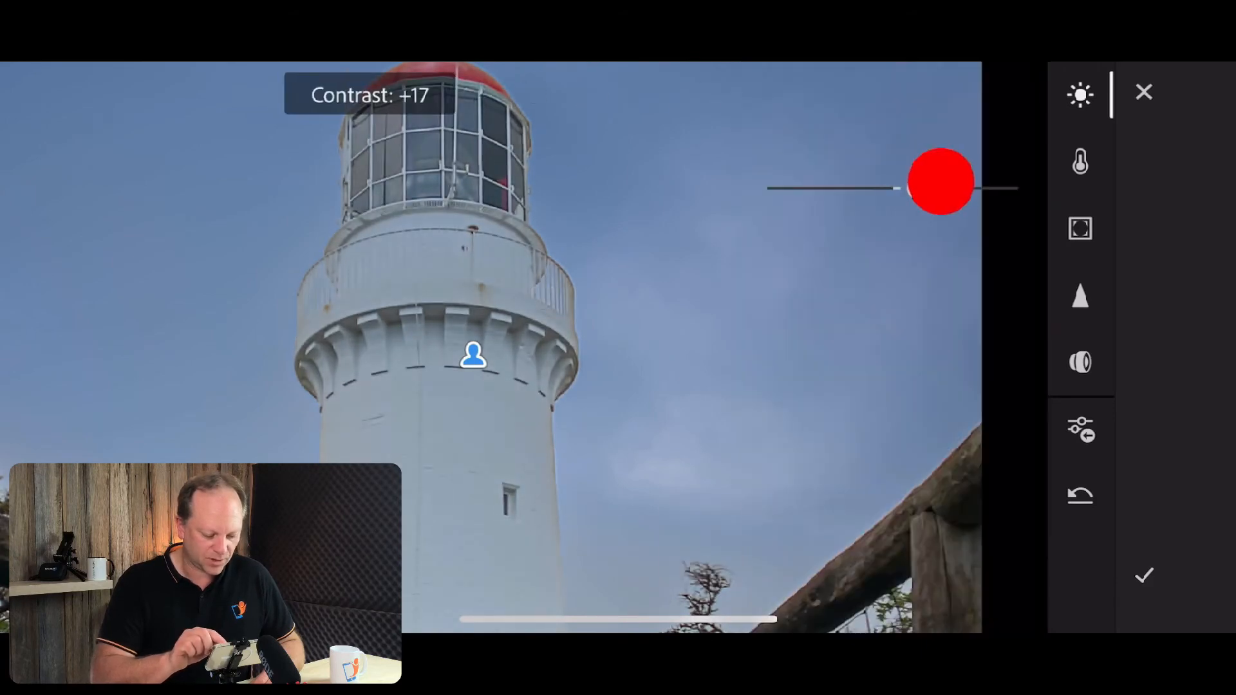
Set the lighthouse mask to Contrast +17, Texture +100 and Clarity +26
left_click_drag(940, 181, 940, 188)
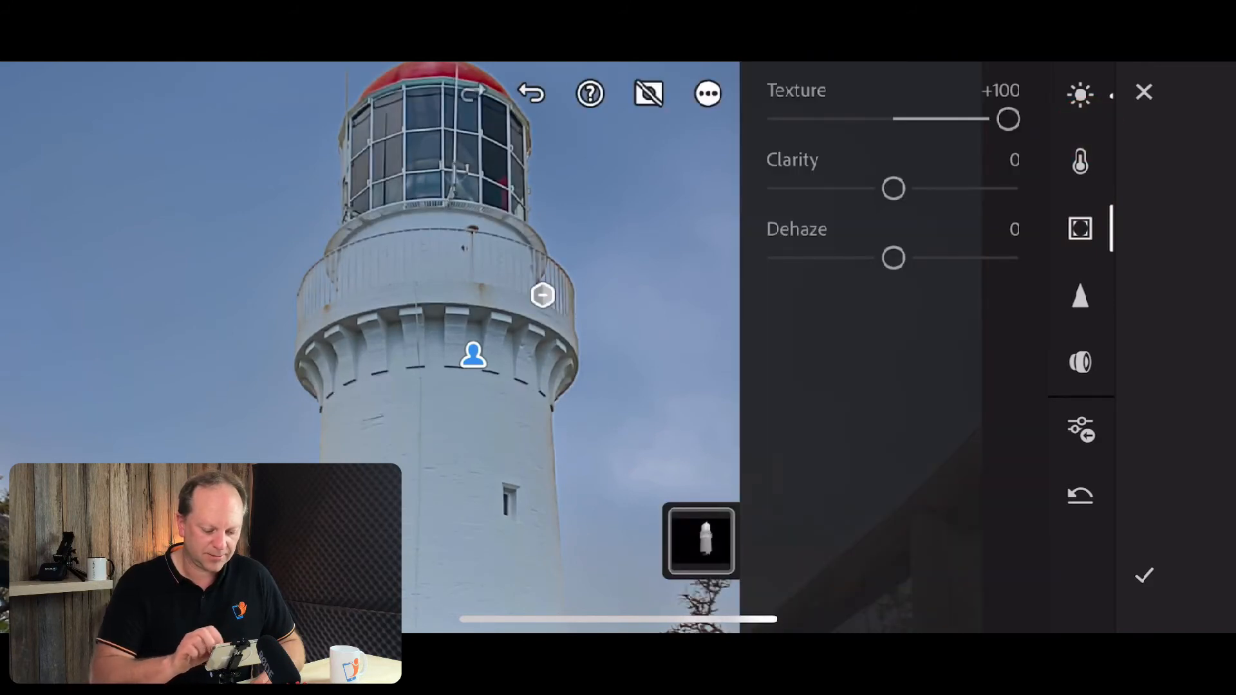
left_click_drag(894, 188, 922, 188)
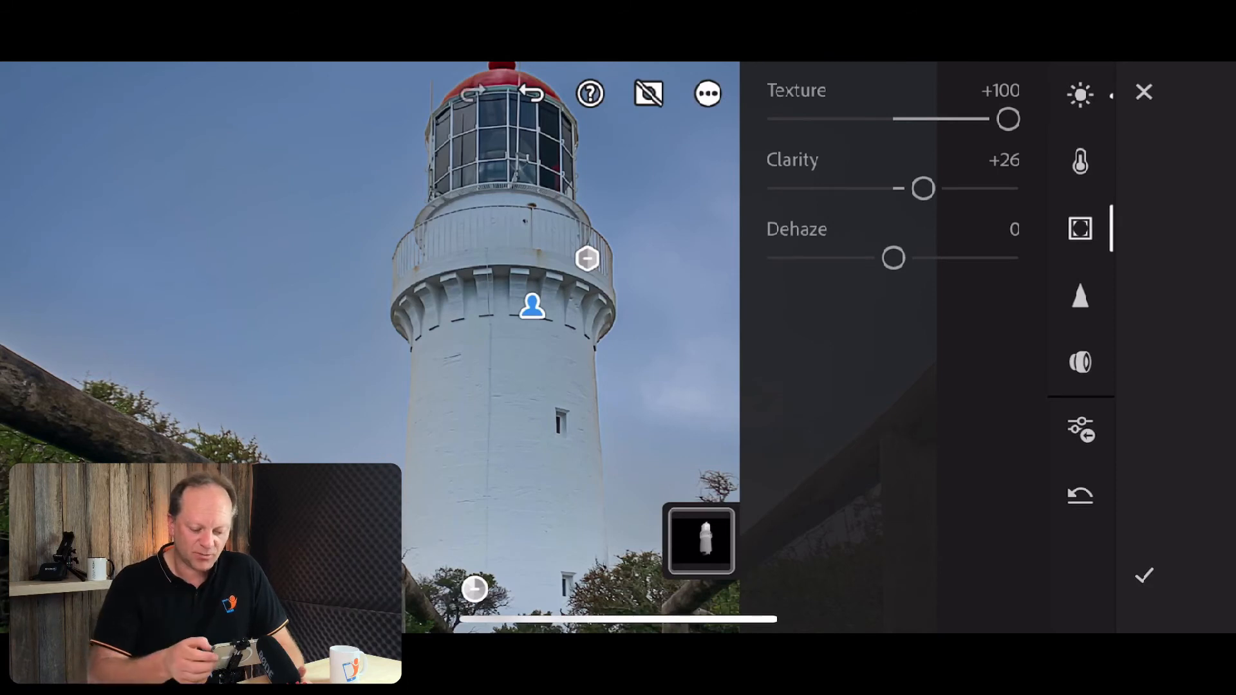
Sharpen the lighthouse to +38 and drop its Saturation to about -78
left_click(1080, 298)
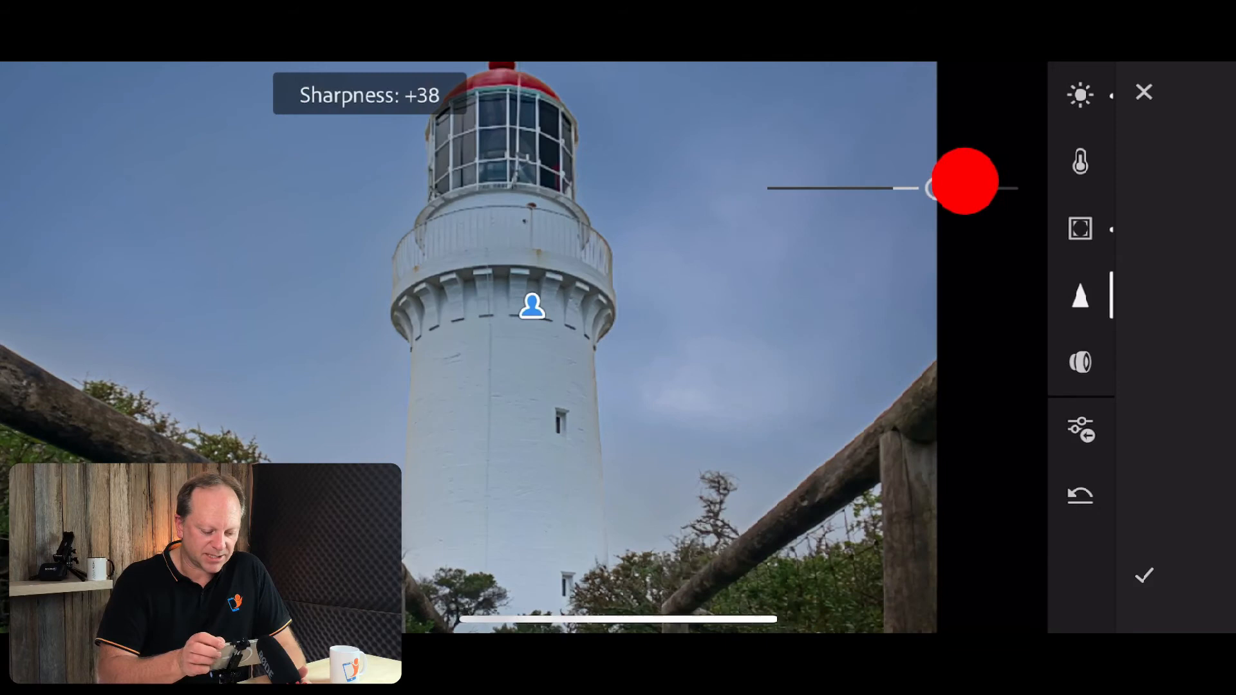
left_click(1079, 163)
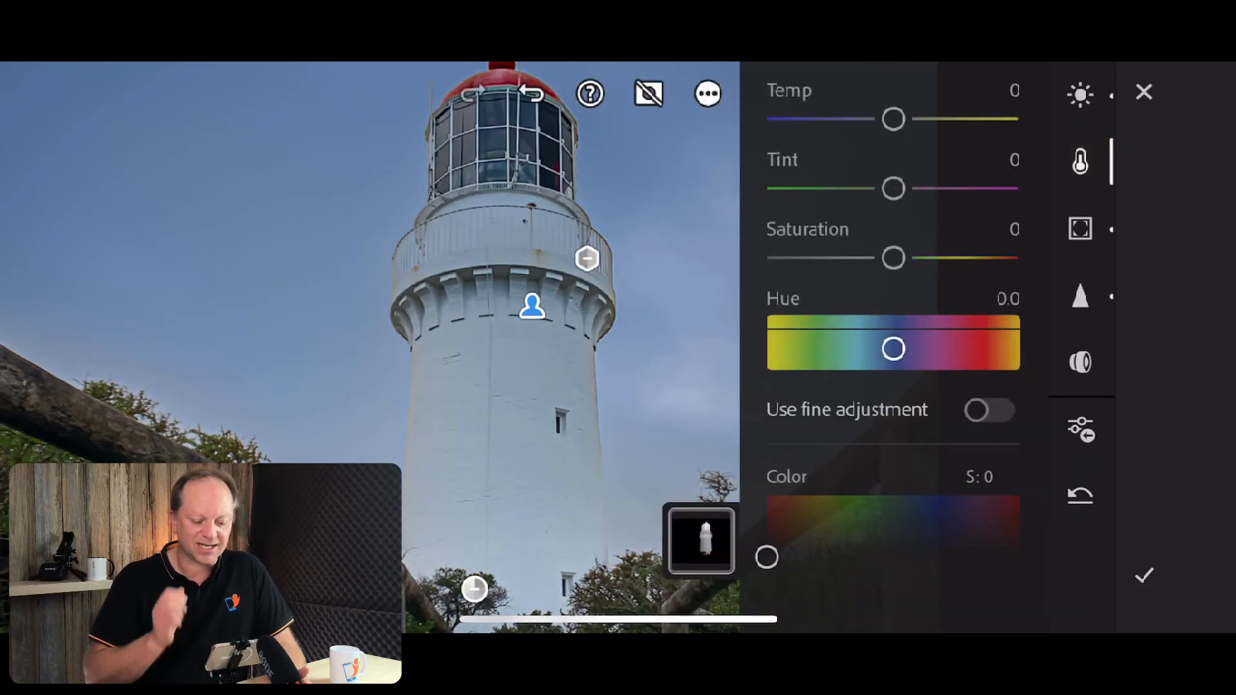
left_click_drag(893, 257, 877, 262)
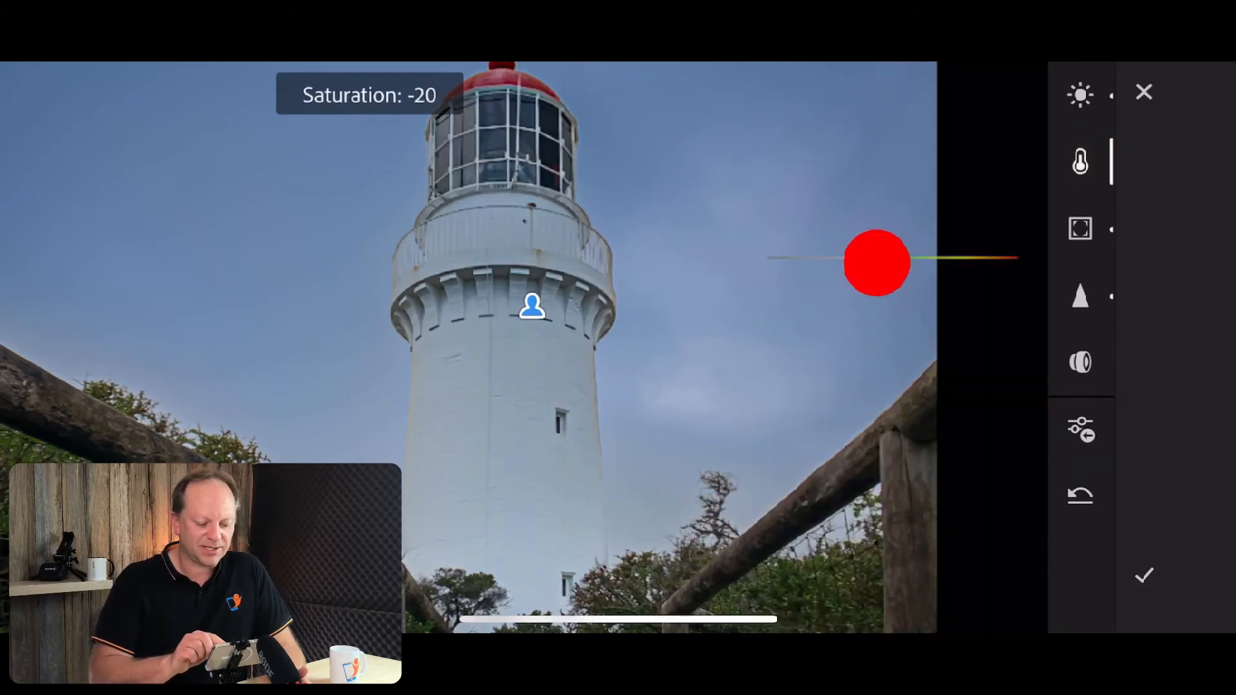
left_click_drag(877, 263, 842, 257)
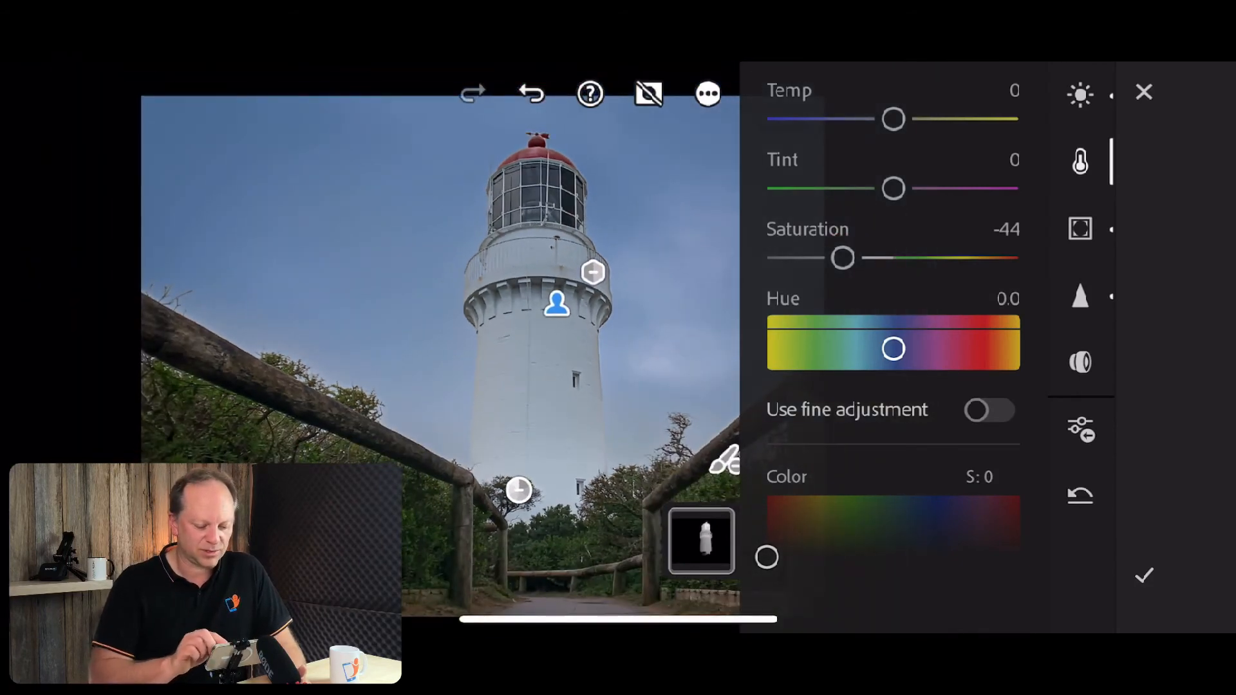
left_click_drag(842, 258, 828, 257)
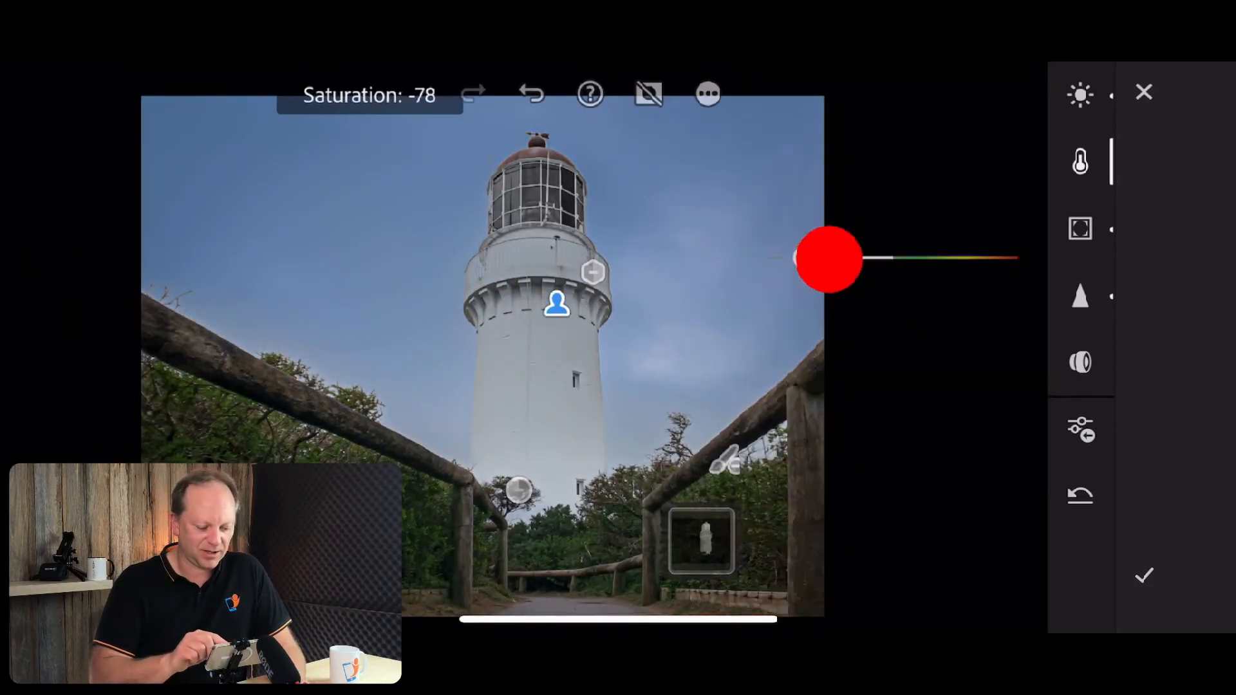
left_click_drag(829, 257, 895, 258)
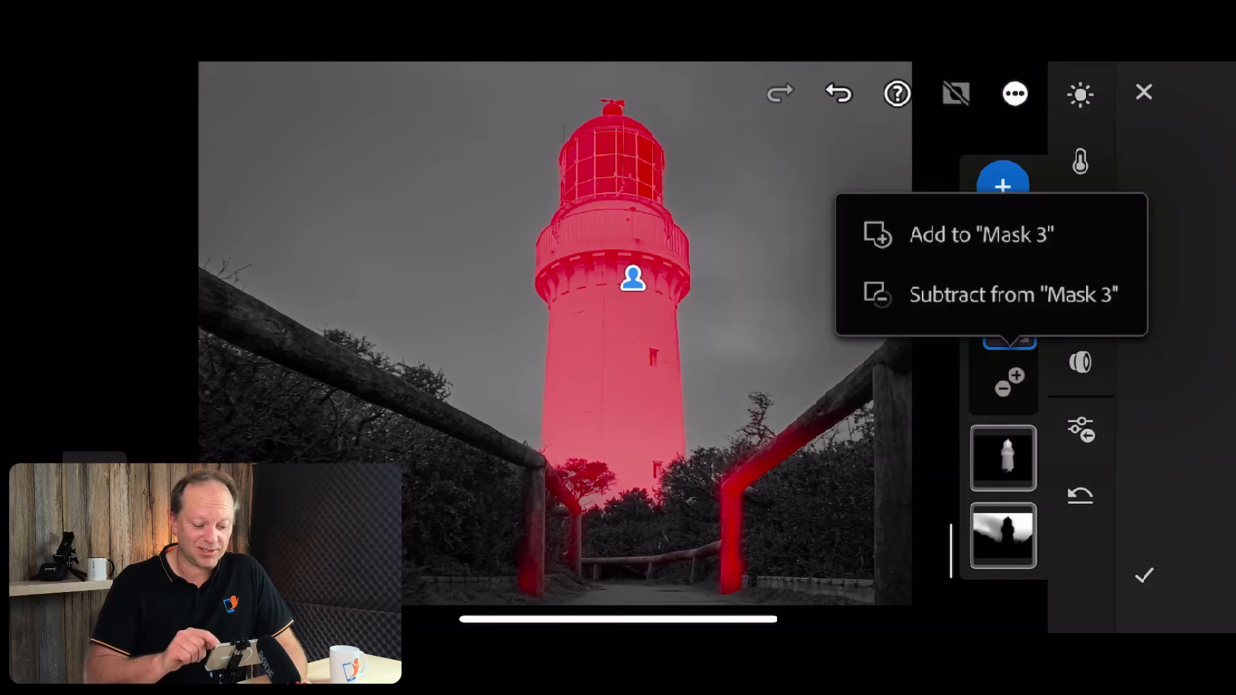
Subtract from Mask 3 so only the tower's shaded right side stays masked
left_click(1016, 293)
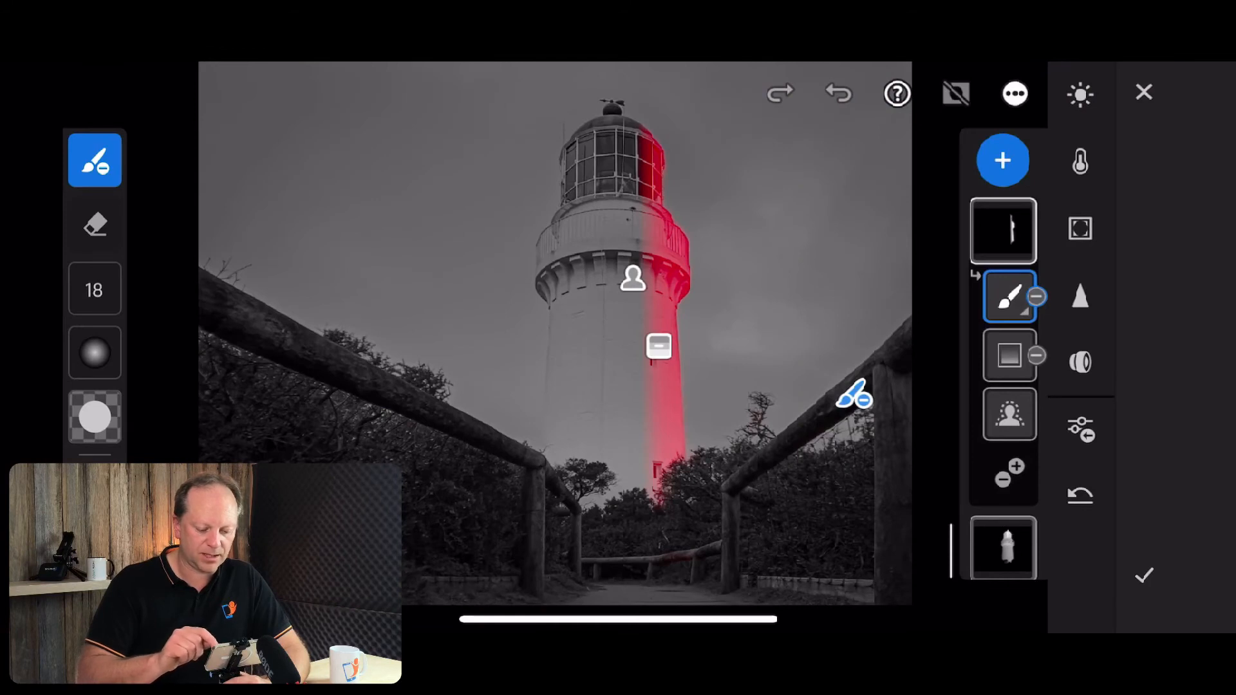
left_click(1080, 94)
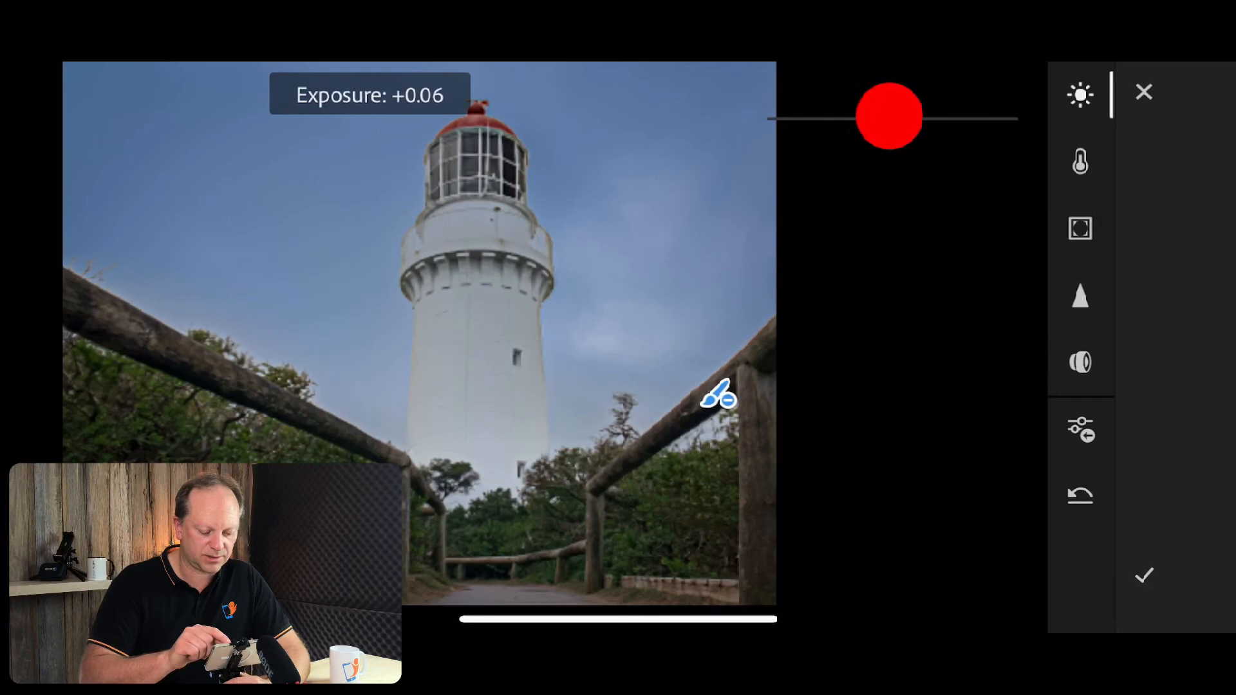
Darken the shaded-side mask to Exposure -0.29 and bring up the mask list
left_click_drag(891, 117, 877, 108)
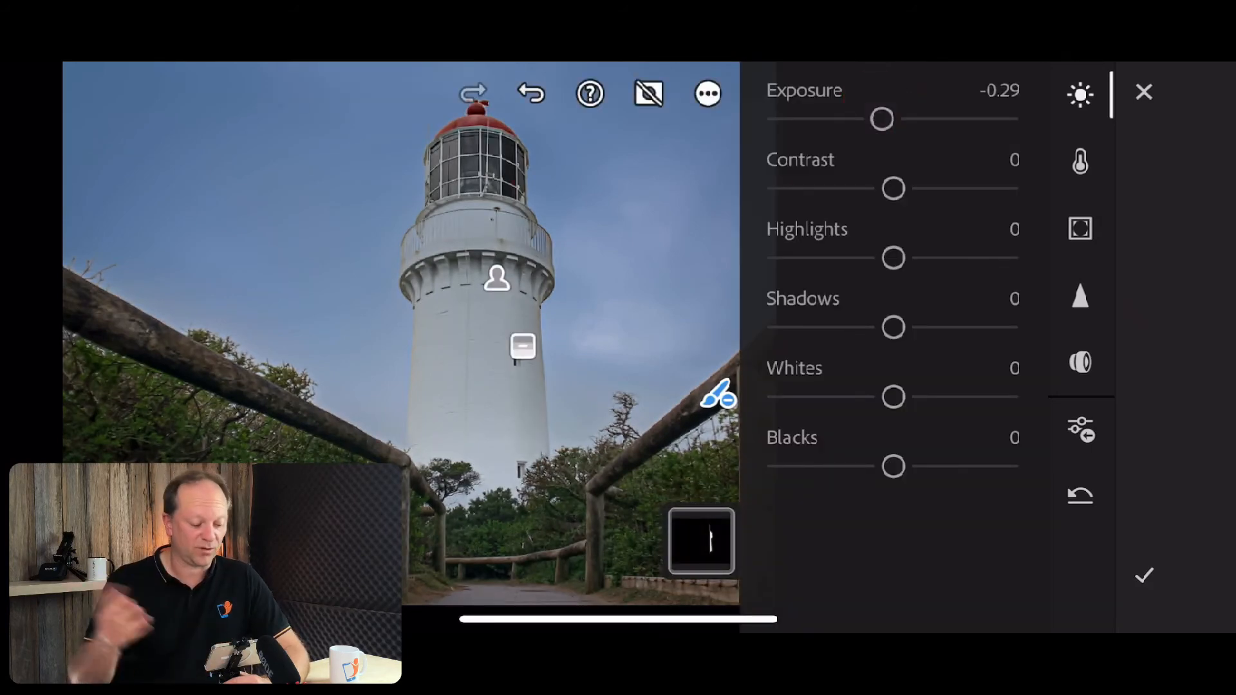
left_click(1144, 93)
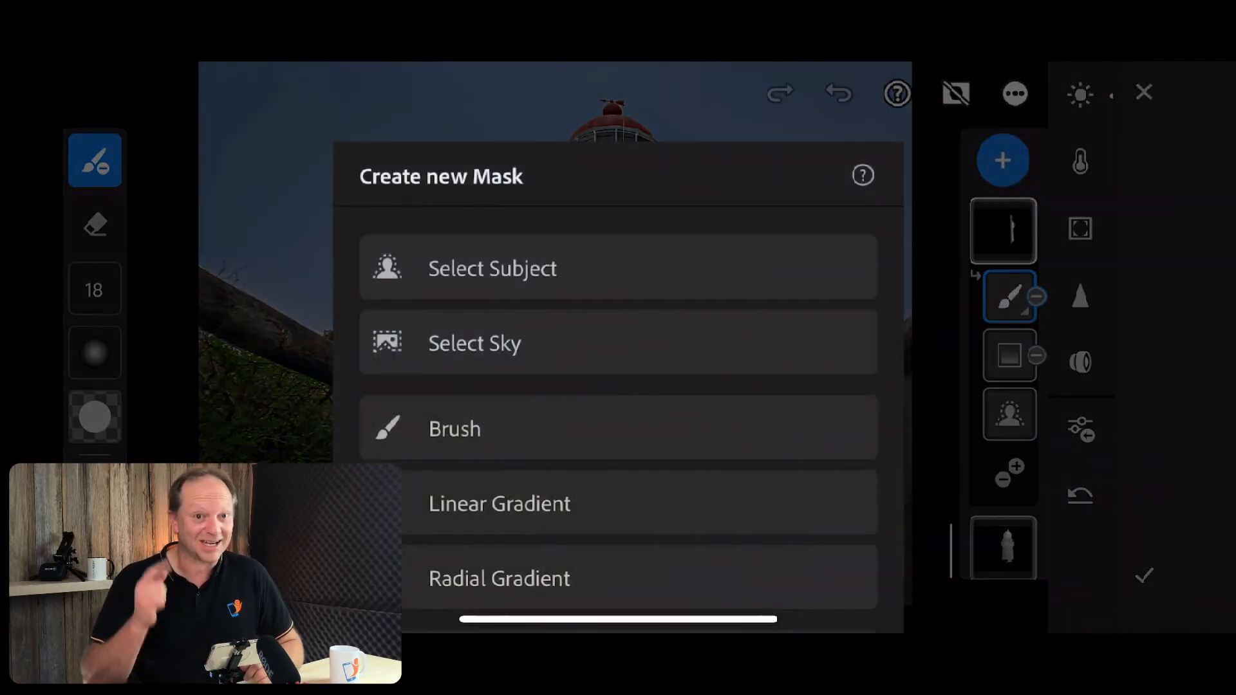
Create a colour-range mask on the foliage with Refine lowered to 27 and apply it
scroll("down", 3)
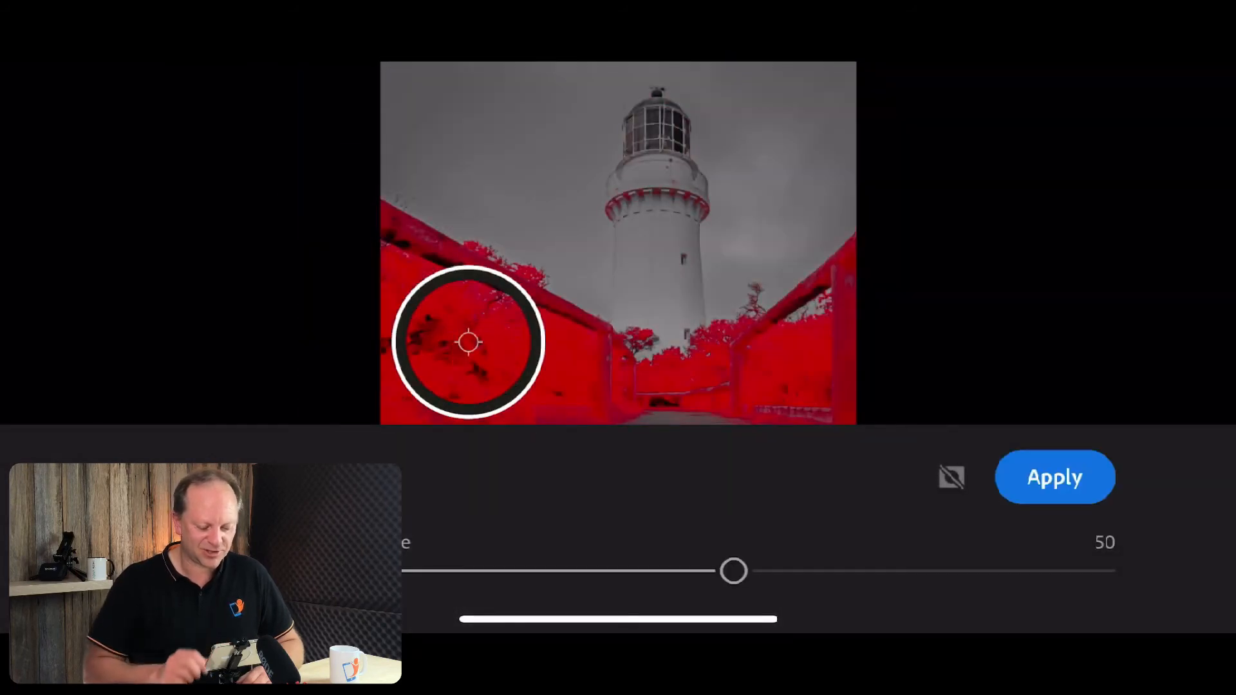
left_click_drag(732, 570, 604, 573)
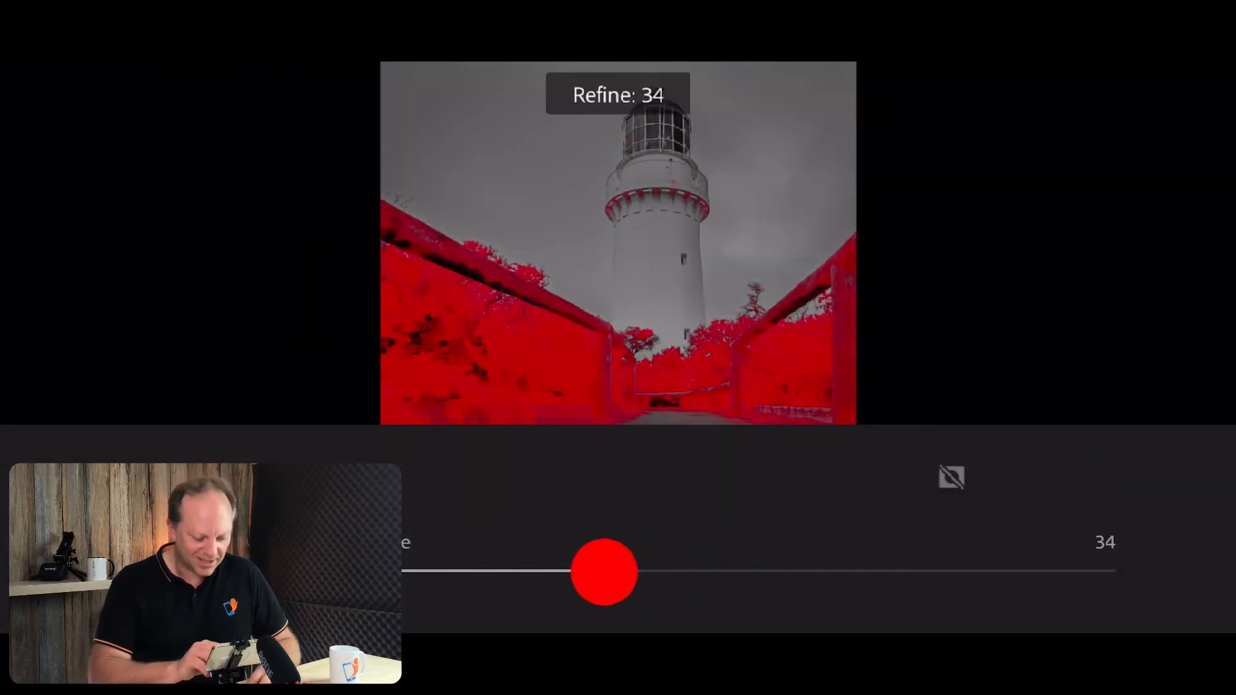
left_click_drag(605, 573, 561, 570)
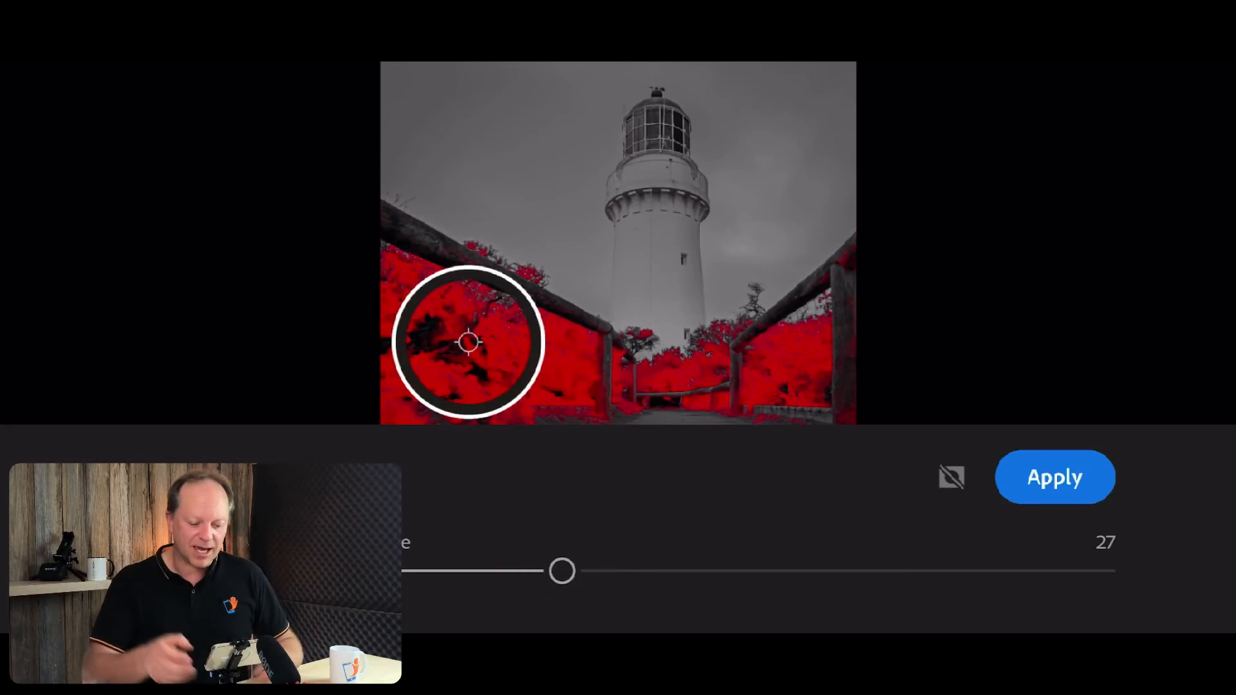
left_click(1054, 477)
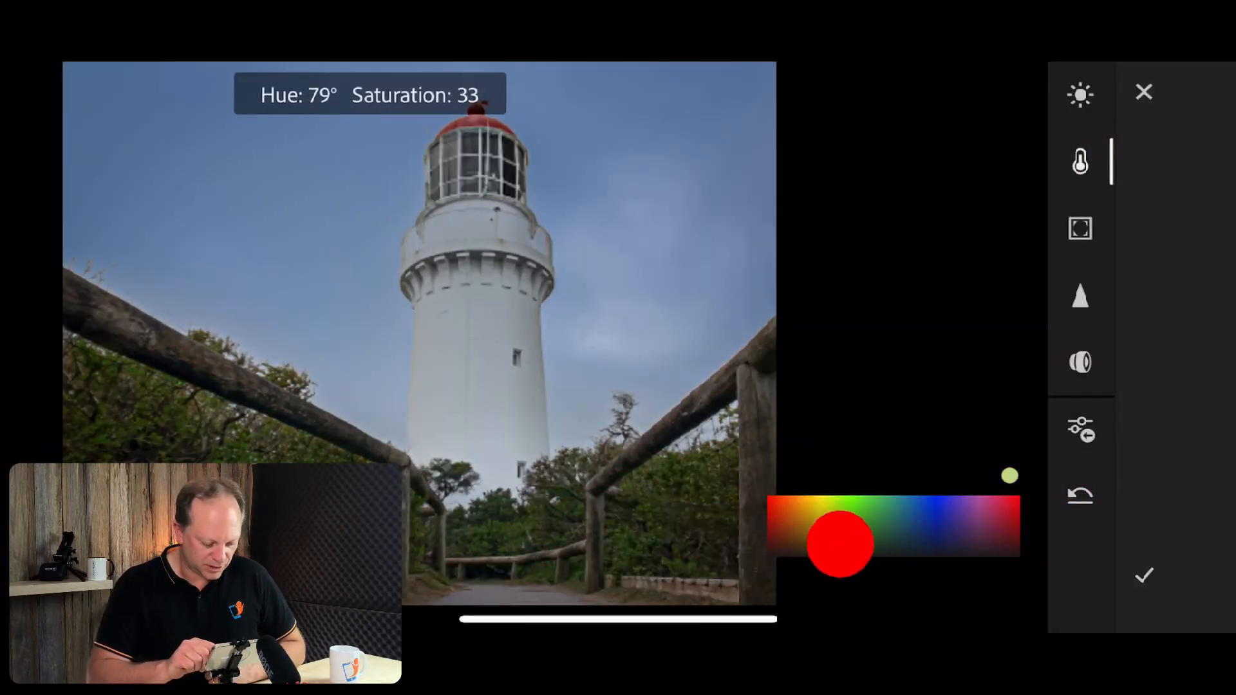
Tint the foliage mask to Hue 79°, Saturation 33 for punchier greens
left_click_drag(840, 539, 840, 571)
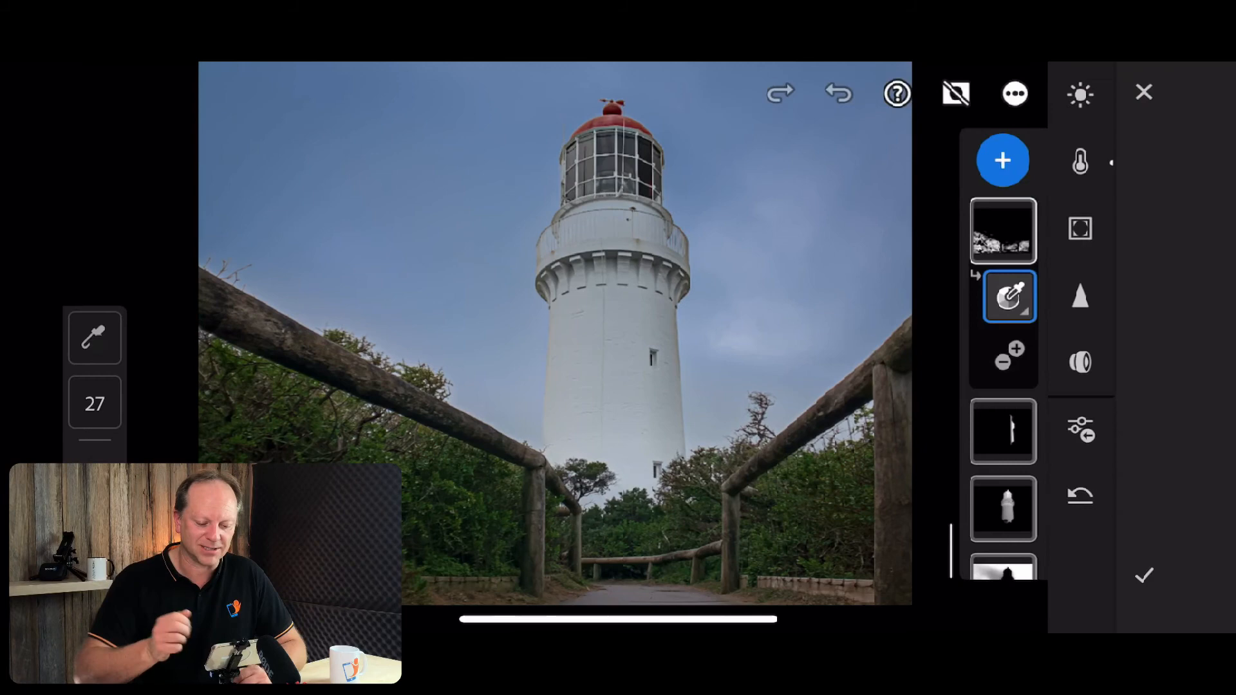
Brush a mask over the foreground path and lift its Exposure to about +0.34
left_click(1003, 159)
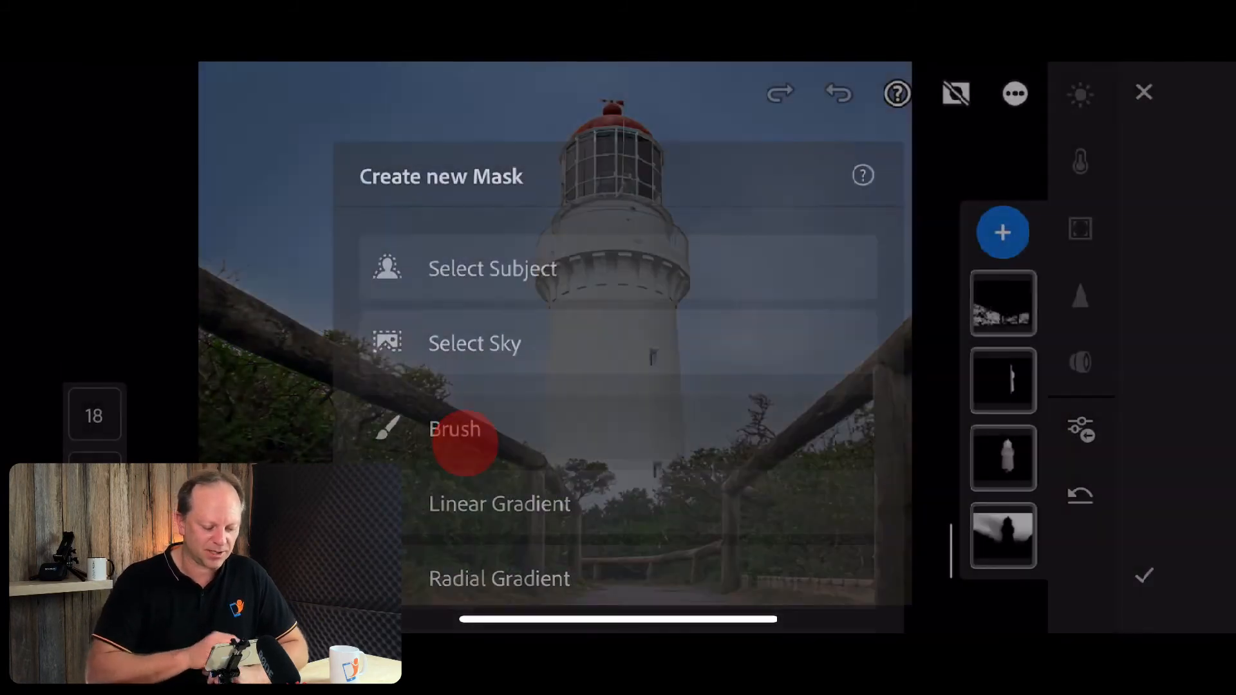
left_click(454, 428)
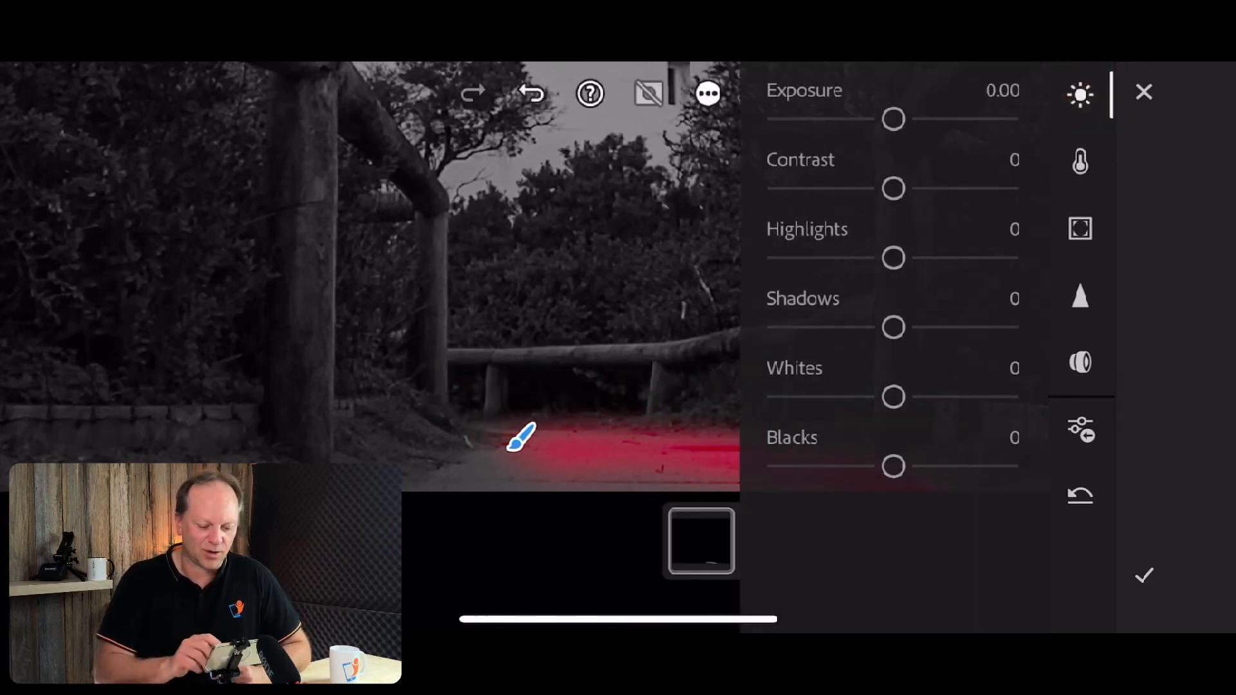
left_click_drag(894, 118, 918, 122)
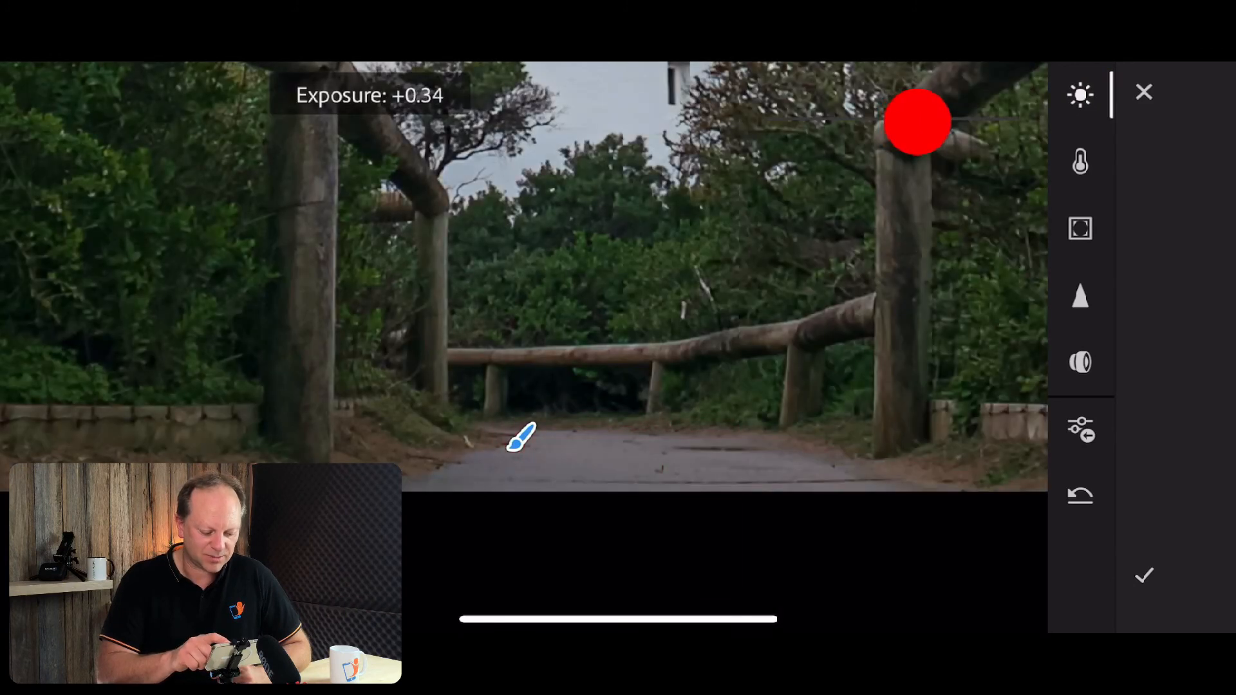
left_click_drag(917, 122, 954, 122)
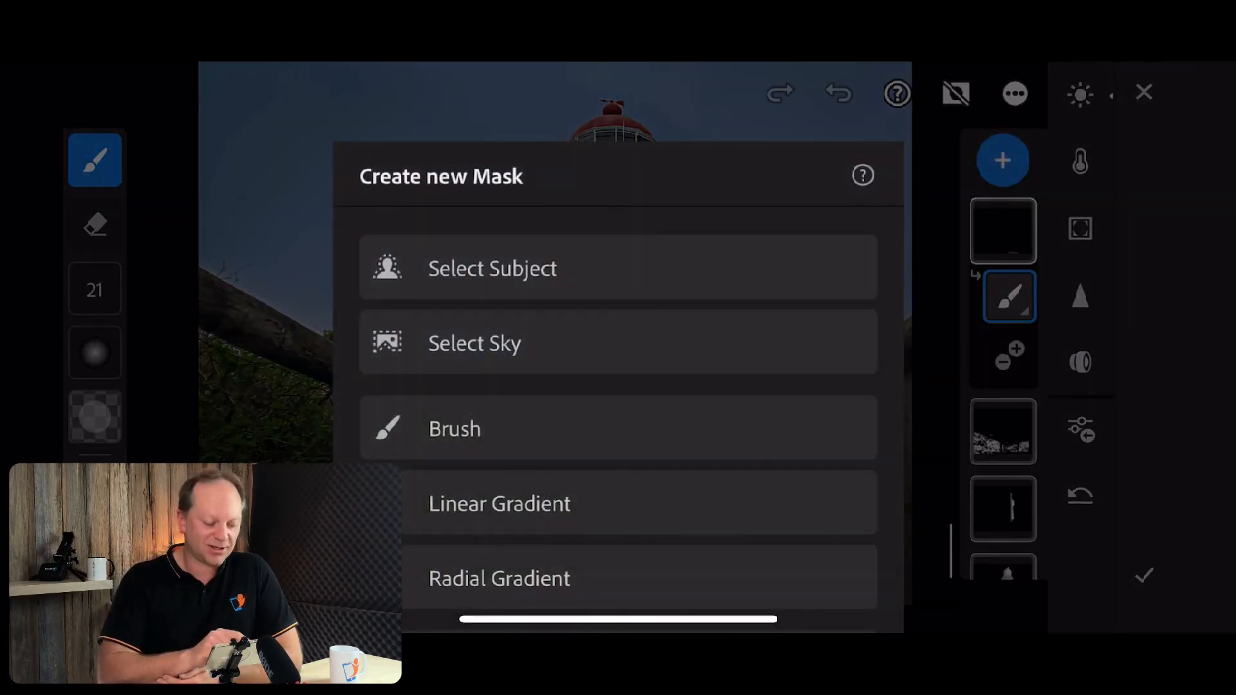
Cancel the new-mask sheet and exit Masking back to the Color Mix panel
left_click(454, 428)
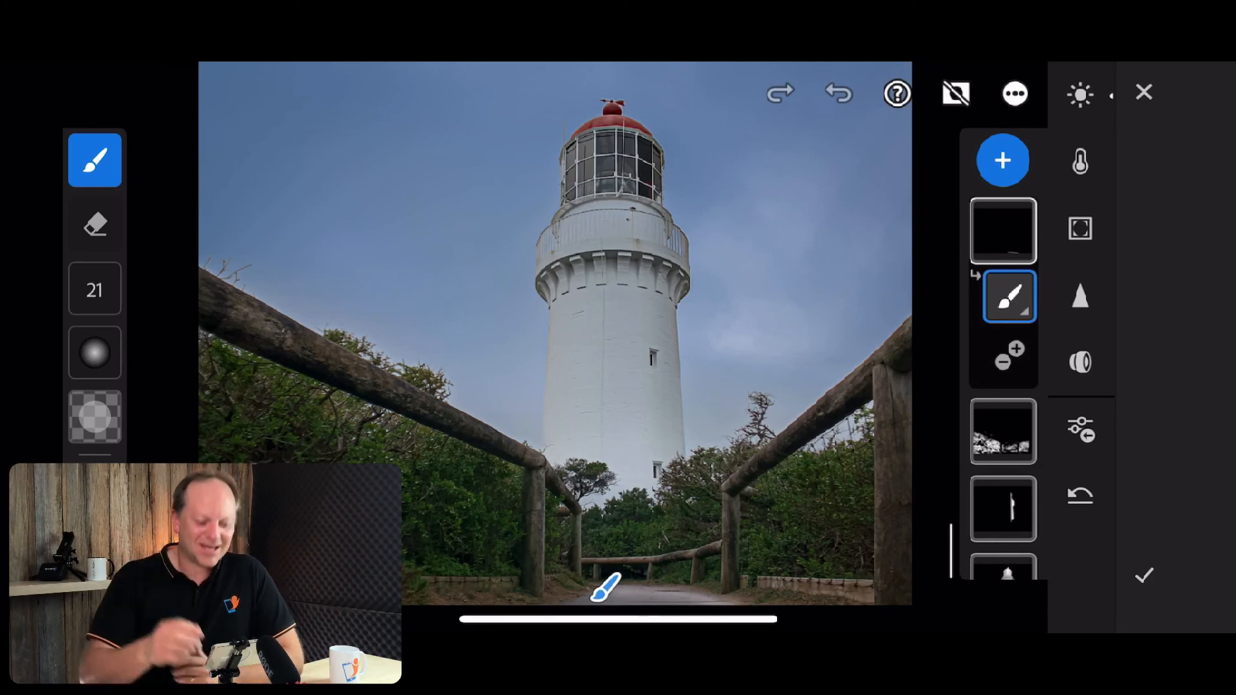
left_click(1079, 161)
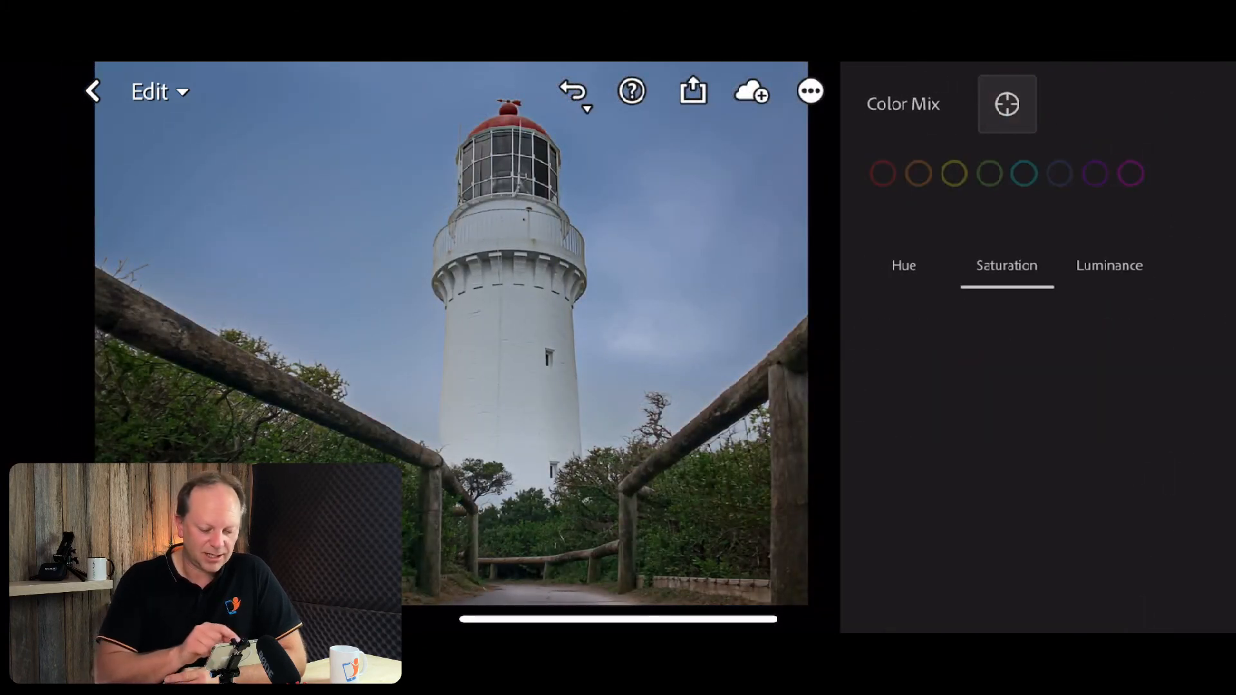
Sample the roof to set Red Saturation +21 and Luminance -56
left_click(882, 174)
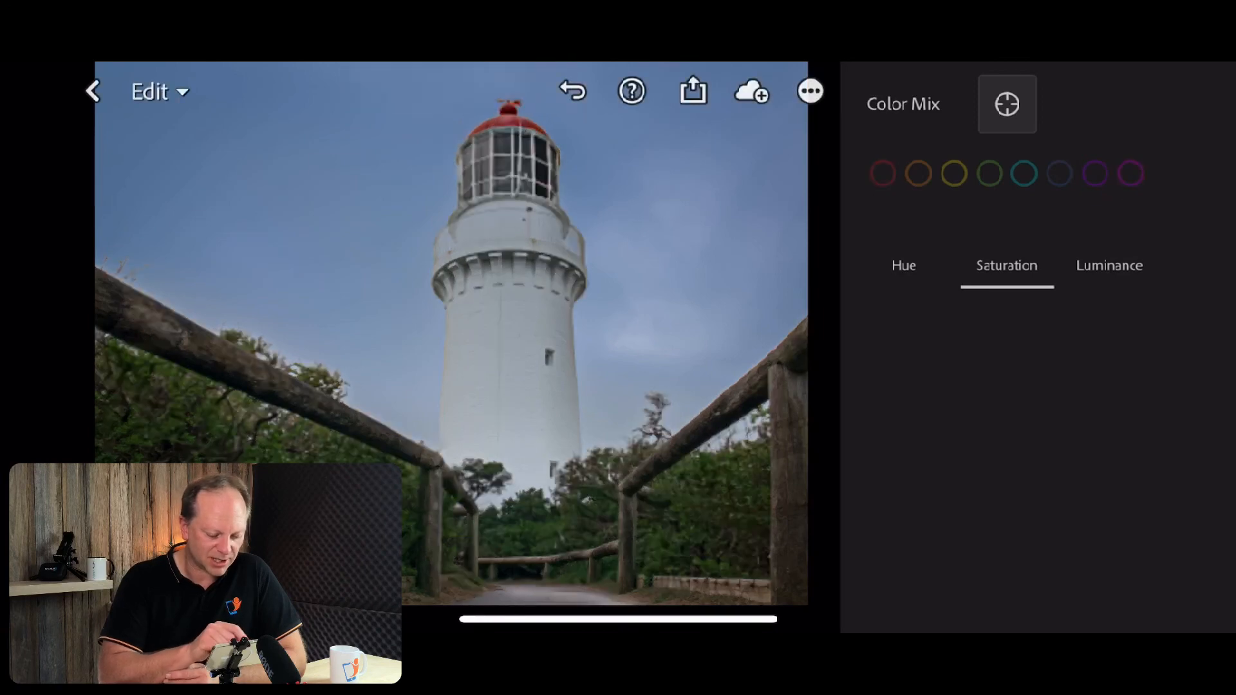
left_click(882, 174)
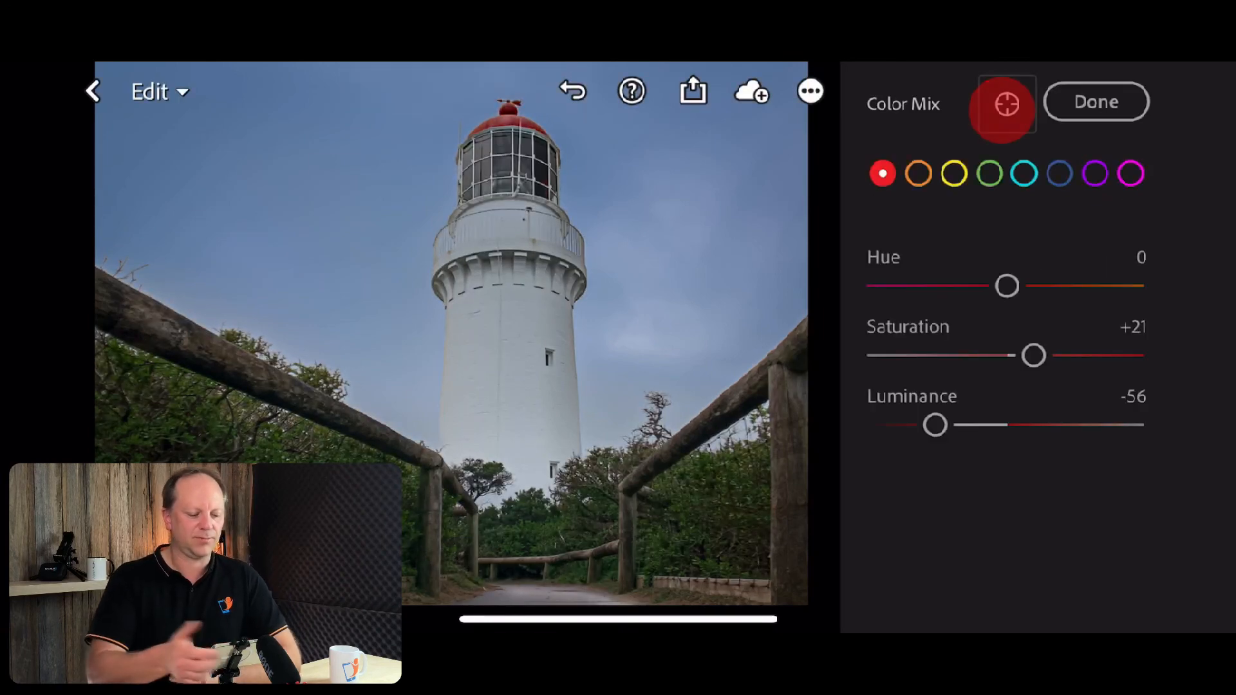